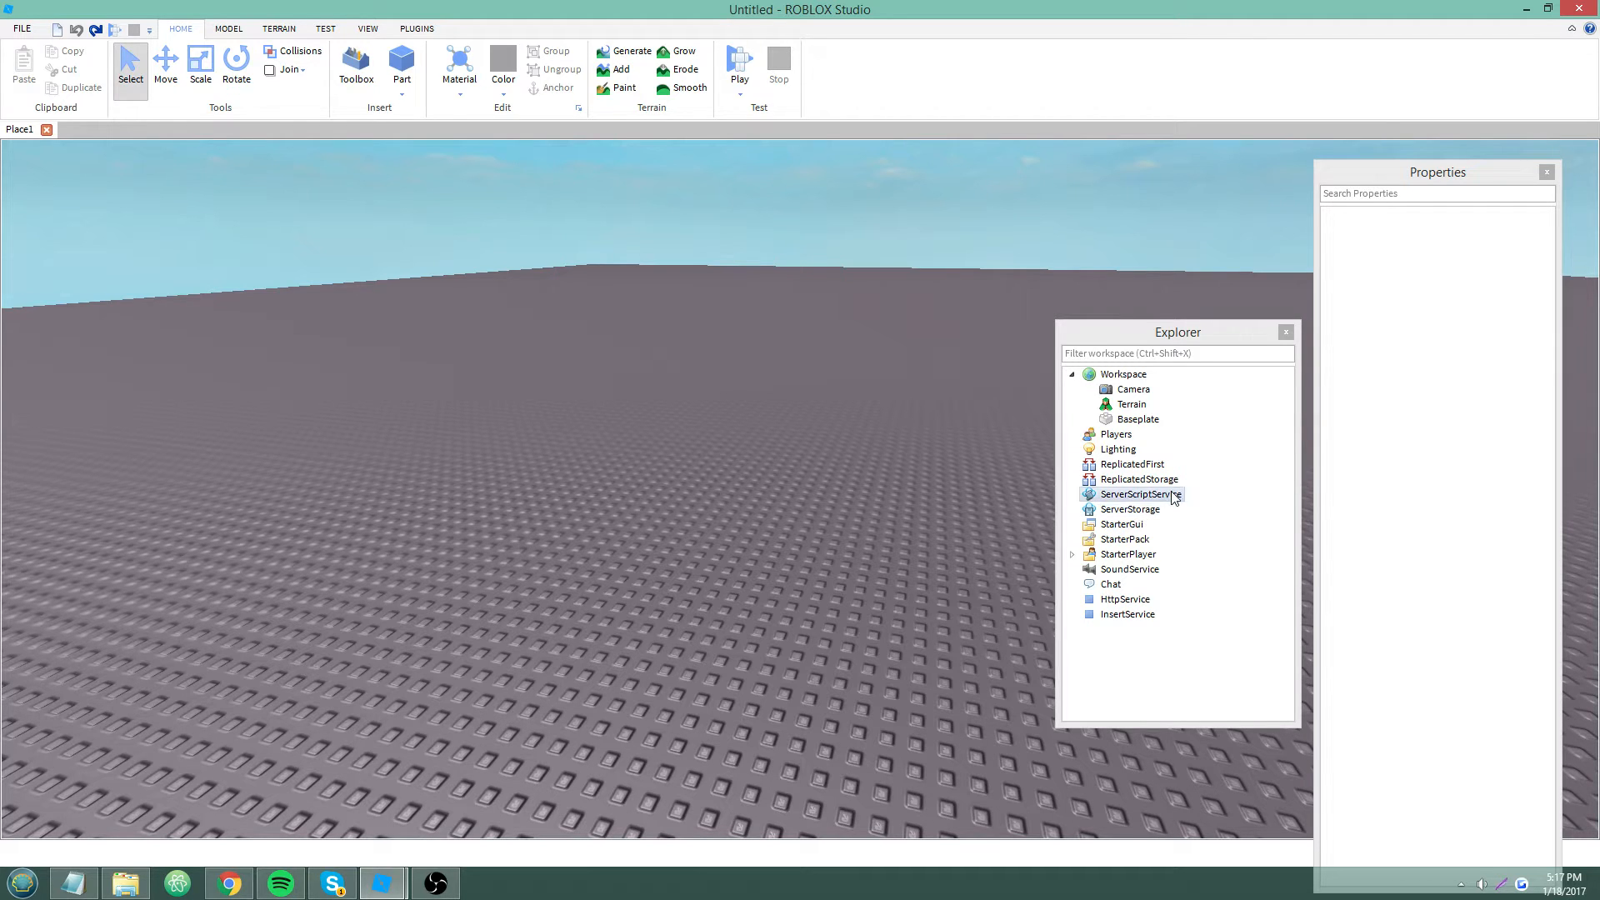
Insert a new Script into ServerScriptService from its right-click menu
{"action": "right_click", "coordinate": [1135, 494]}
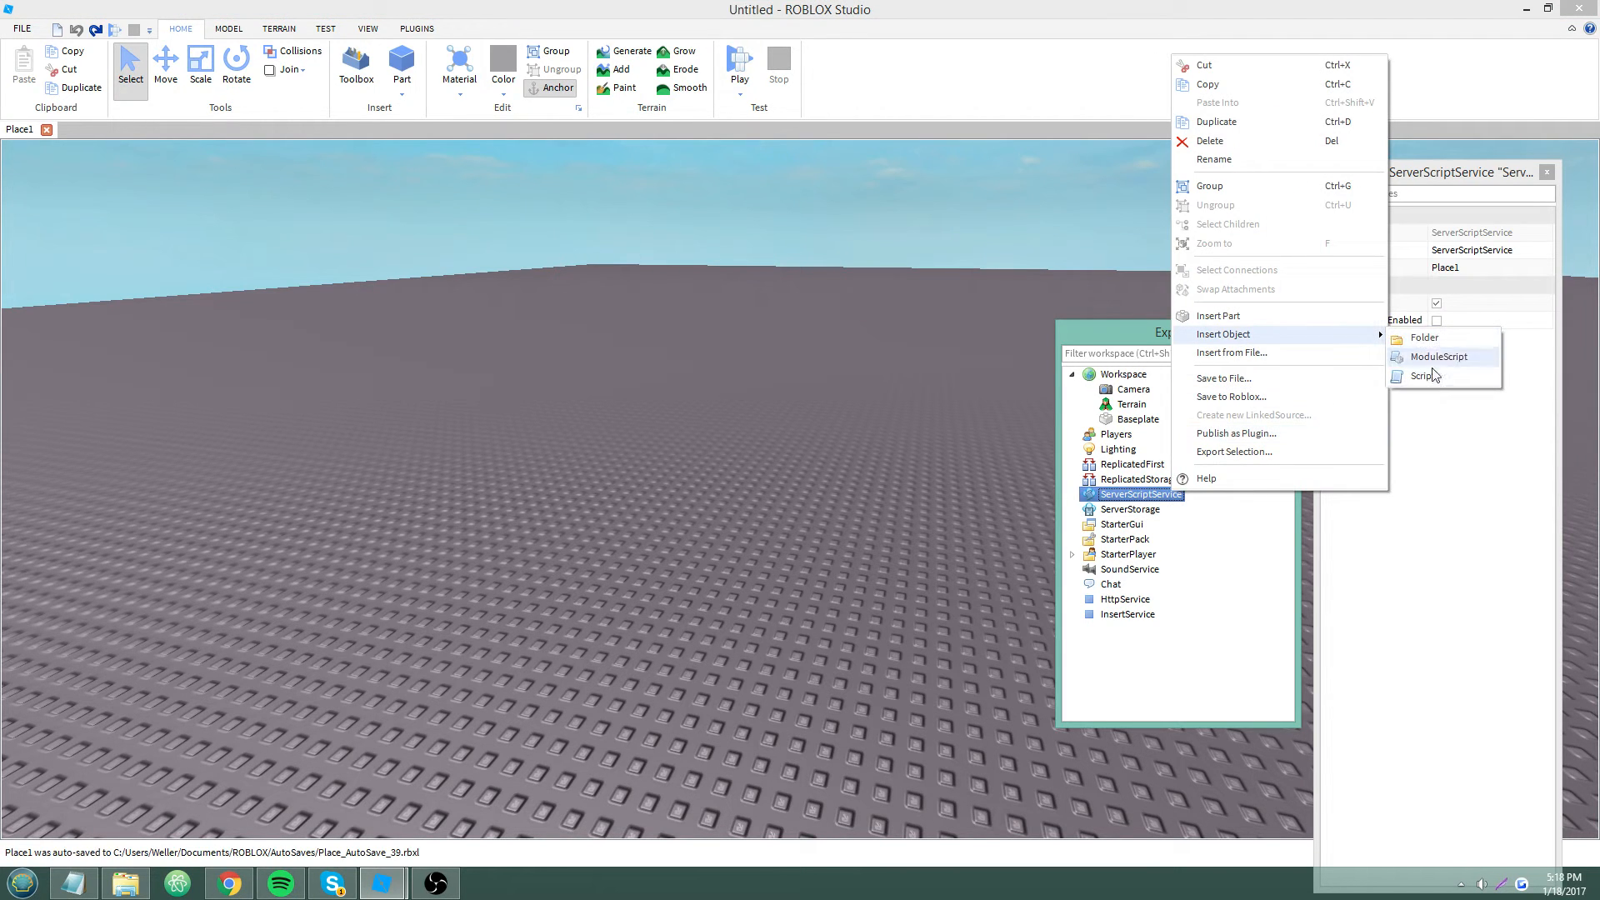
{"action": "left_click", "coordinate": [1422, 376]}
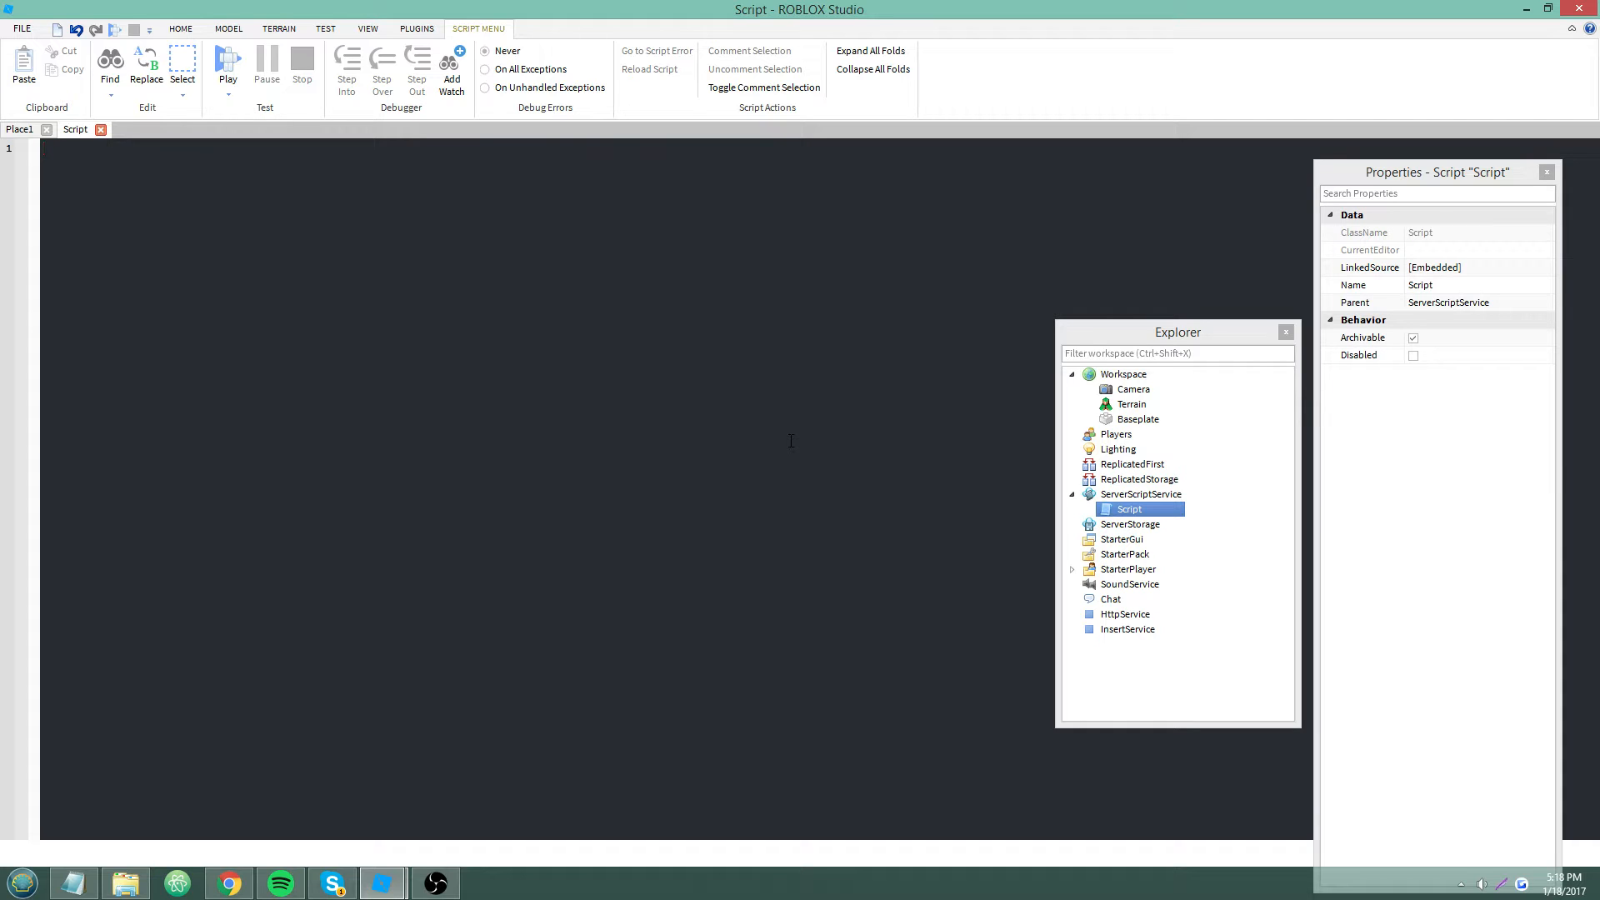
Write a for loop from 1 to 500 that creates a new Part each iteration
{"action": "type", "text": "for"}
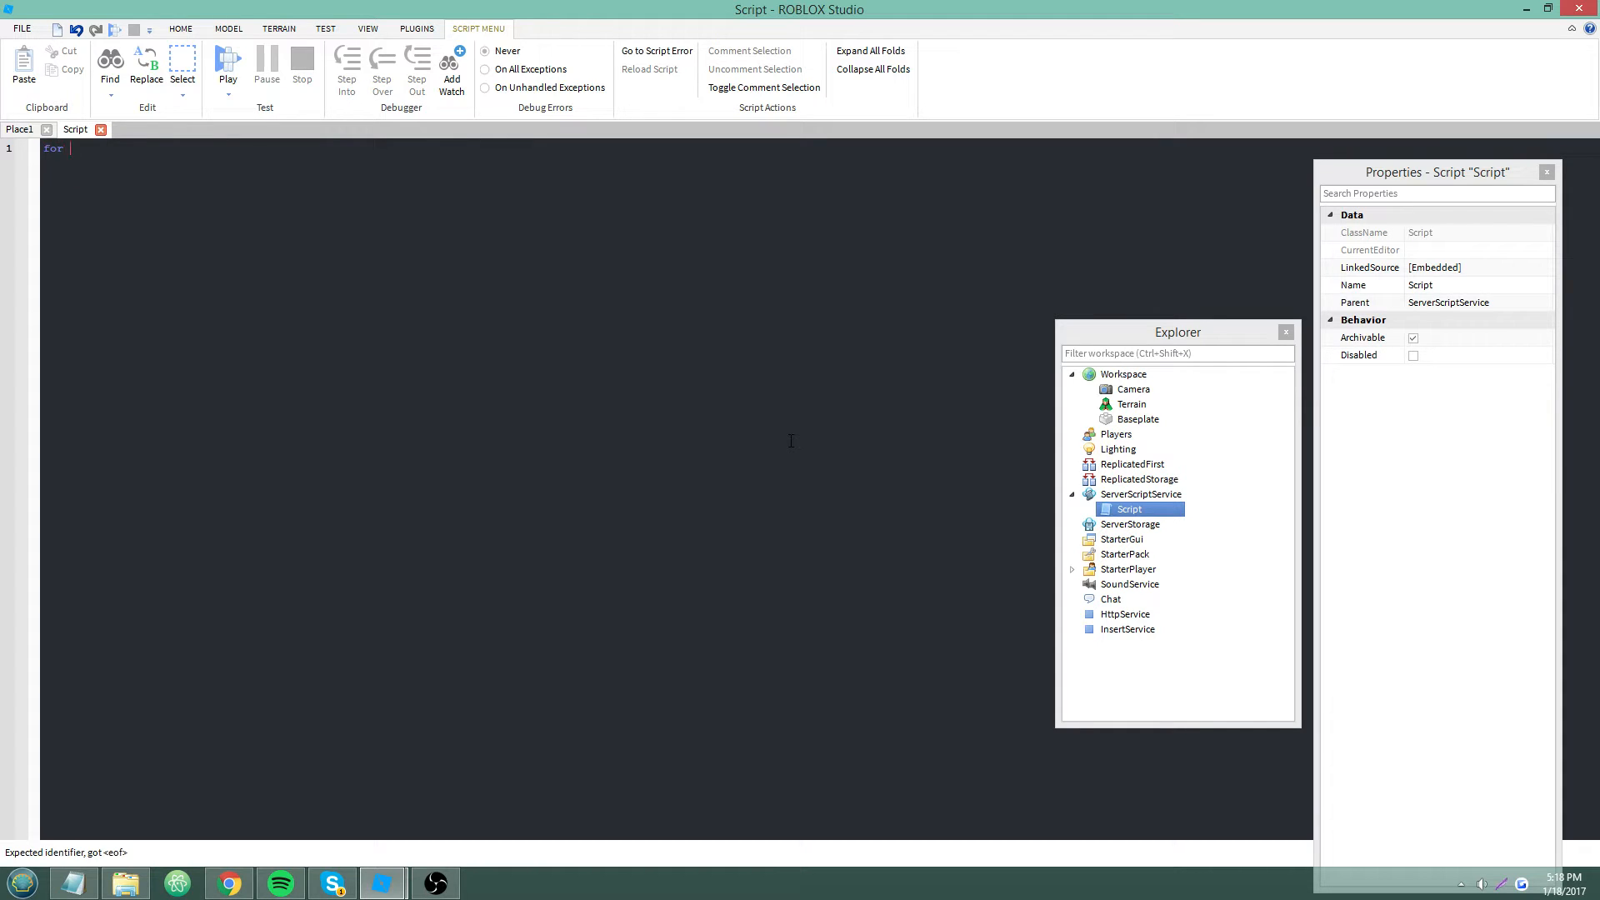
{"action": "type", "text": "i = 1"}
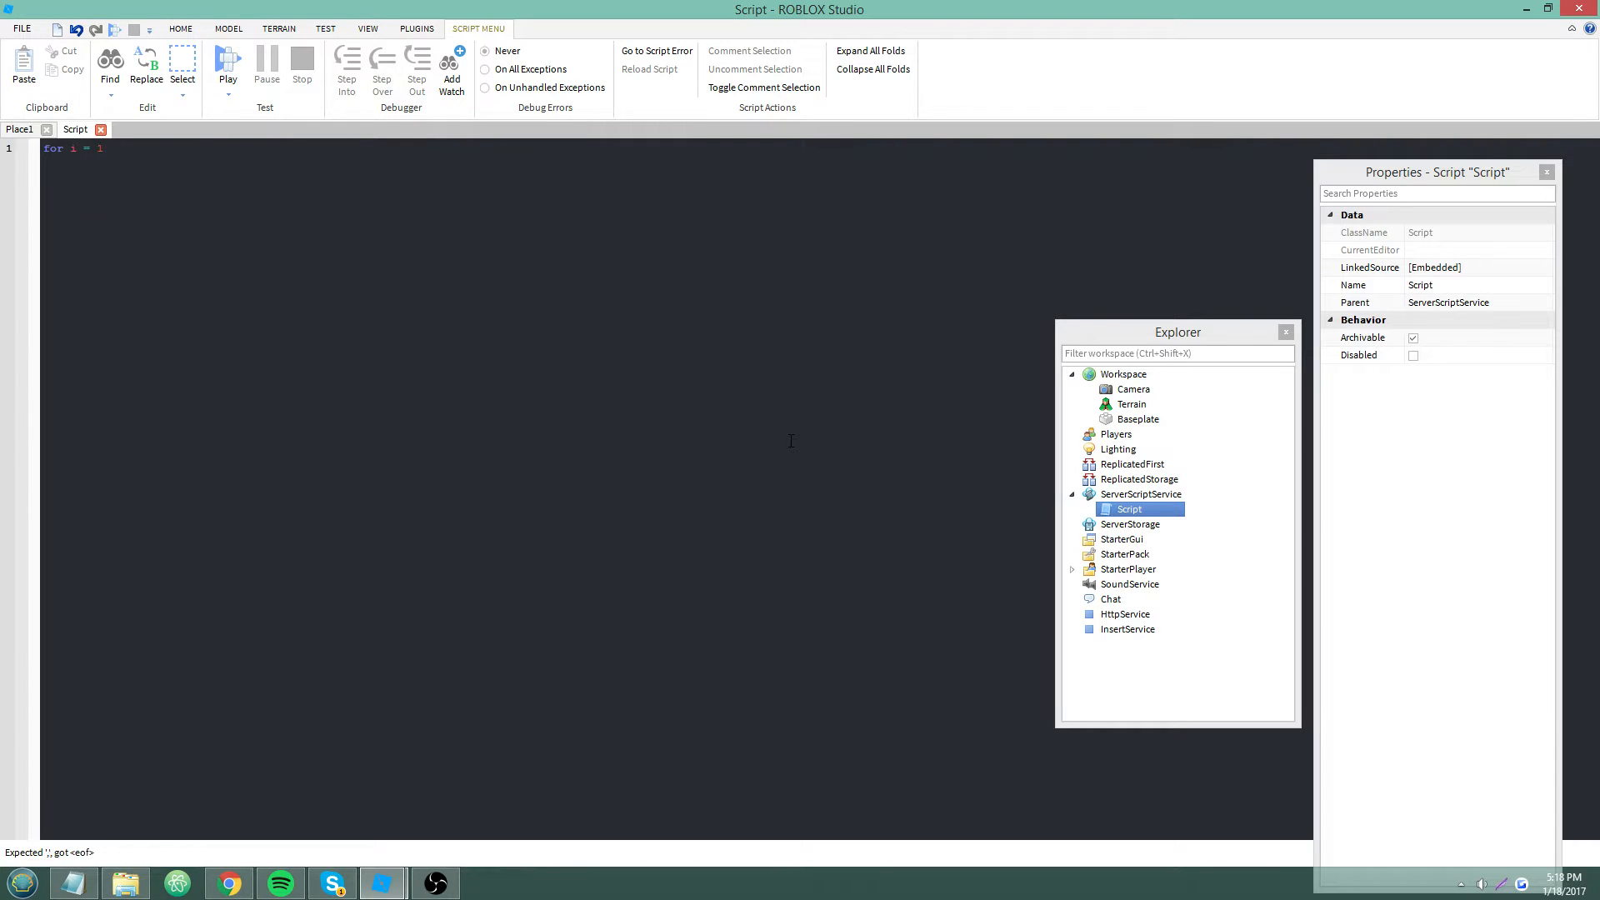
{"action": "type", "text": ", 500 do"}
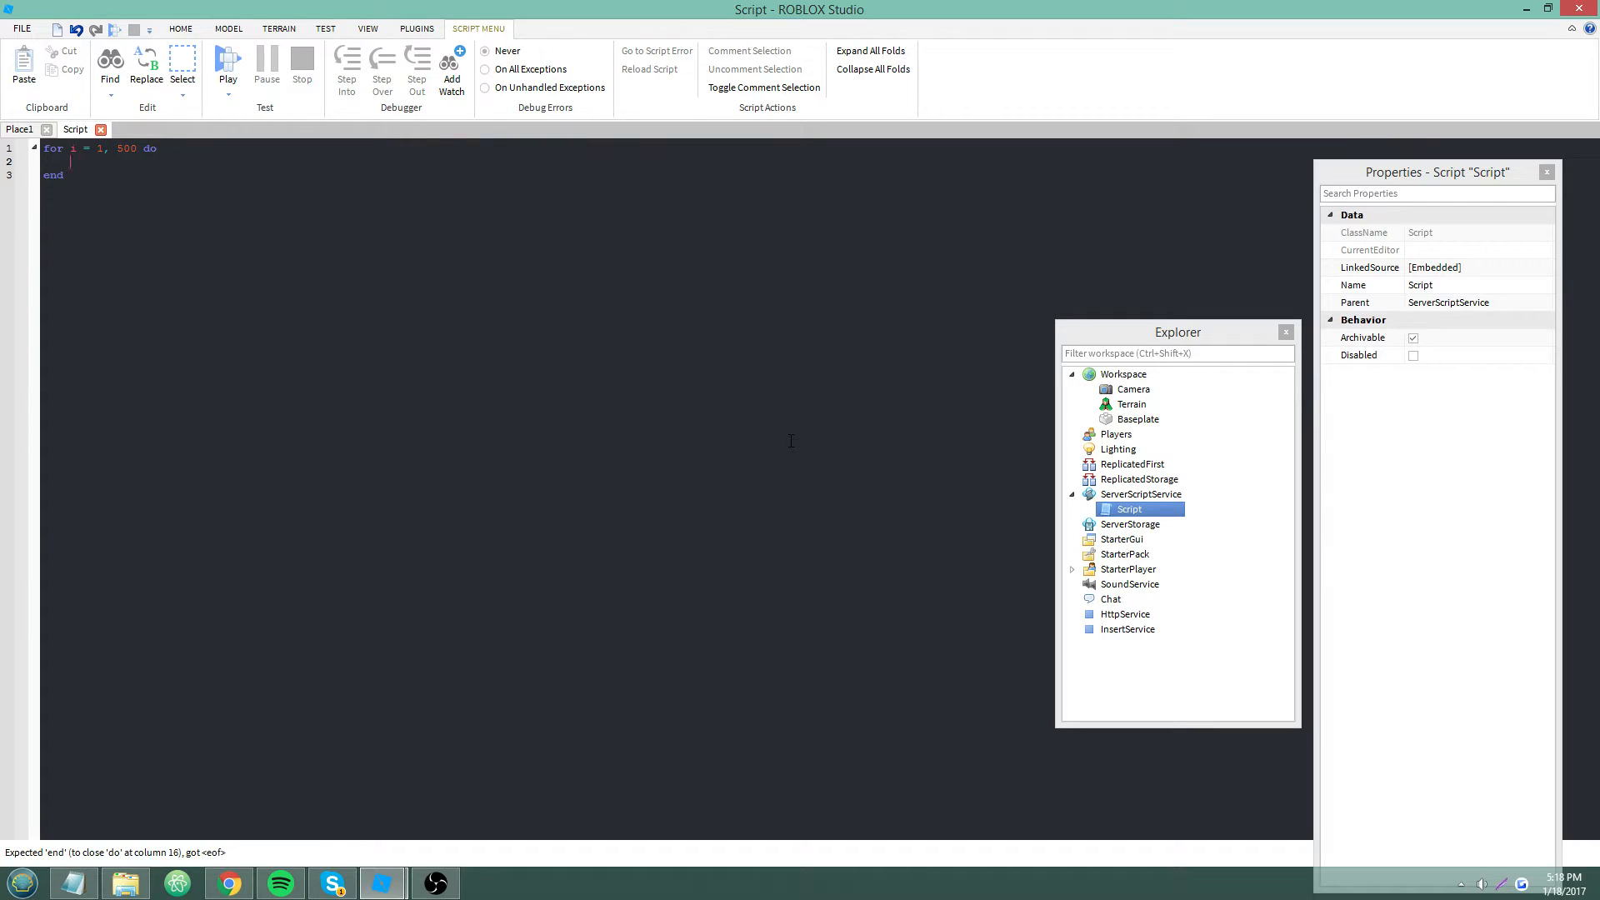
{"action": "type", "text": "local p"}
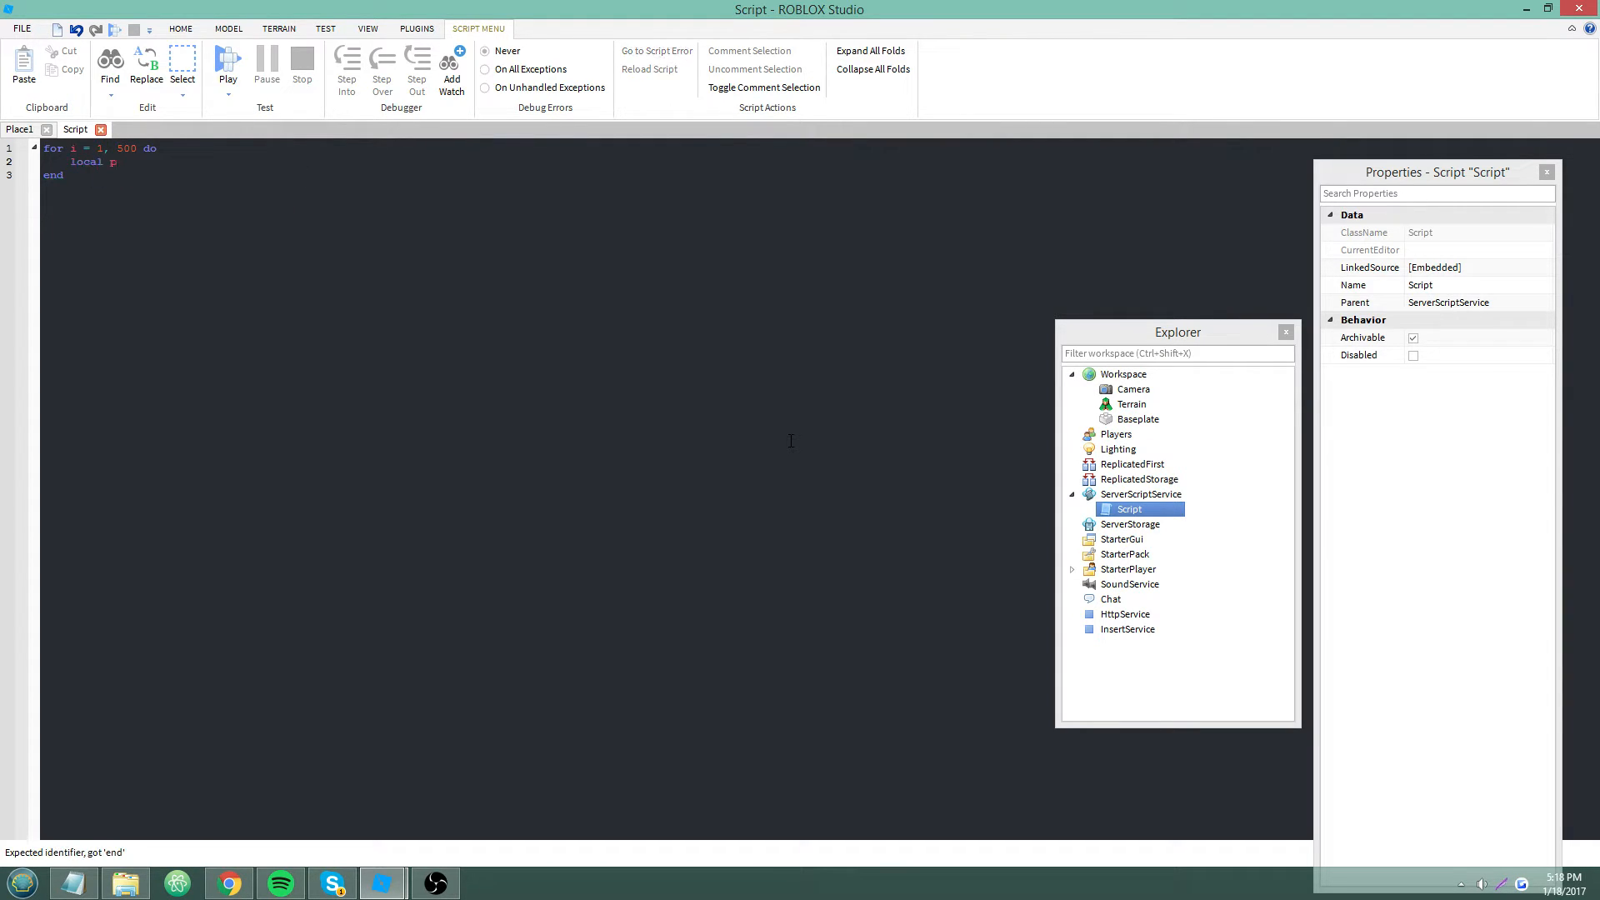
{"action": "type", "text": "= in"}
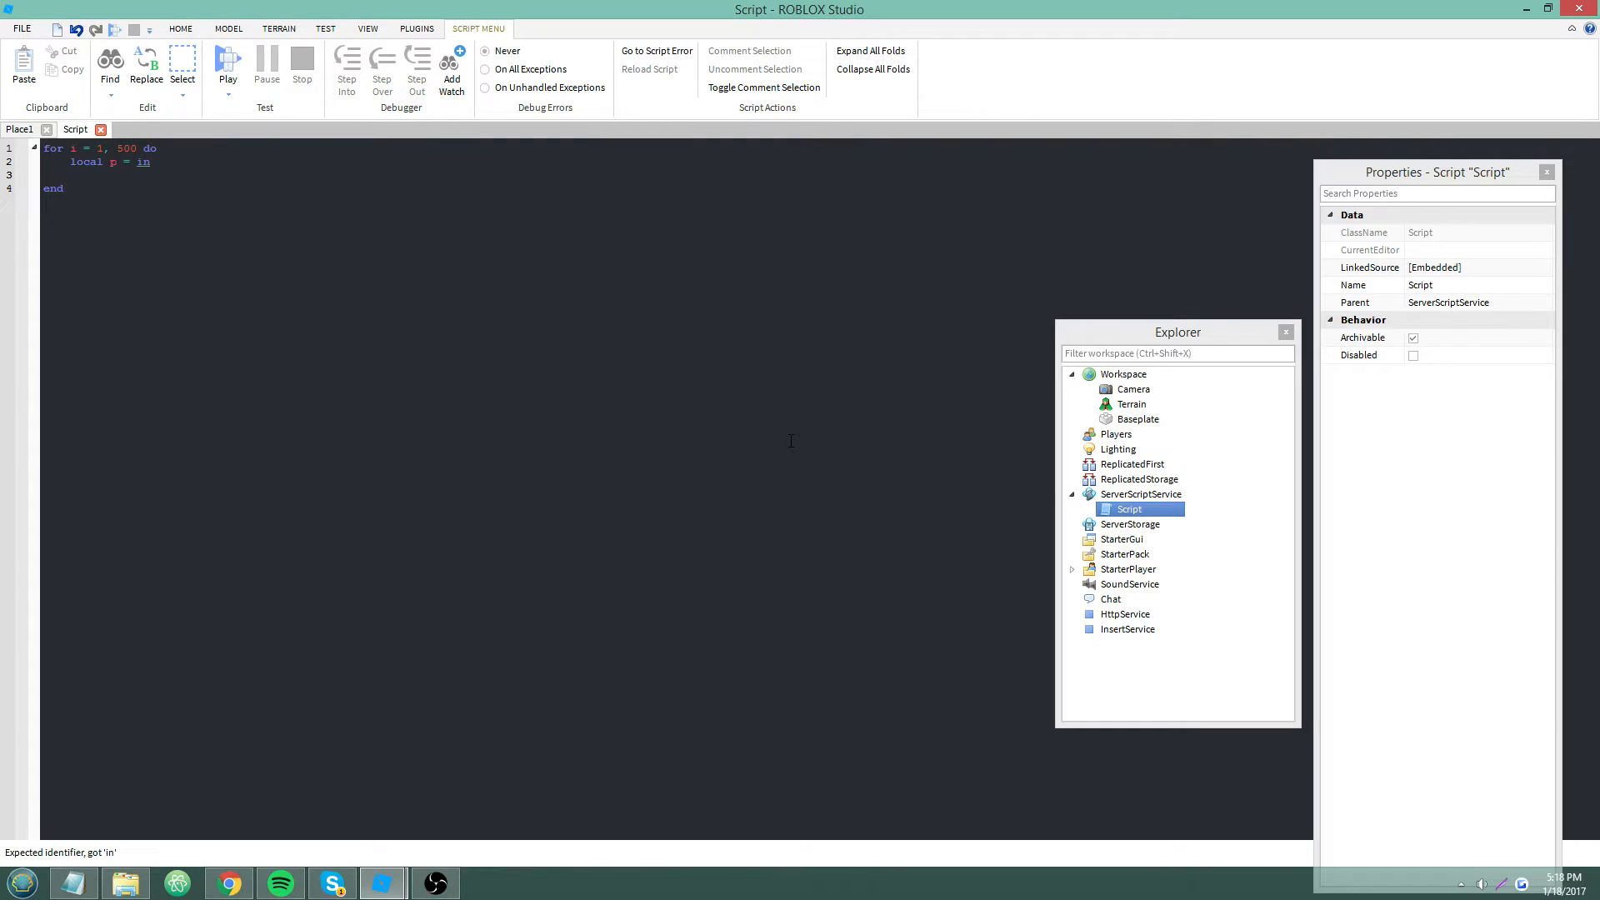
{"action": "type", "text": "Instance.new(\"p"}
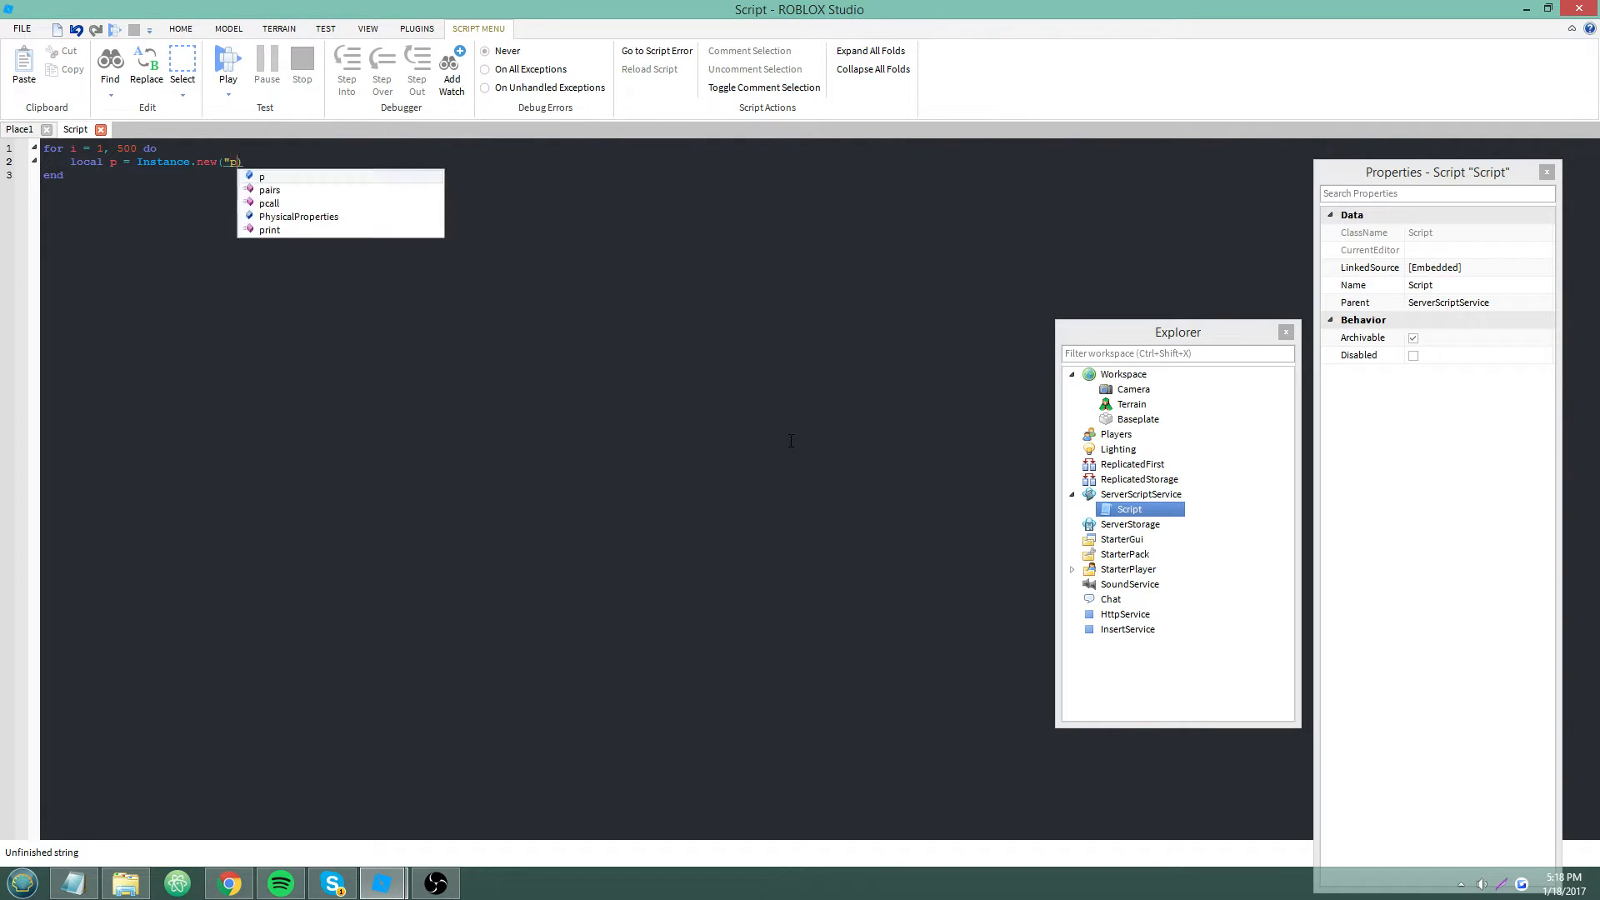
{"action": "type", "text": "PO"}
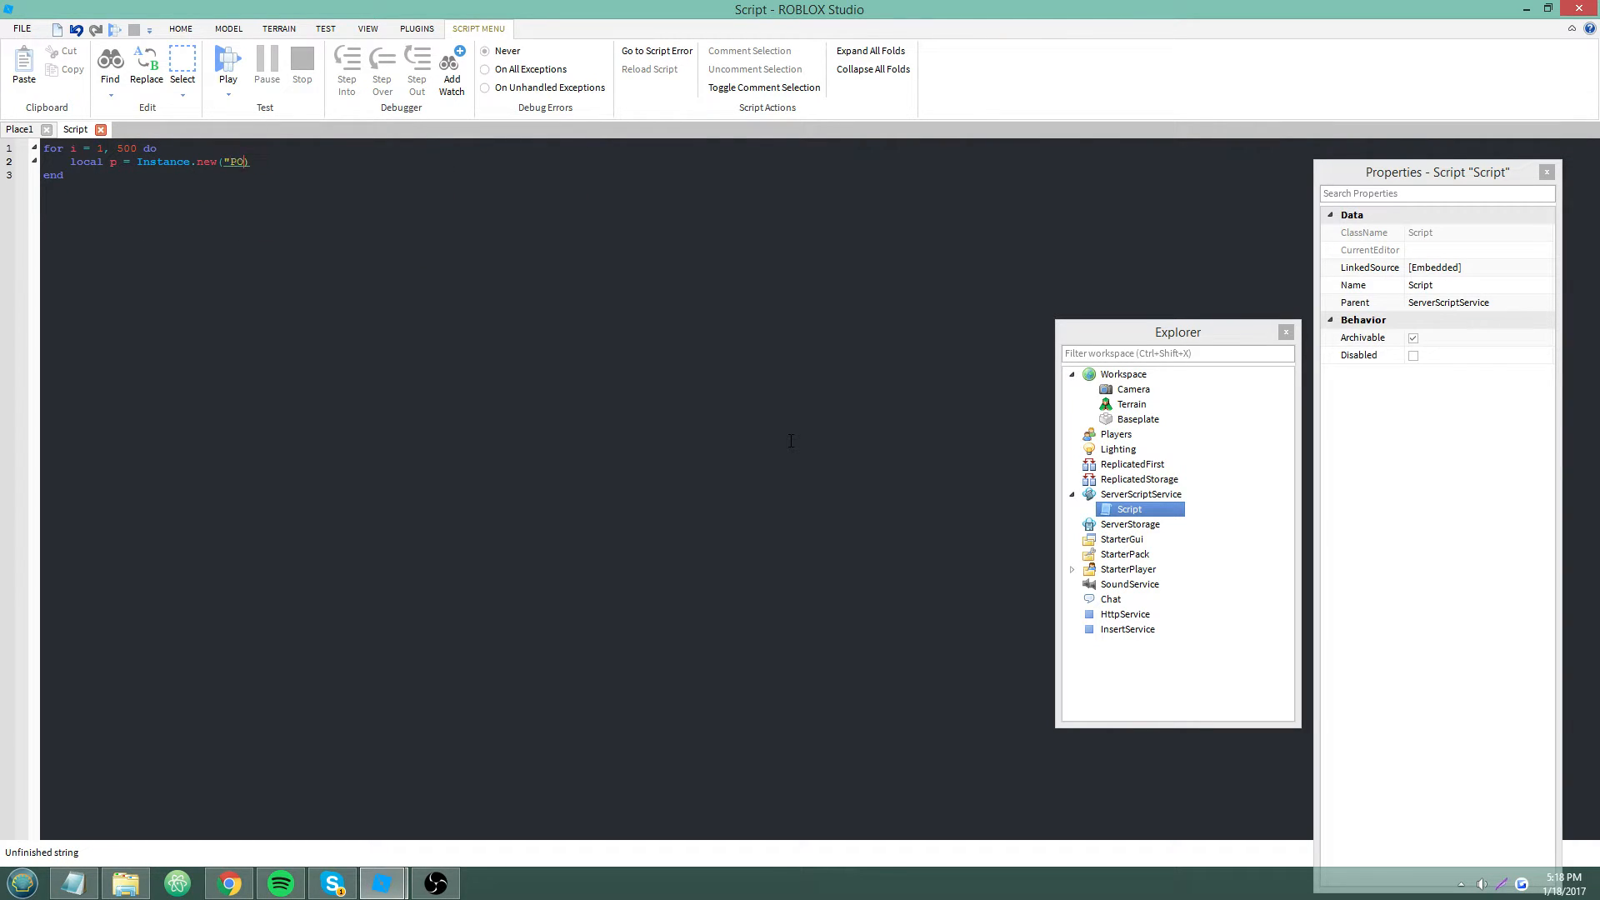
{"action": "type", "text": "art\")"}
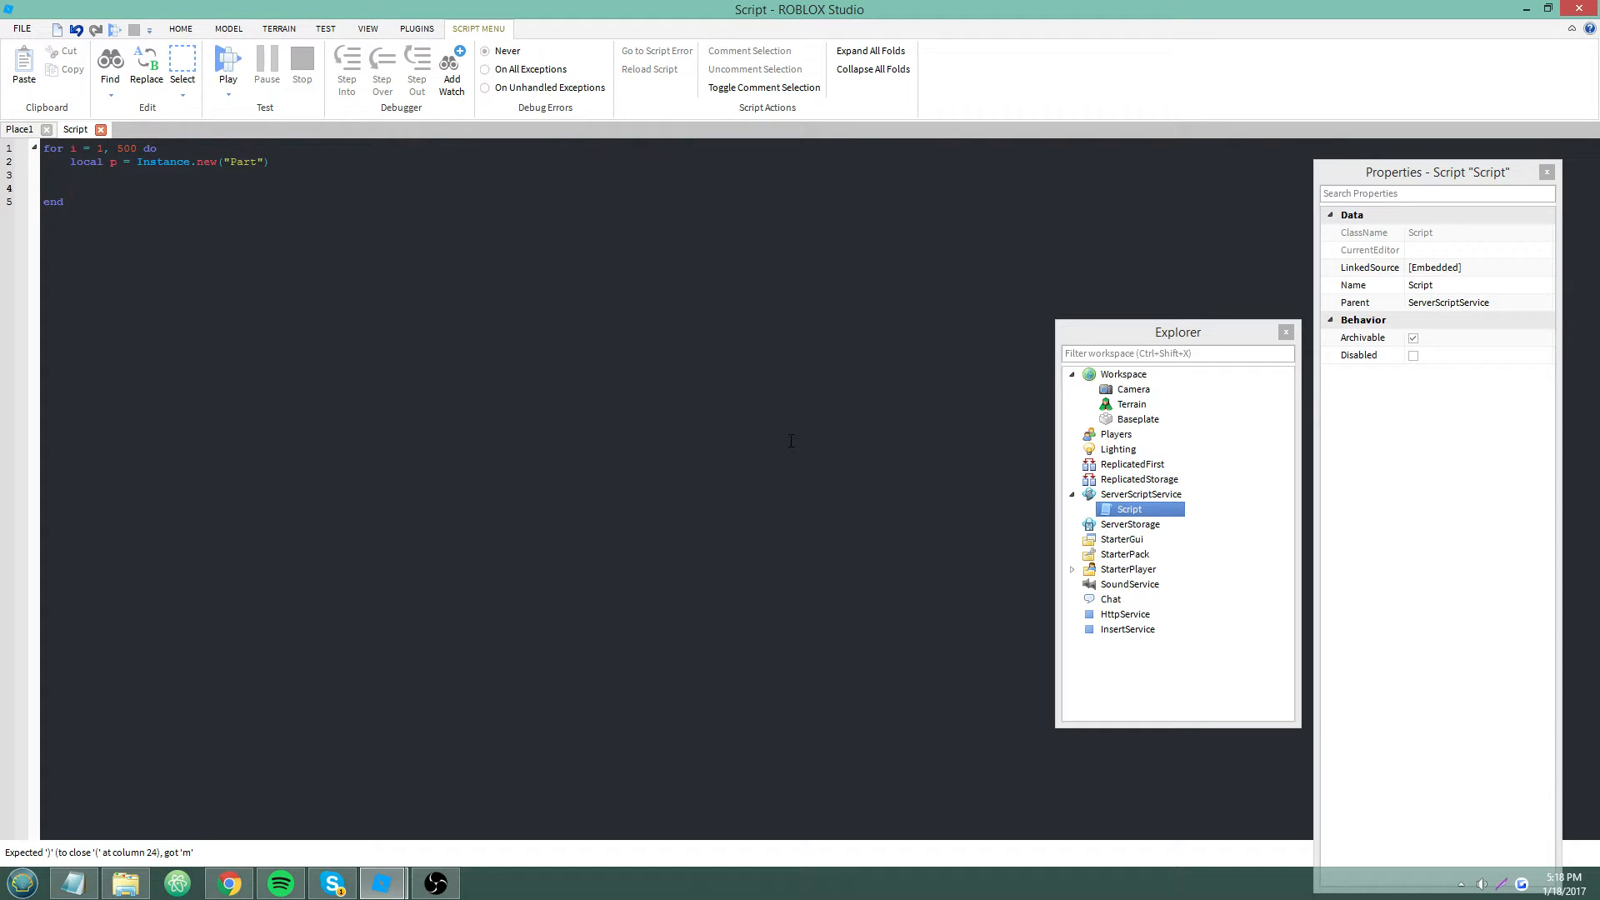
Give each part a random Vector3 position and parent it to workspace
{"action": "type", "text": "p.P"}
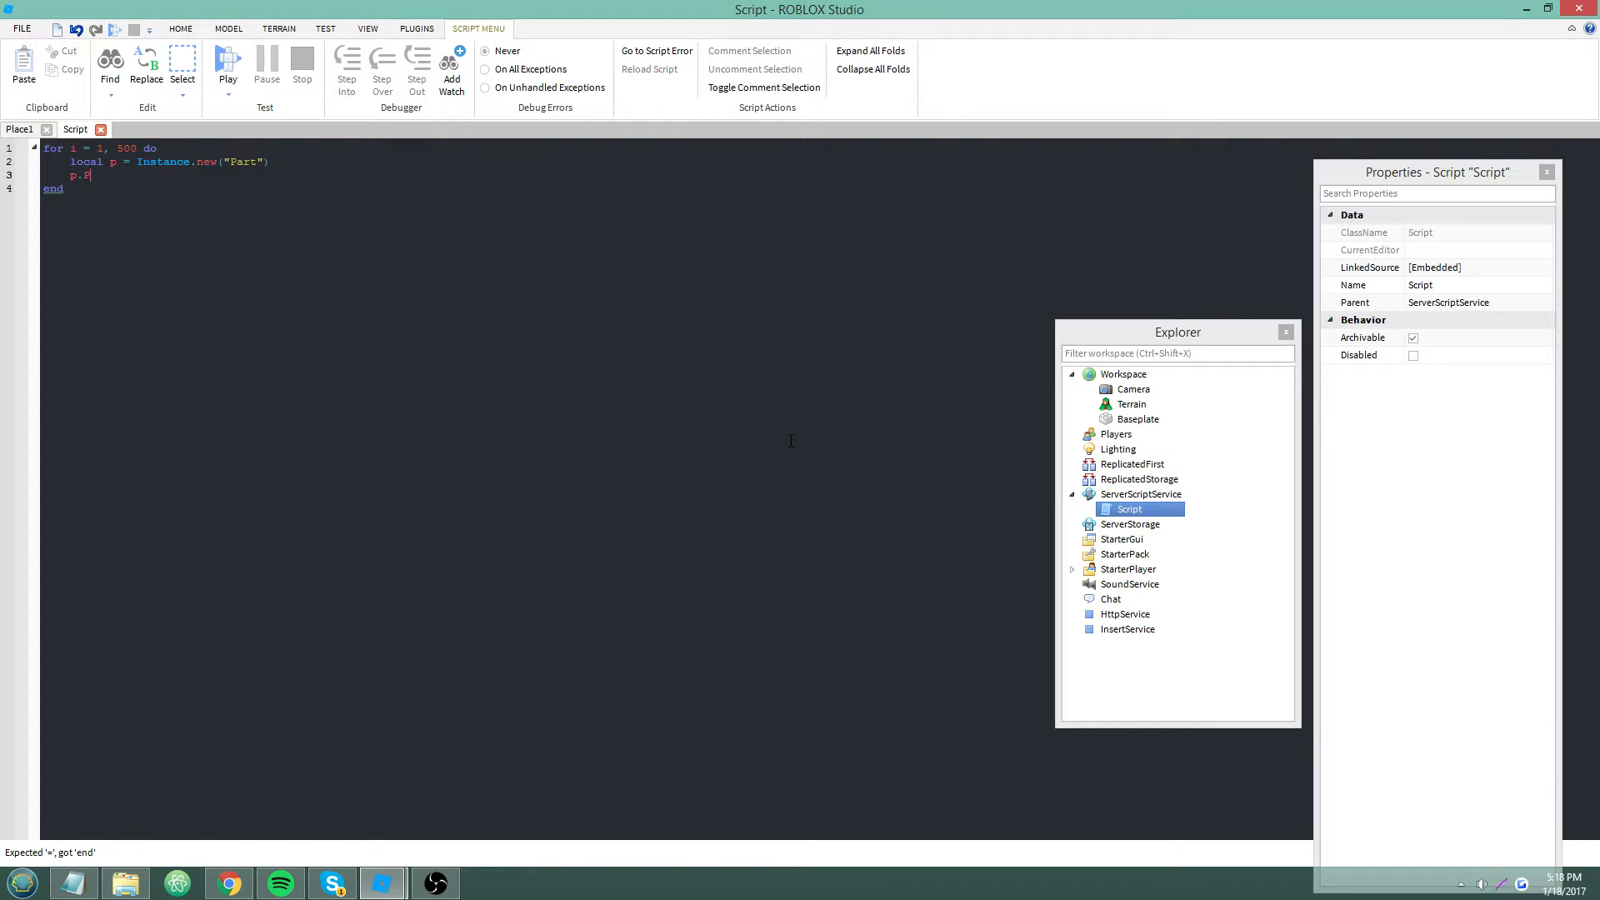
{"action": "type", "text": "osition ="}
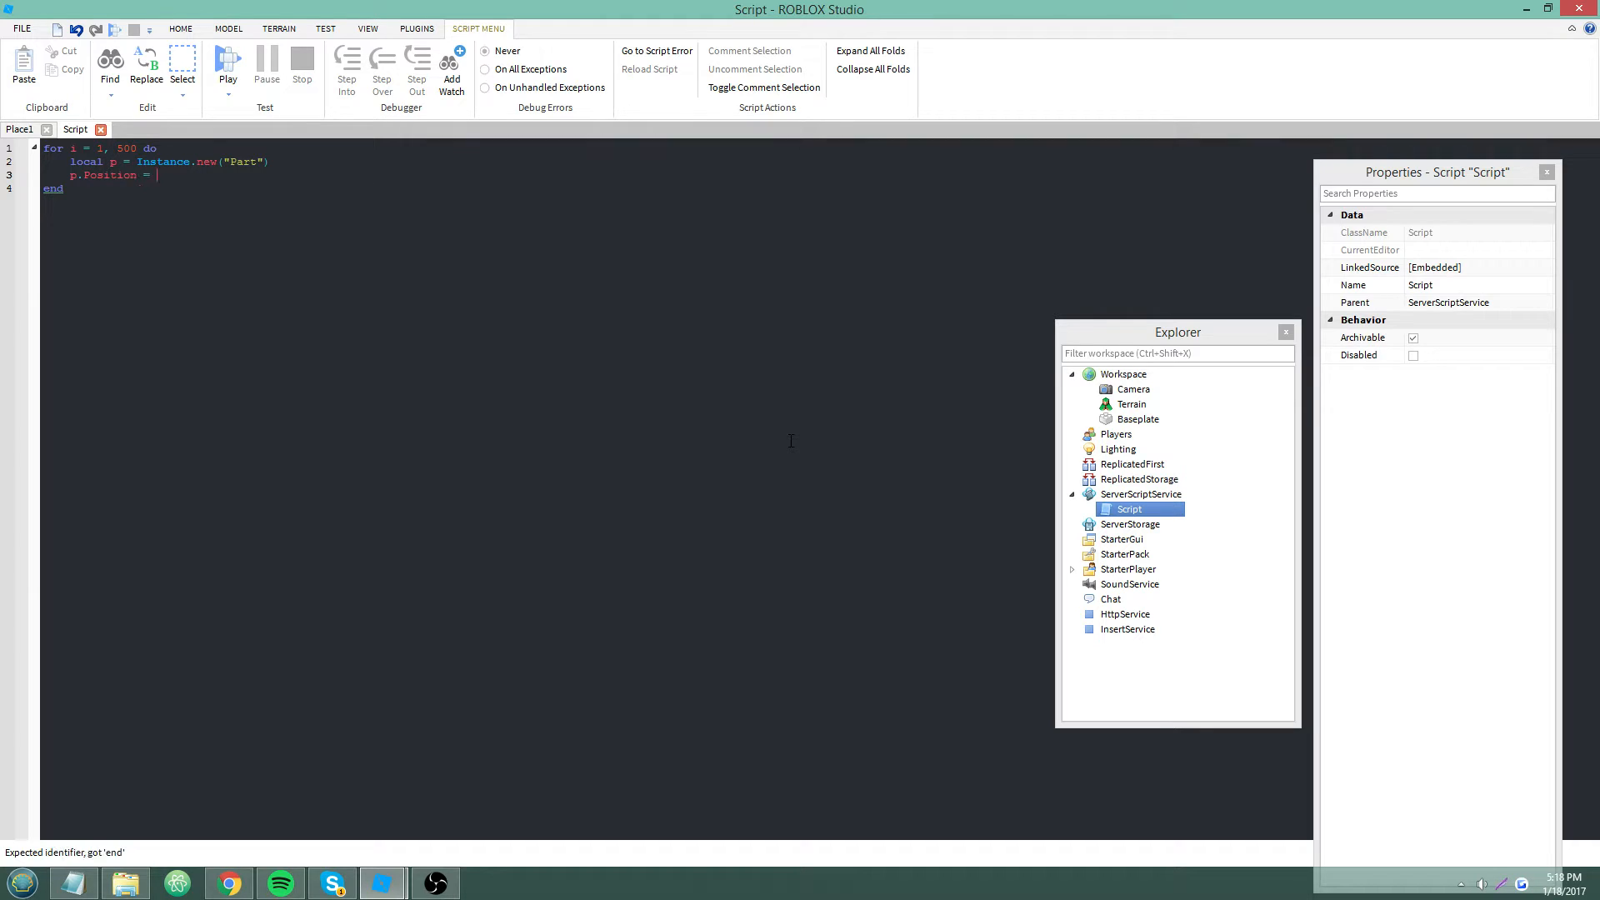
{"action": "type", "text": "m"}
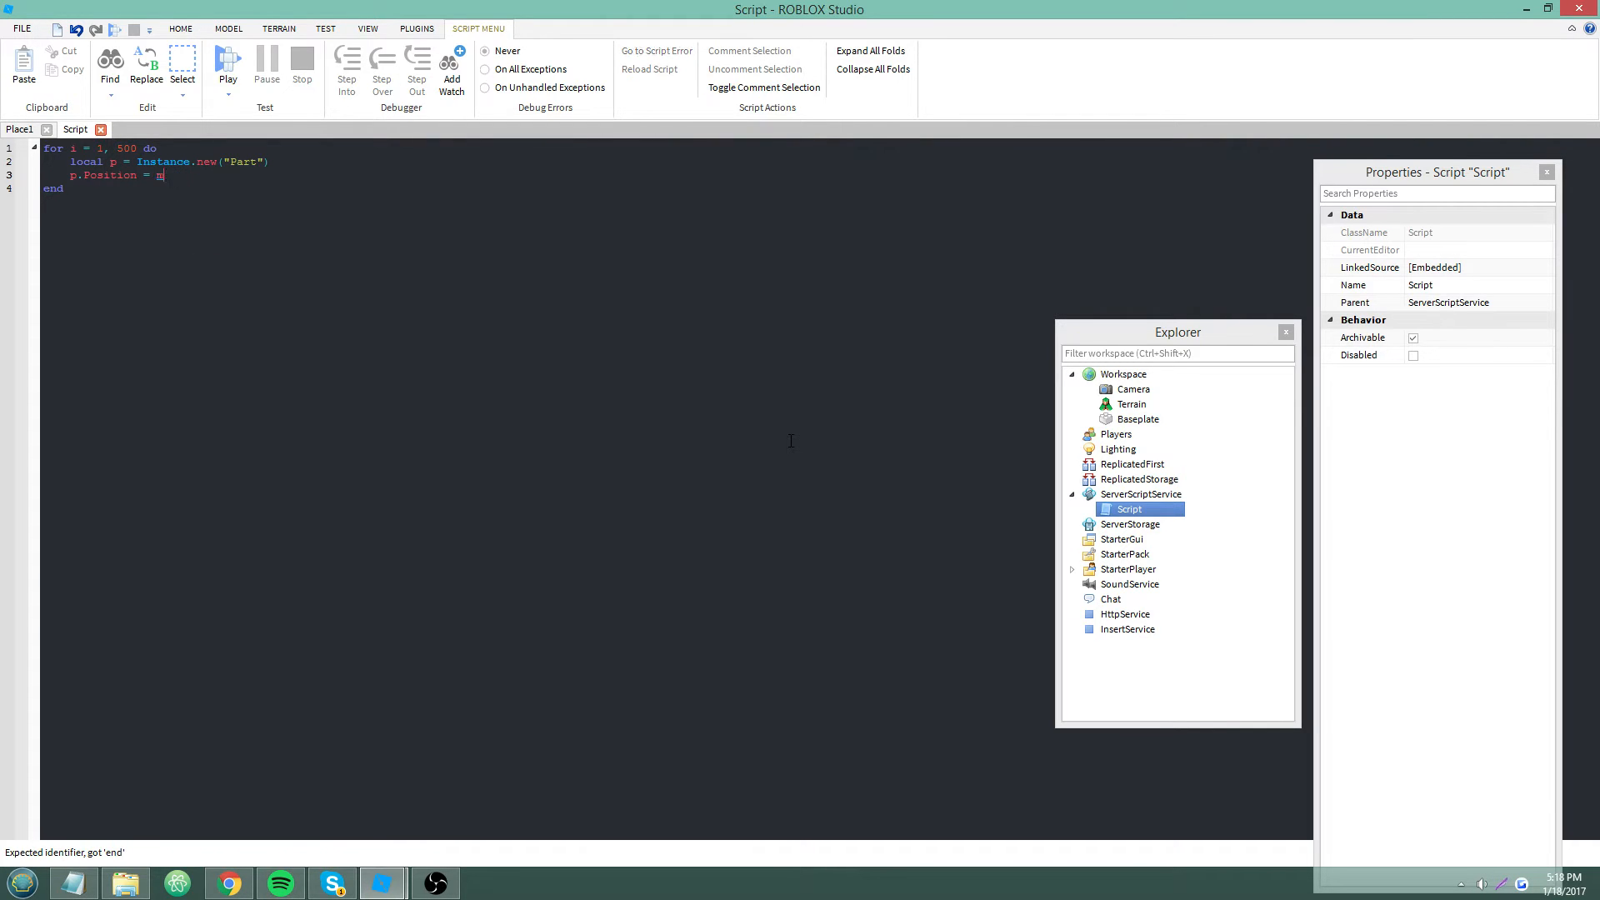
{"action": "type", "text": "Vector3.new(math.random(1, 50), math.random(1, 50) ,math.random(1, 50"}
{"action": "type", "text": "p.Anchored = true"}
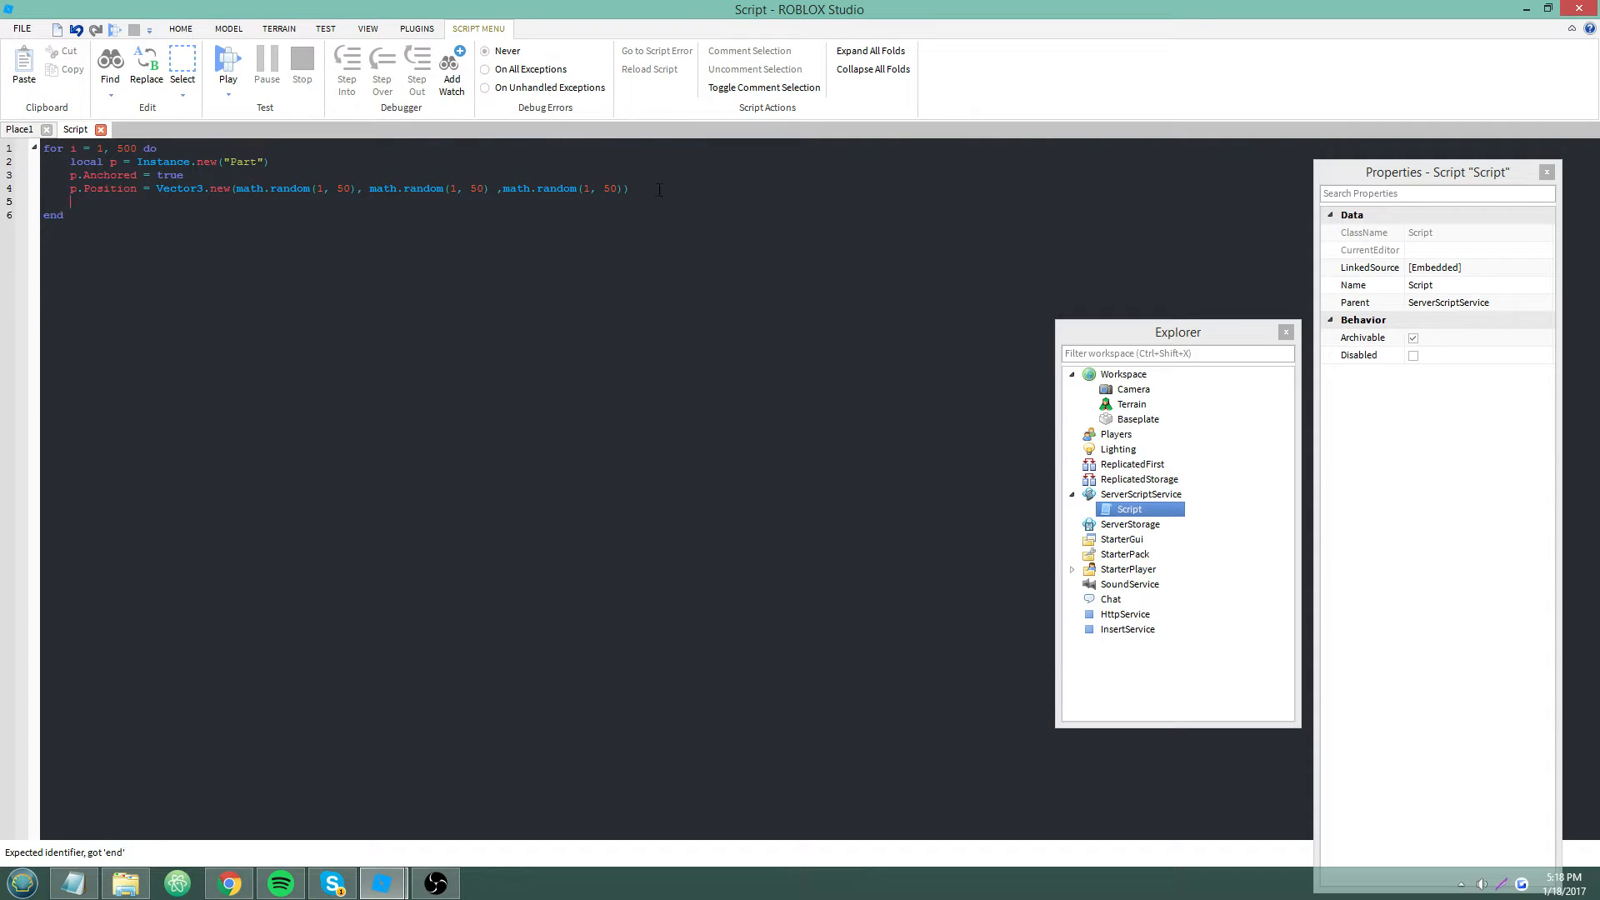
{"action": "type", "text": "p.Parent = wo"}
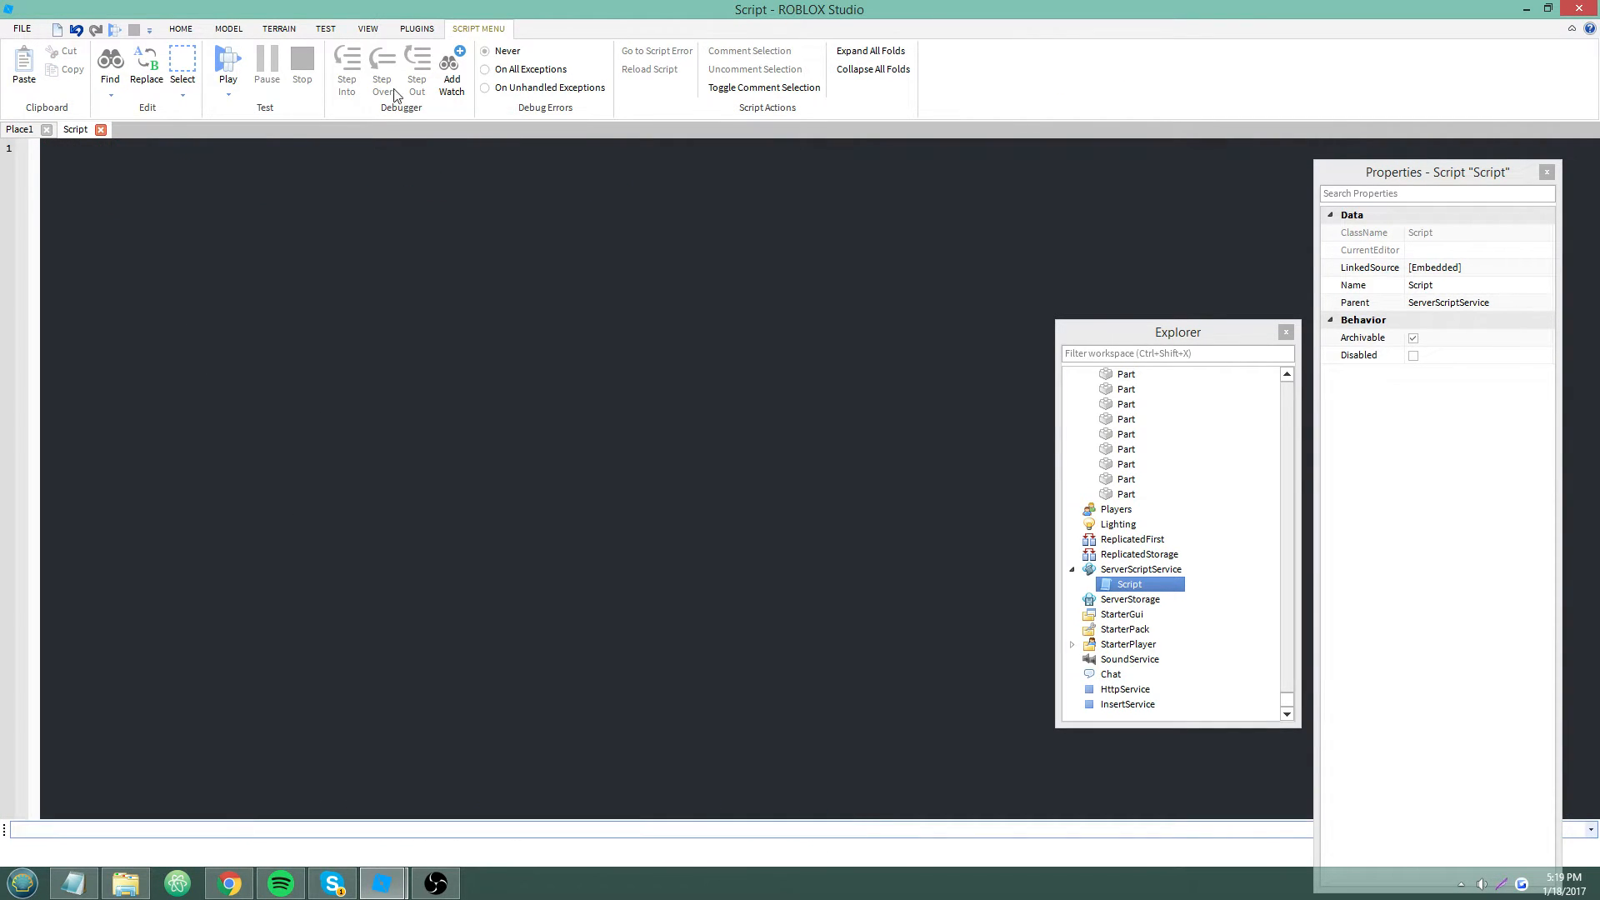
Open the Output window and test tick() with a 1-to-3 loop printing t
{"action": "left_click", "coordinate": [368, 29]}
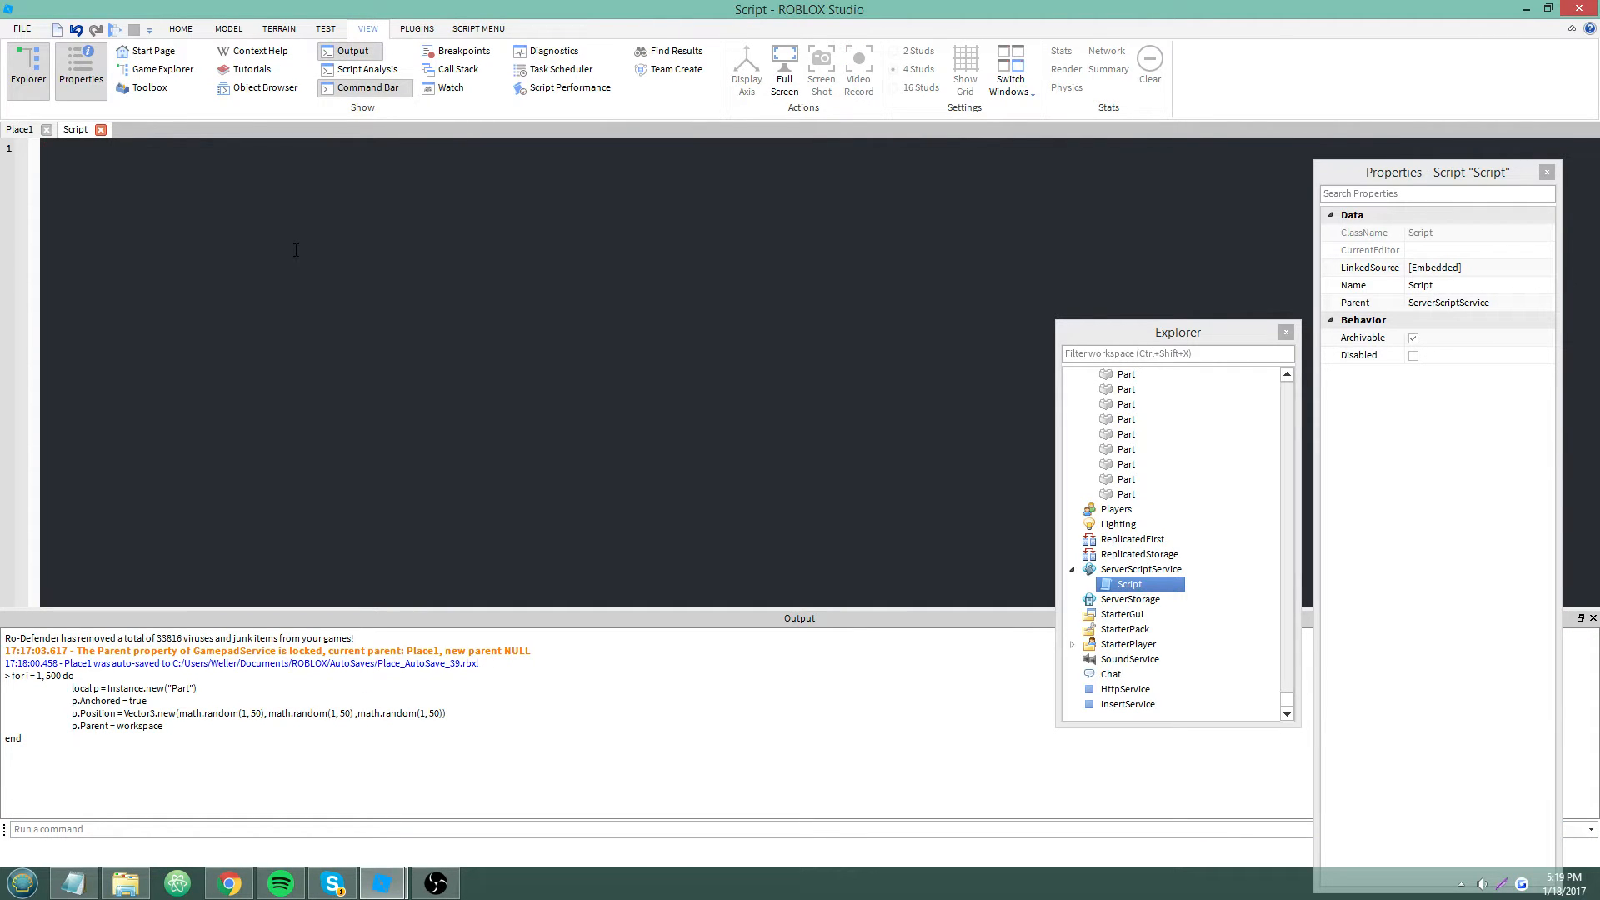
{"action": "type", "text": "local t = tick("}
{"action": "type", "text": "print(t"}
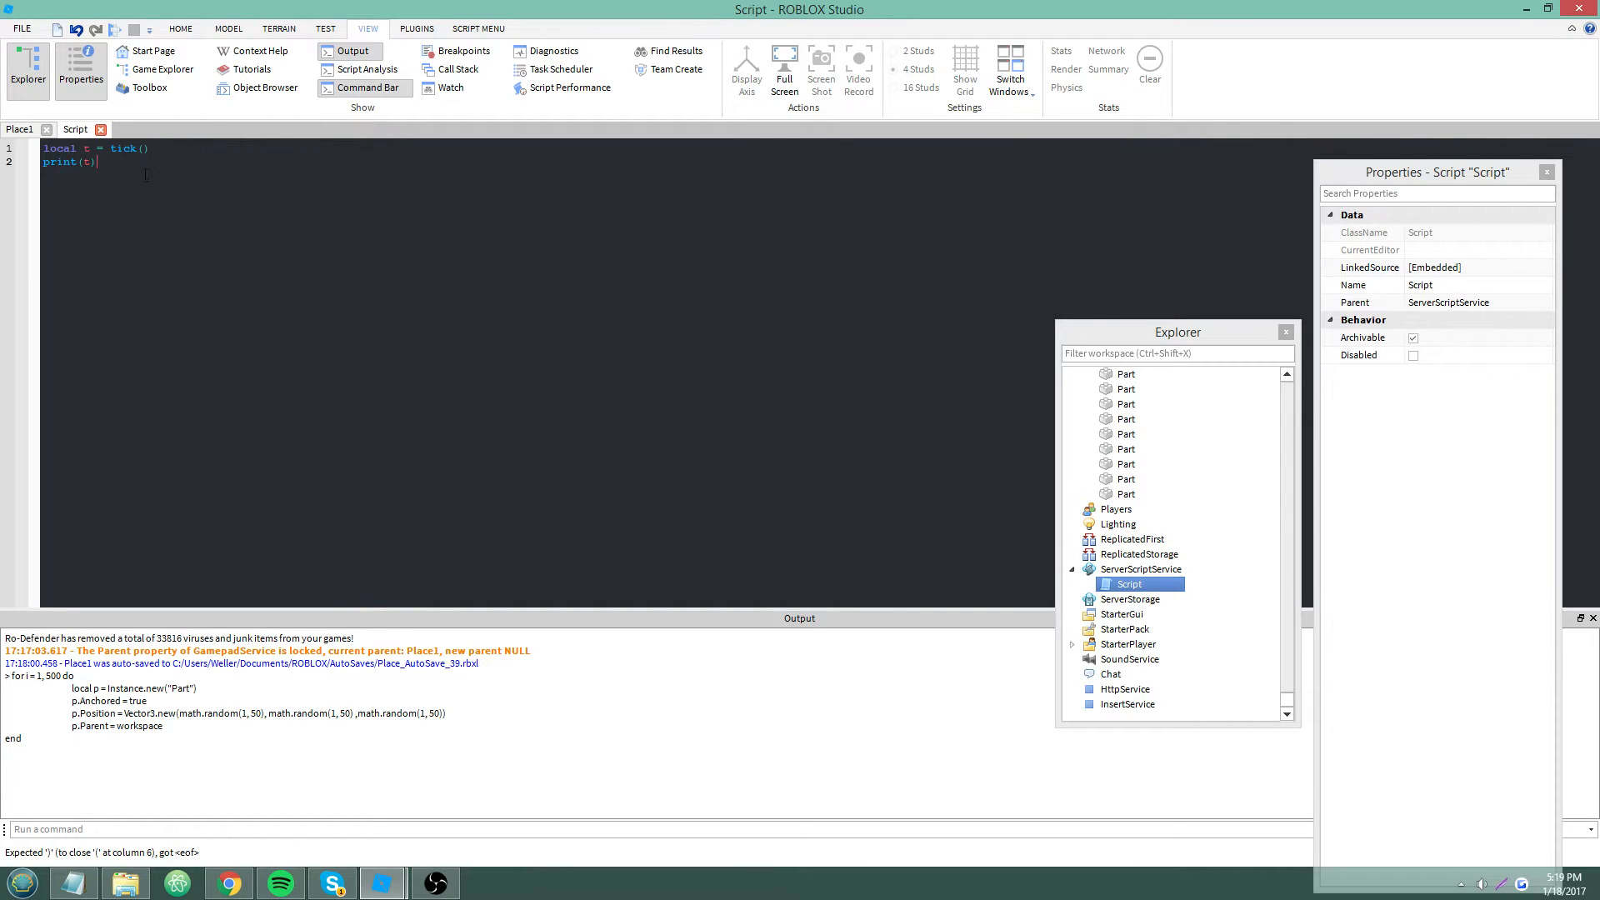
{"action": "type", "text": "for i"}
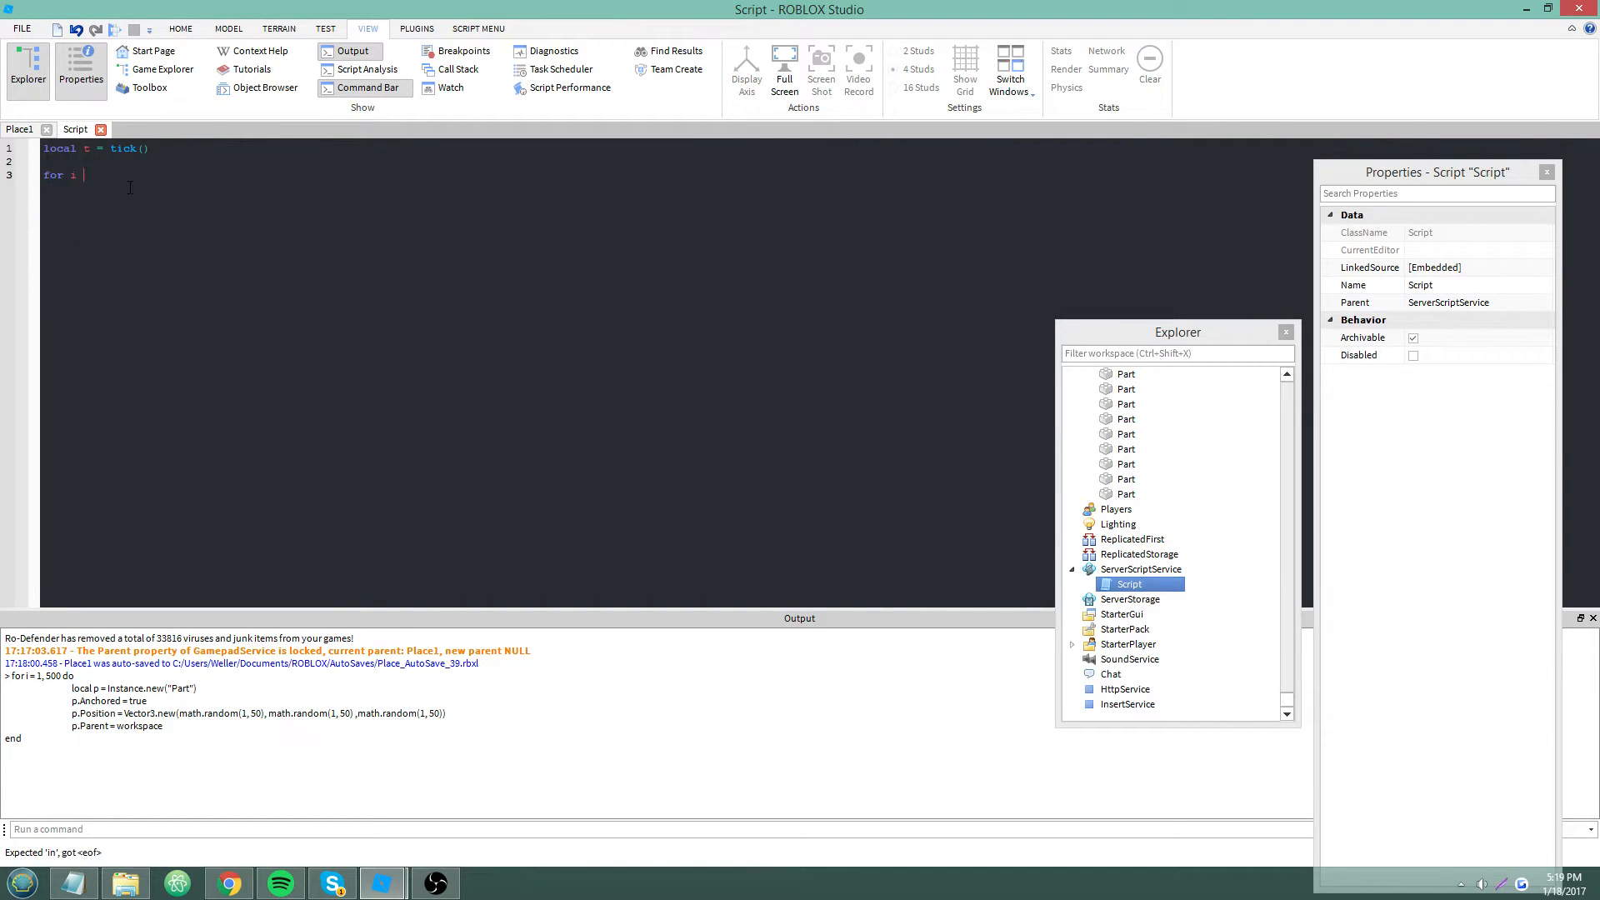
{"action": "type", "text": "= 1, 3 do"}
{"action": "type", "text": "wait(1"}
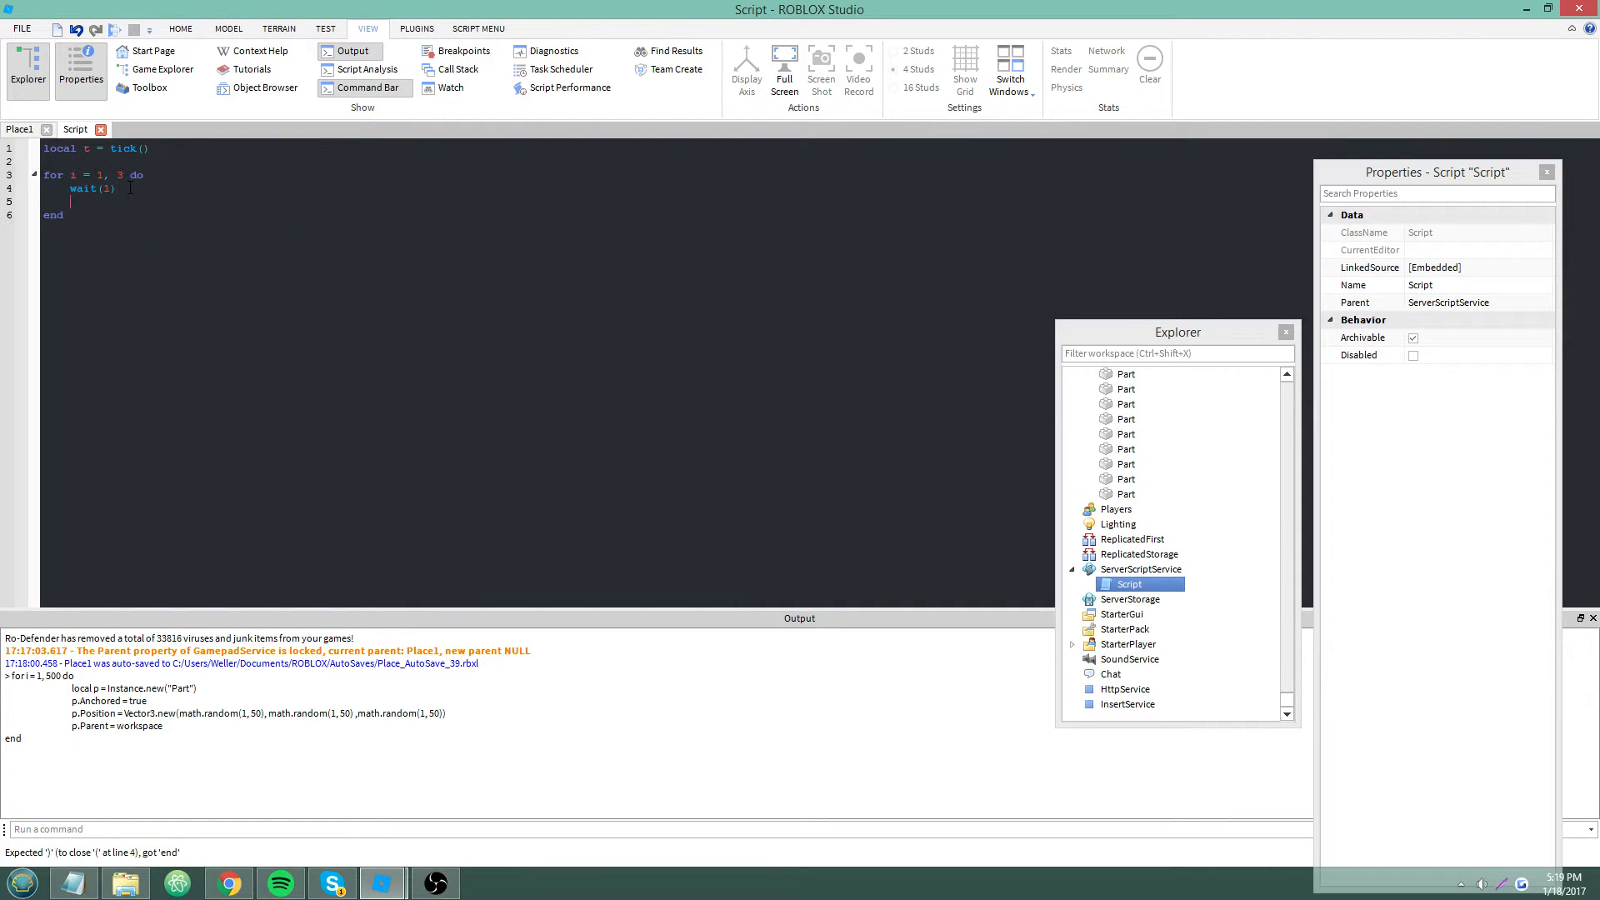
{"action": "type", "text": "print(t)"}
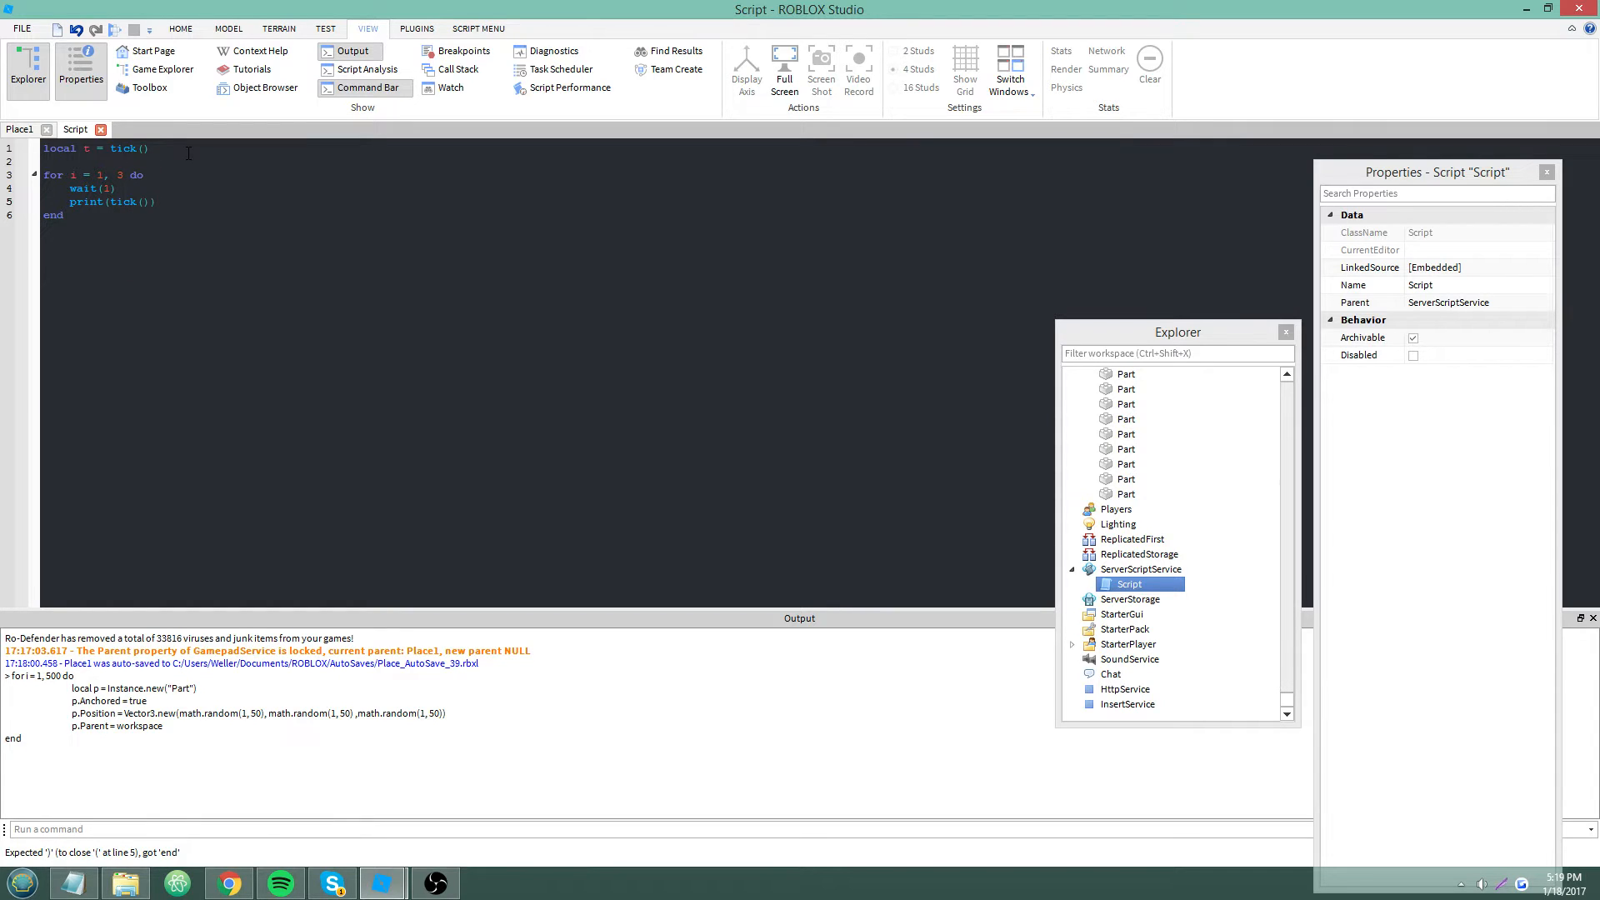
{"action": "left_click", "coordinate": [204, 828]}
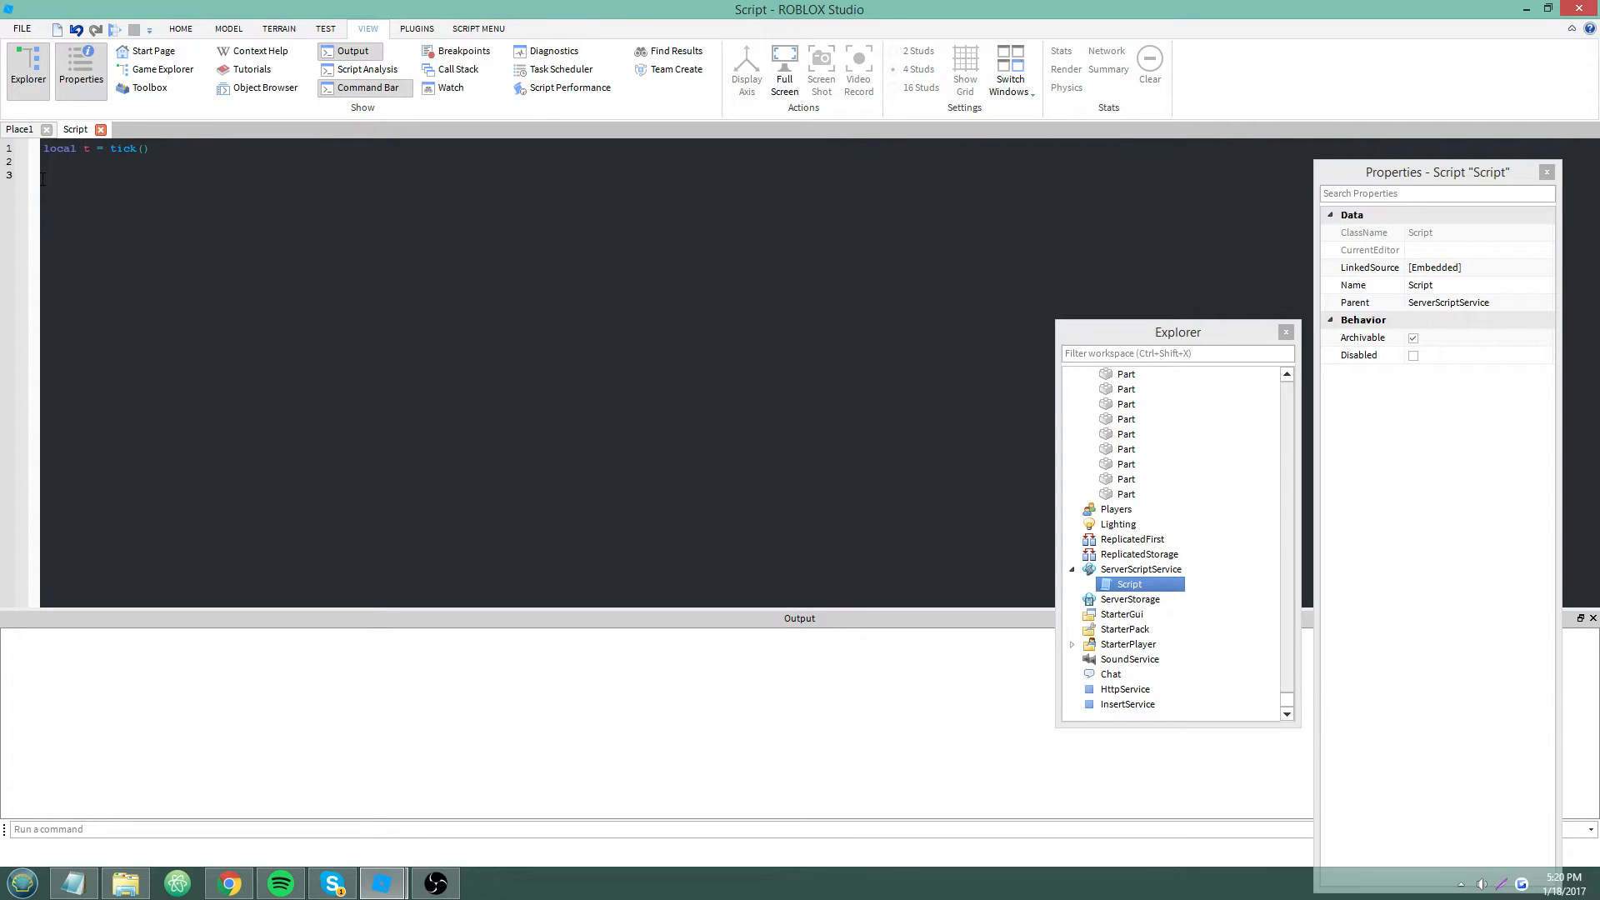
Shift-select all generated Parts in Workspace and group them into a Model
{"action": "scroll", "scroll_direction": "up", "scroll_amount": 3}
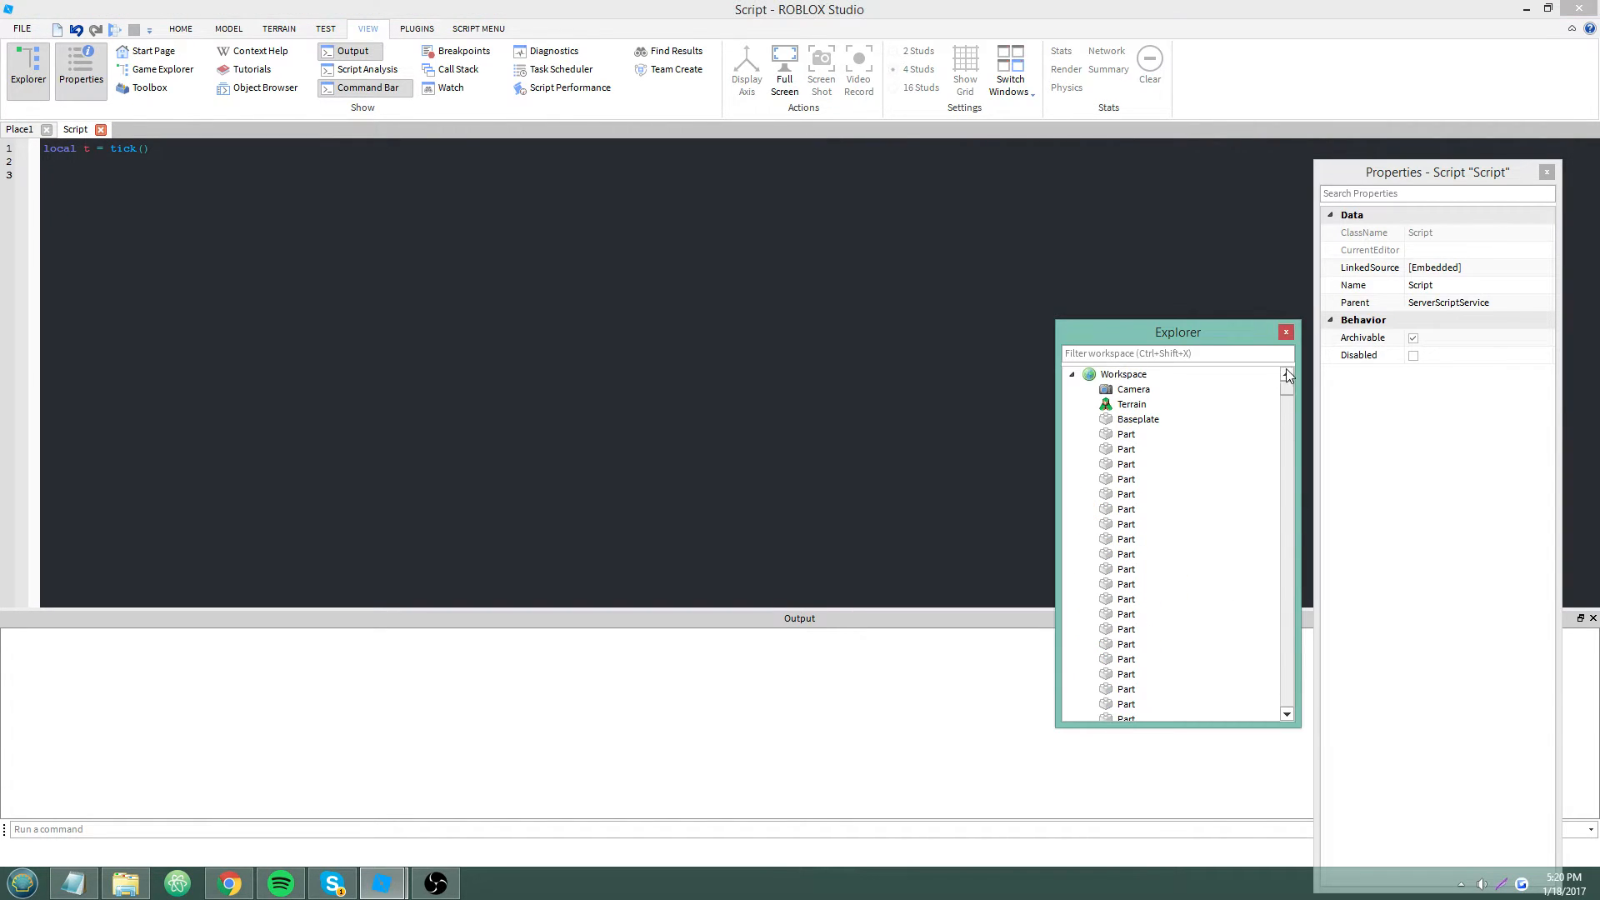
{"action": "left_click", "coordinate": [1127, 434]}
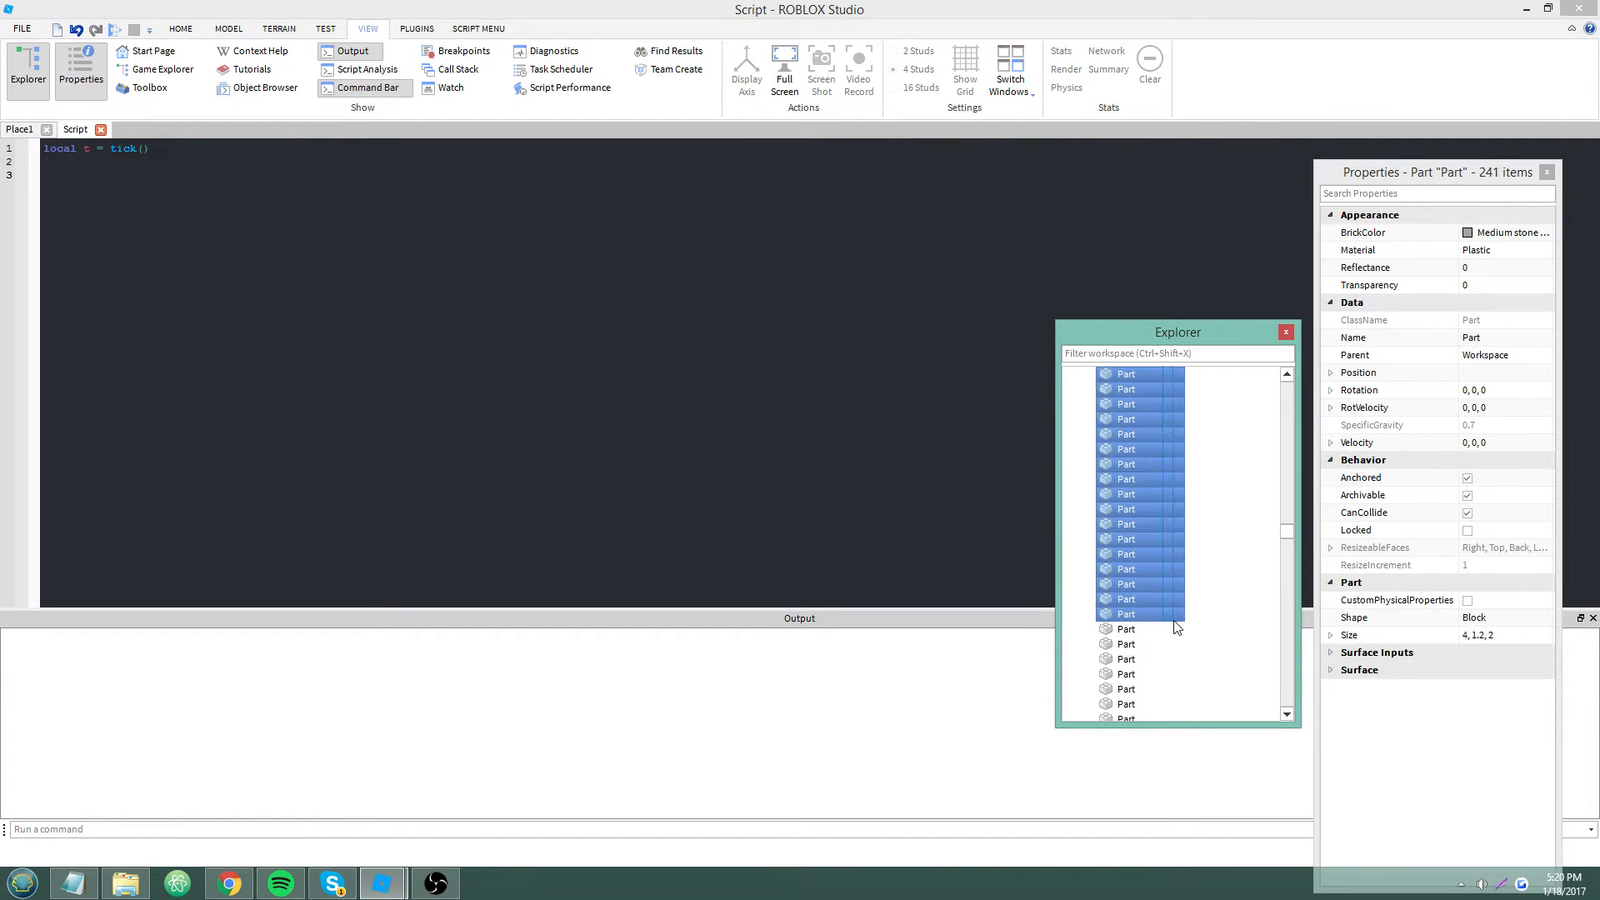
{"action": "left_click", "coordinate": [1126, 628]}
{"action": "type", "text": "local m"}
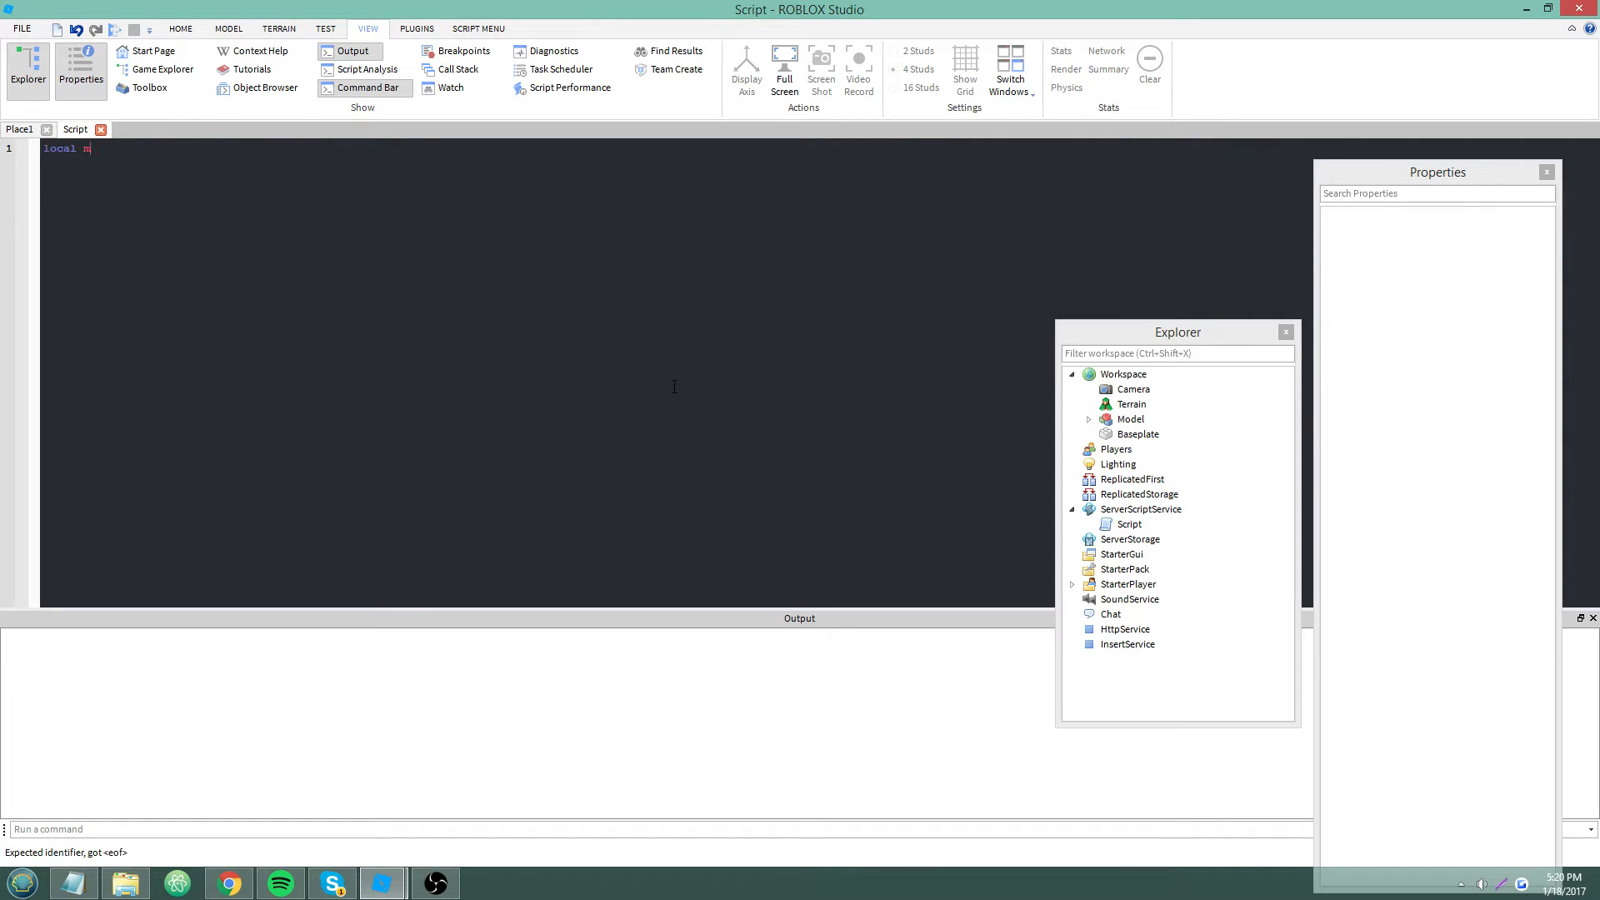
Store workspace.Model's children in m and record local t = tick()
{"action": "type", "text": "= workspace."}
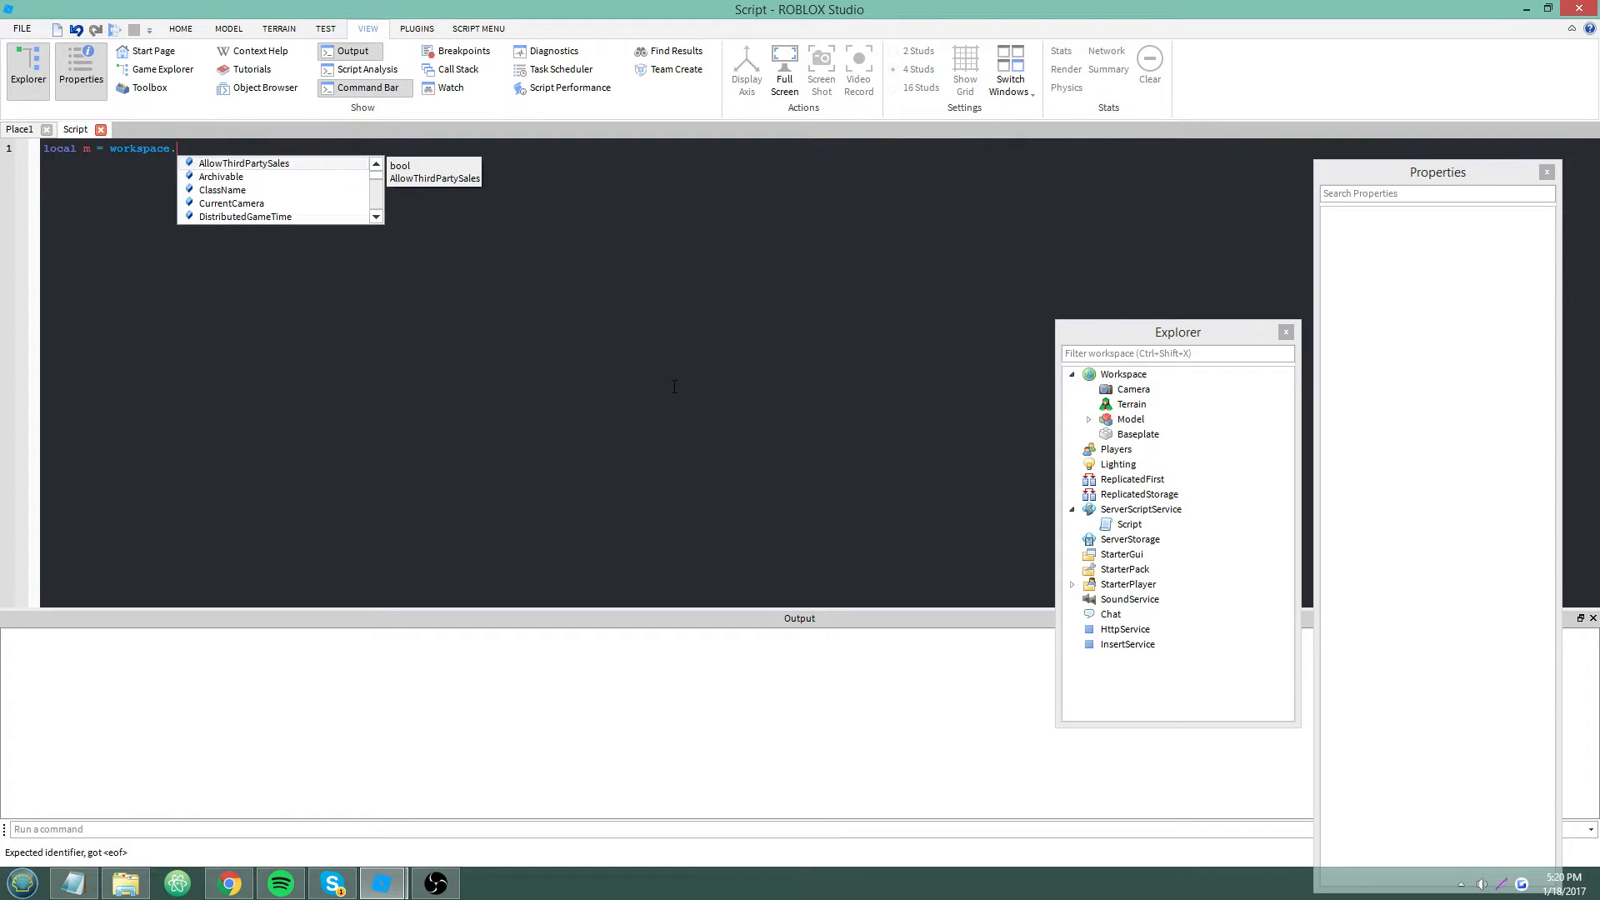
{"action": "type", "text": "Model:ge"}
{"action": "type", "text": "local t"}
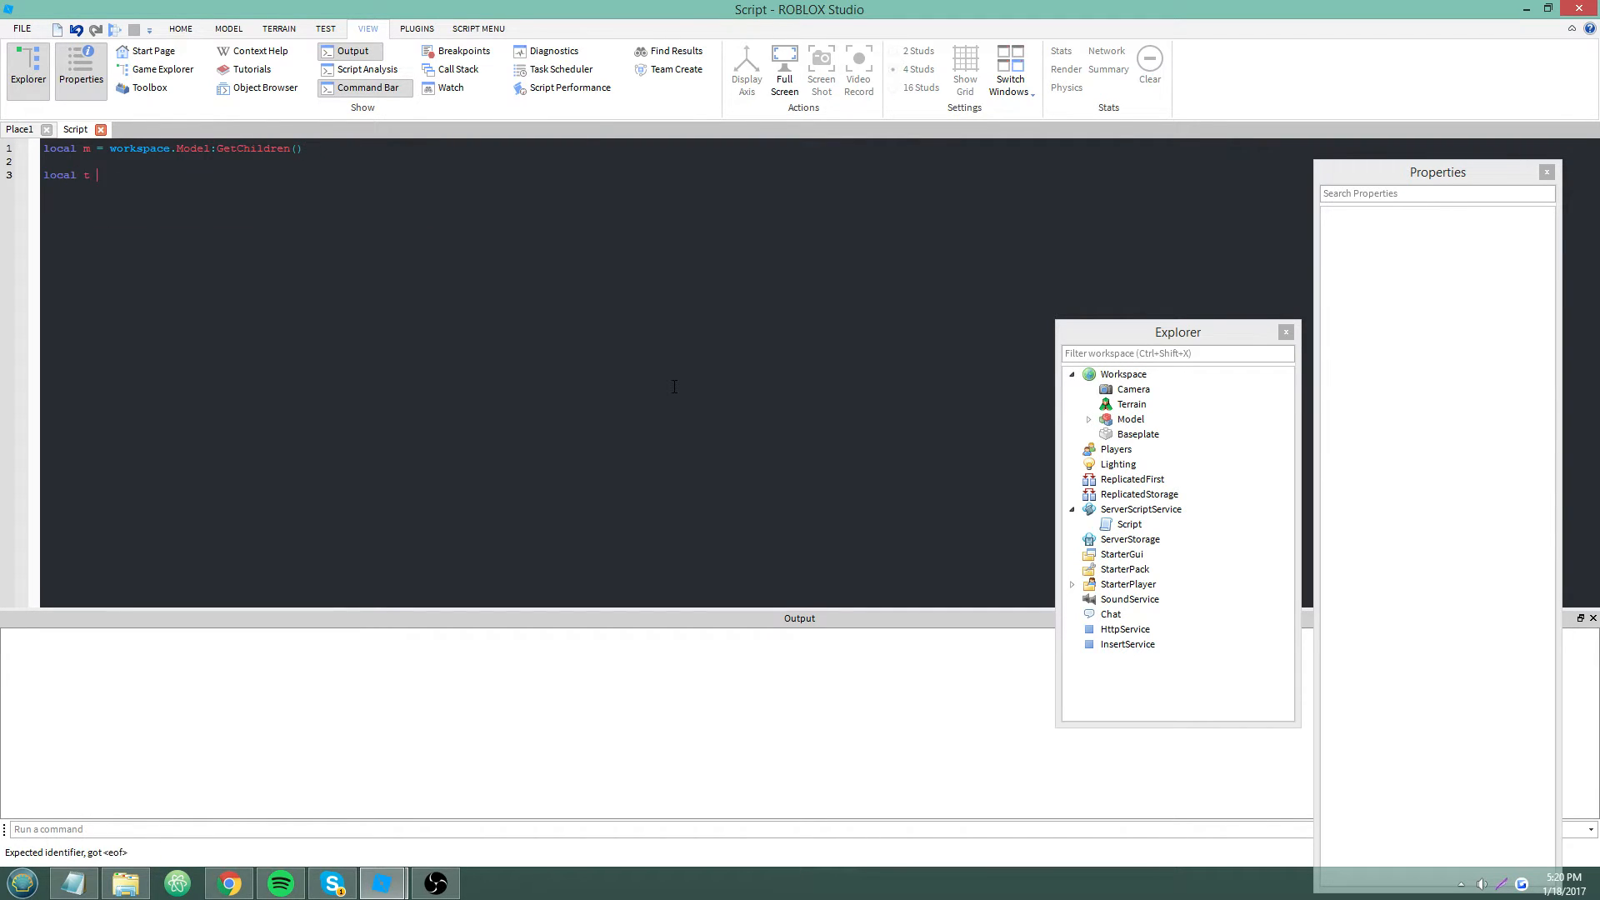
{"action": "type", "text": "= tick()"}
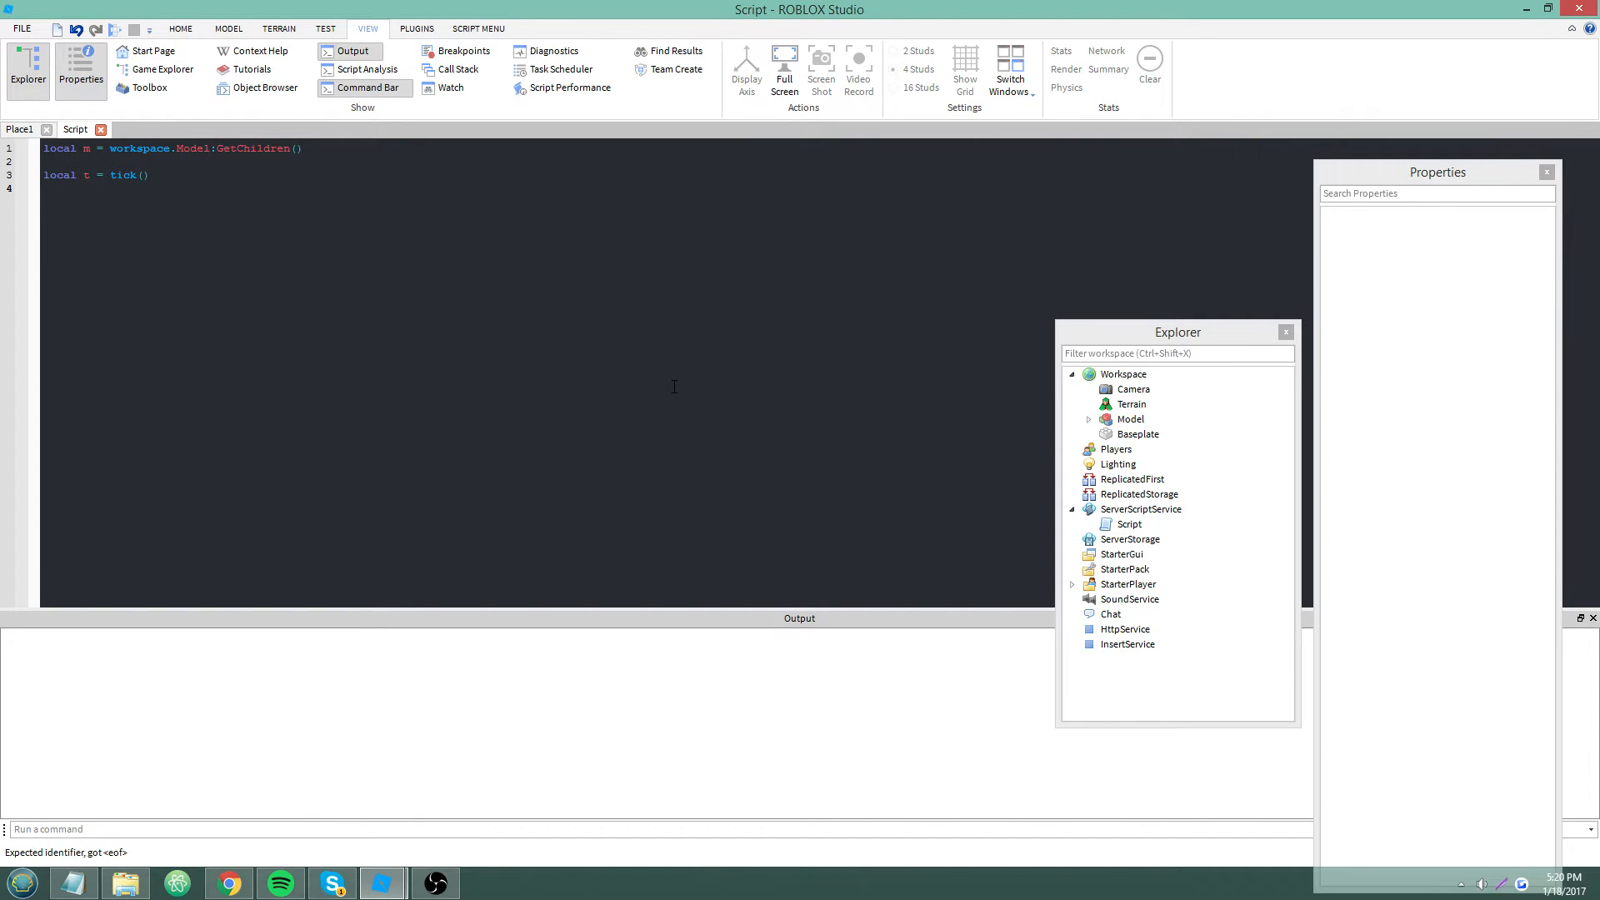
Loop for i = 1, #m setting m[i].BrickColor to BrickColor.Random()
{"action": "type", "text": "for i = 1, #m do"}
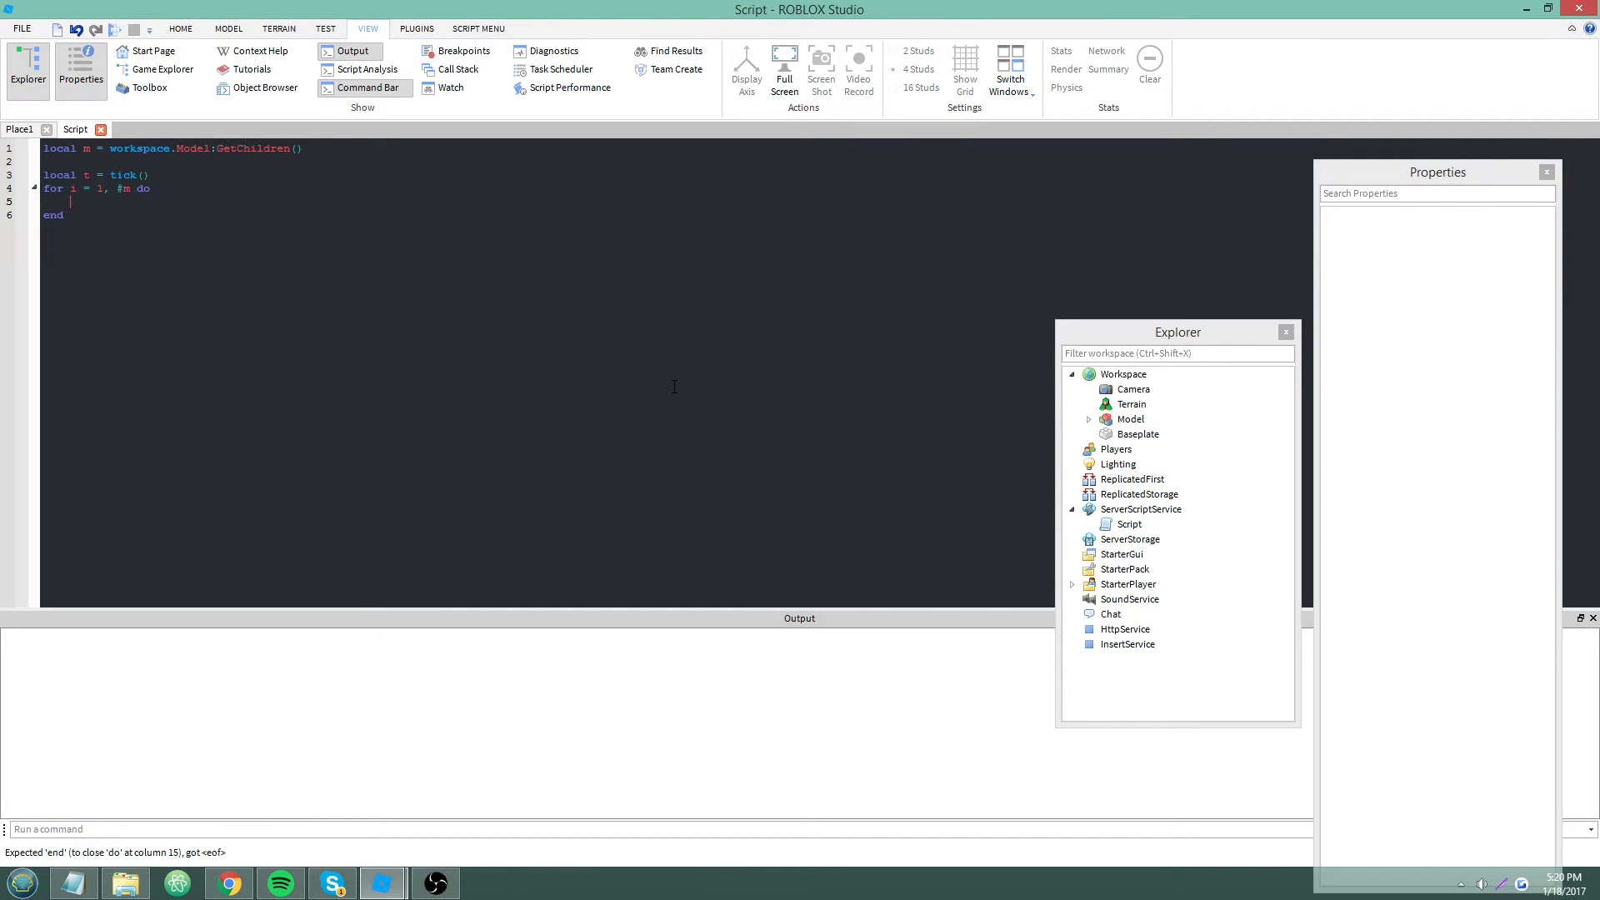
{"action": "type", "text": "m[i]"}
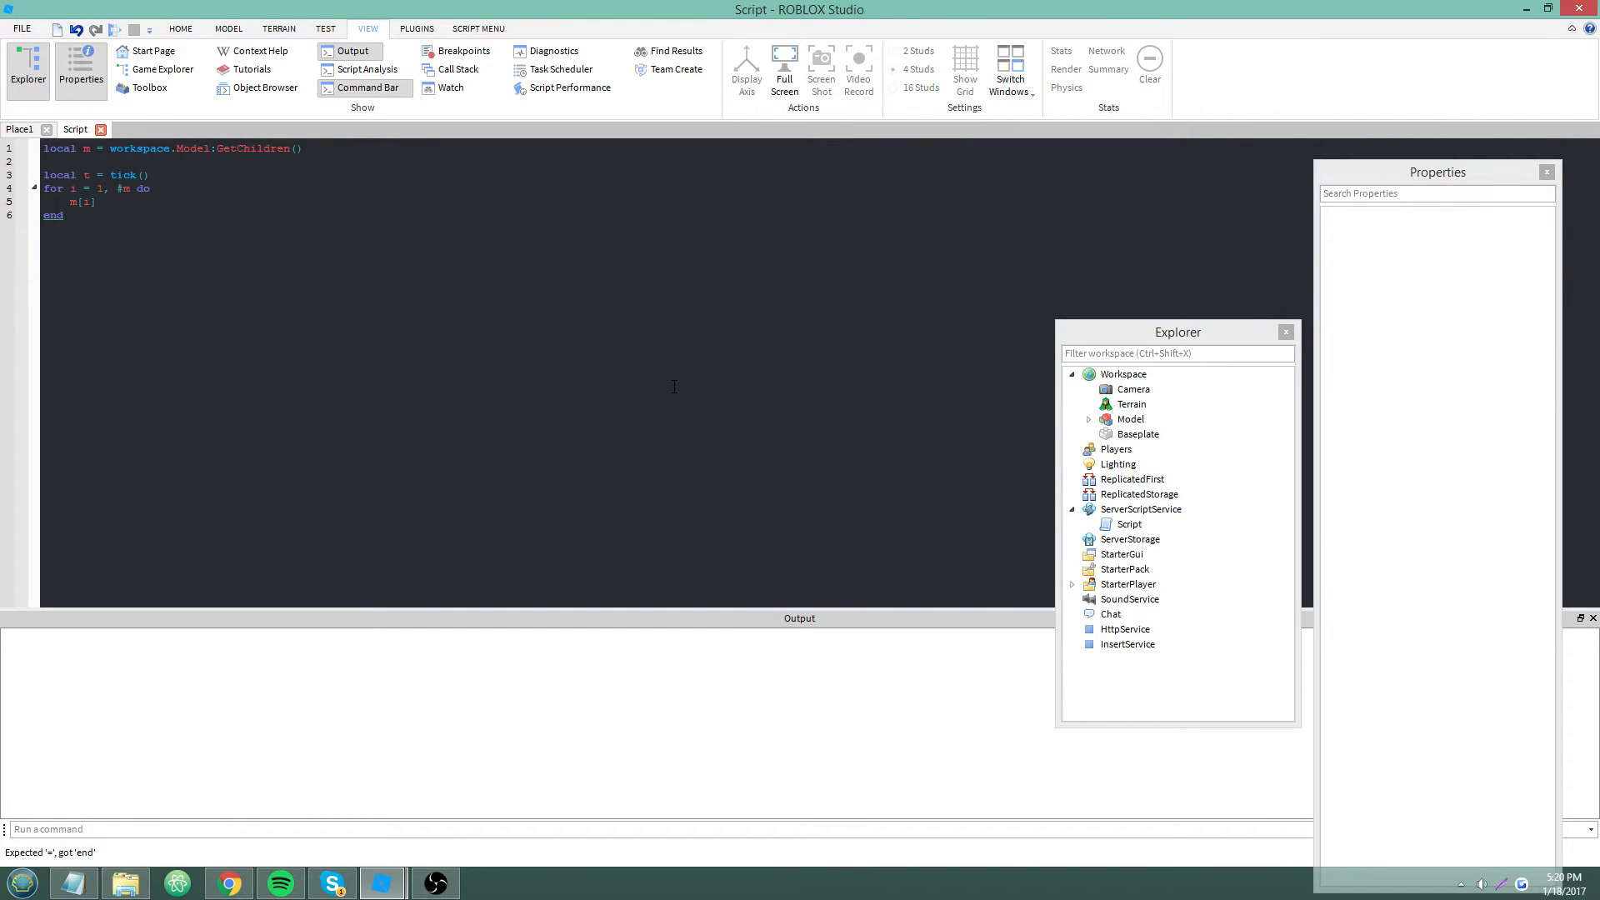
{"action": "type", "text": ".BrickColor"}
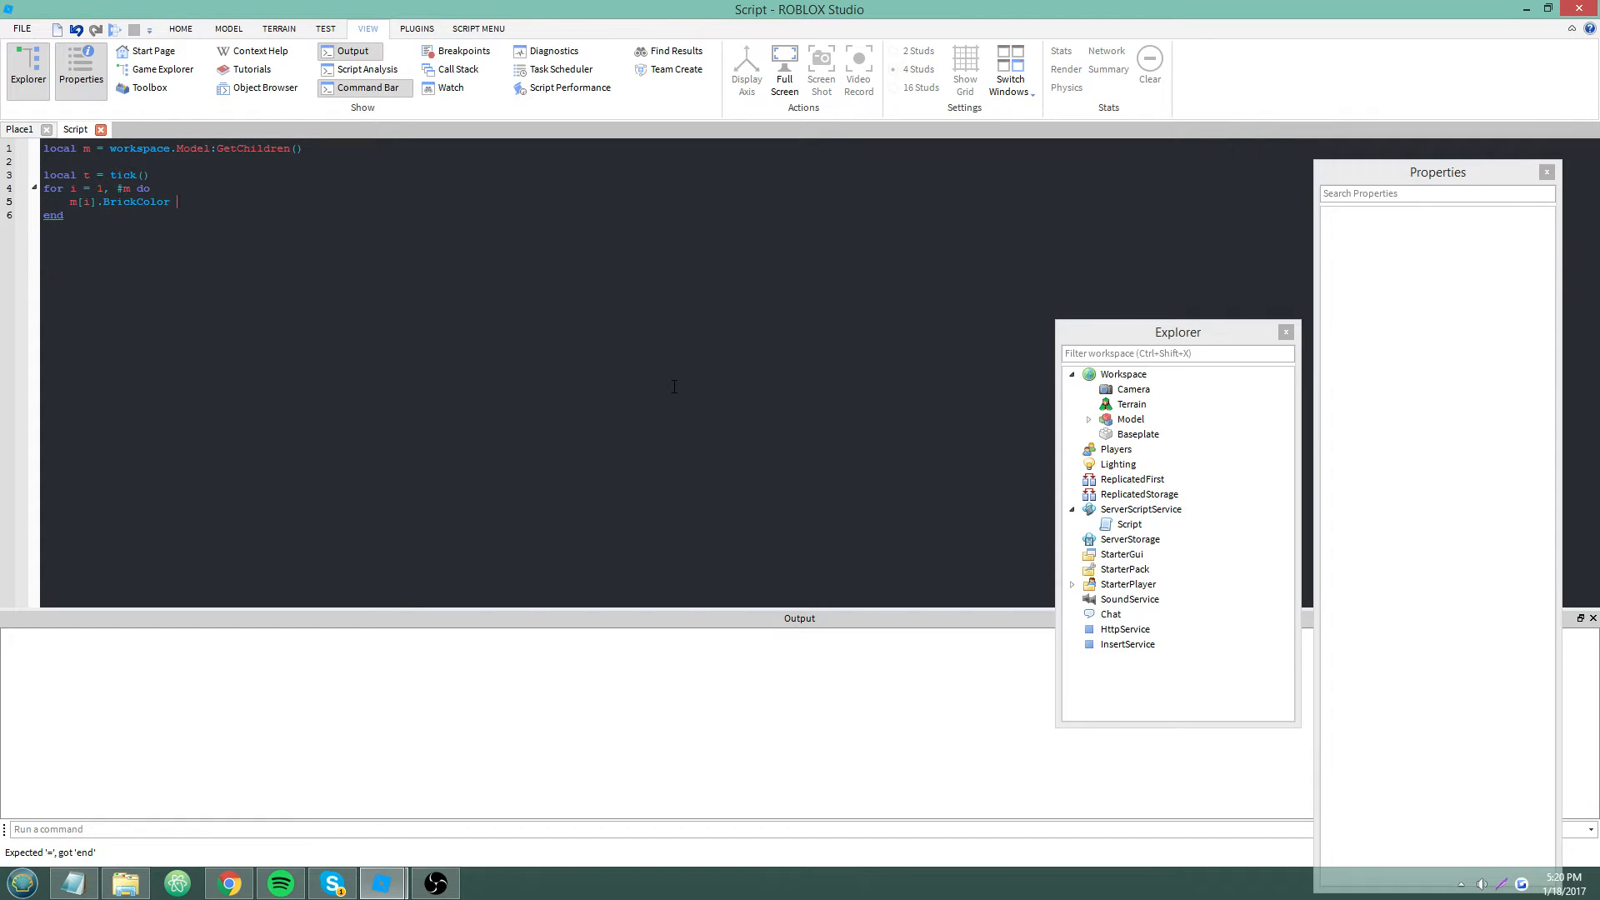
{"action": "type", "text": "= BrickColor.n)"}
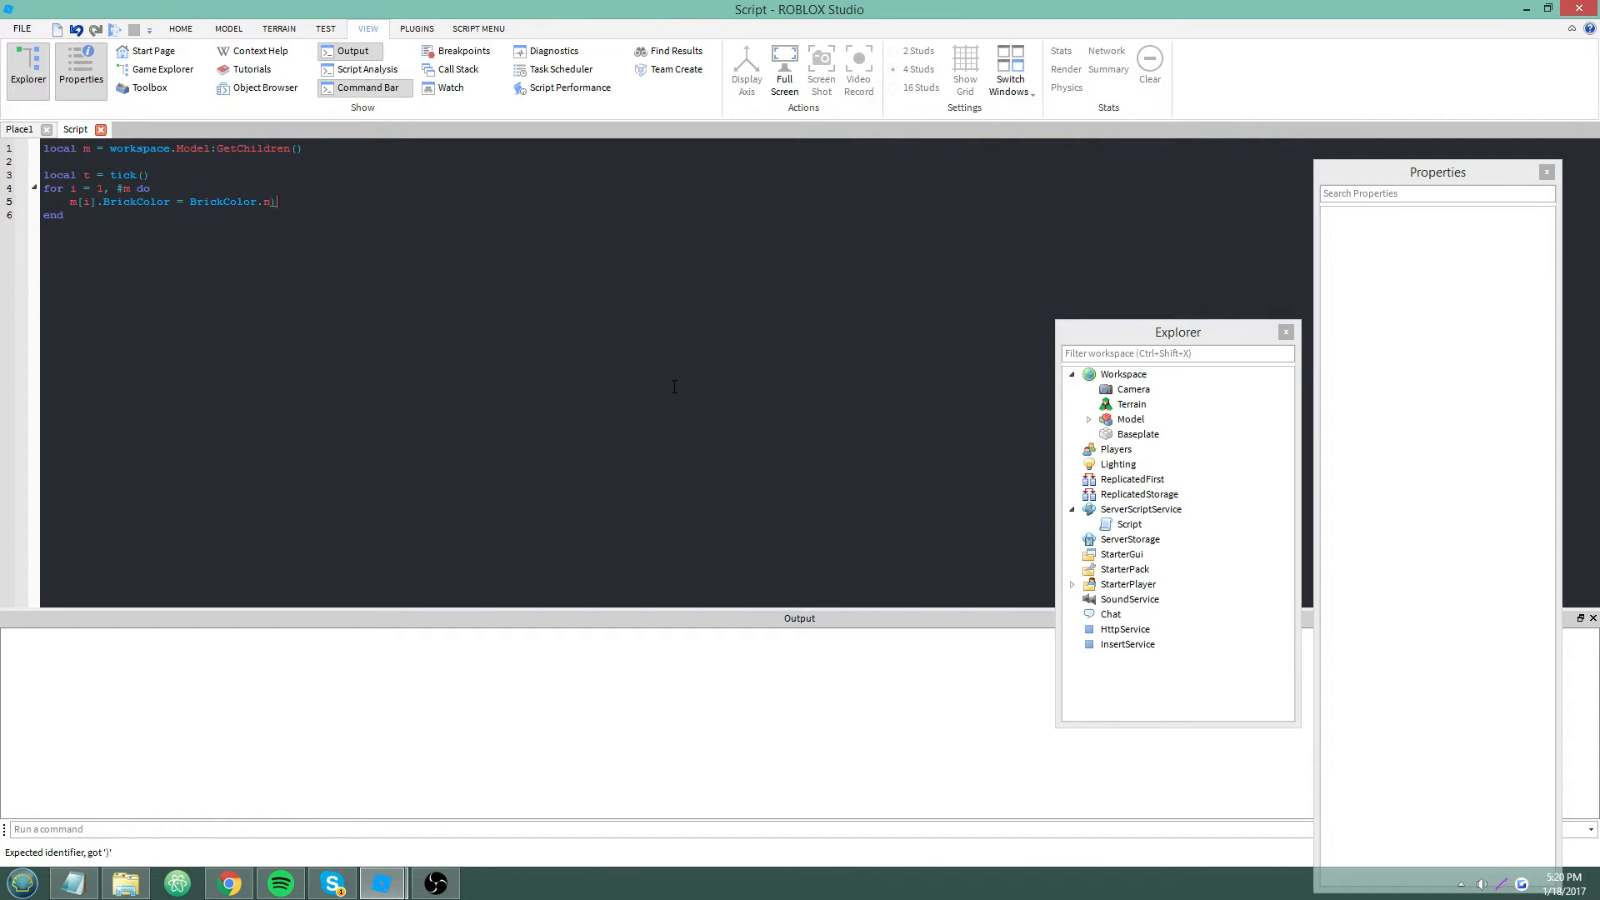
{"action": "type", "text": "Random()"}
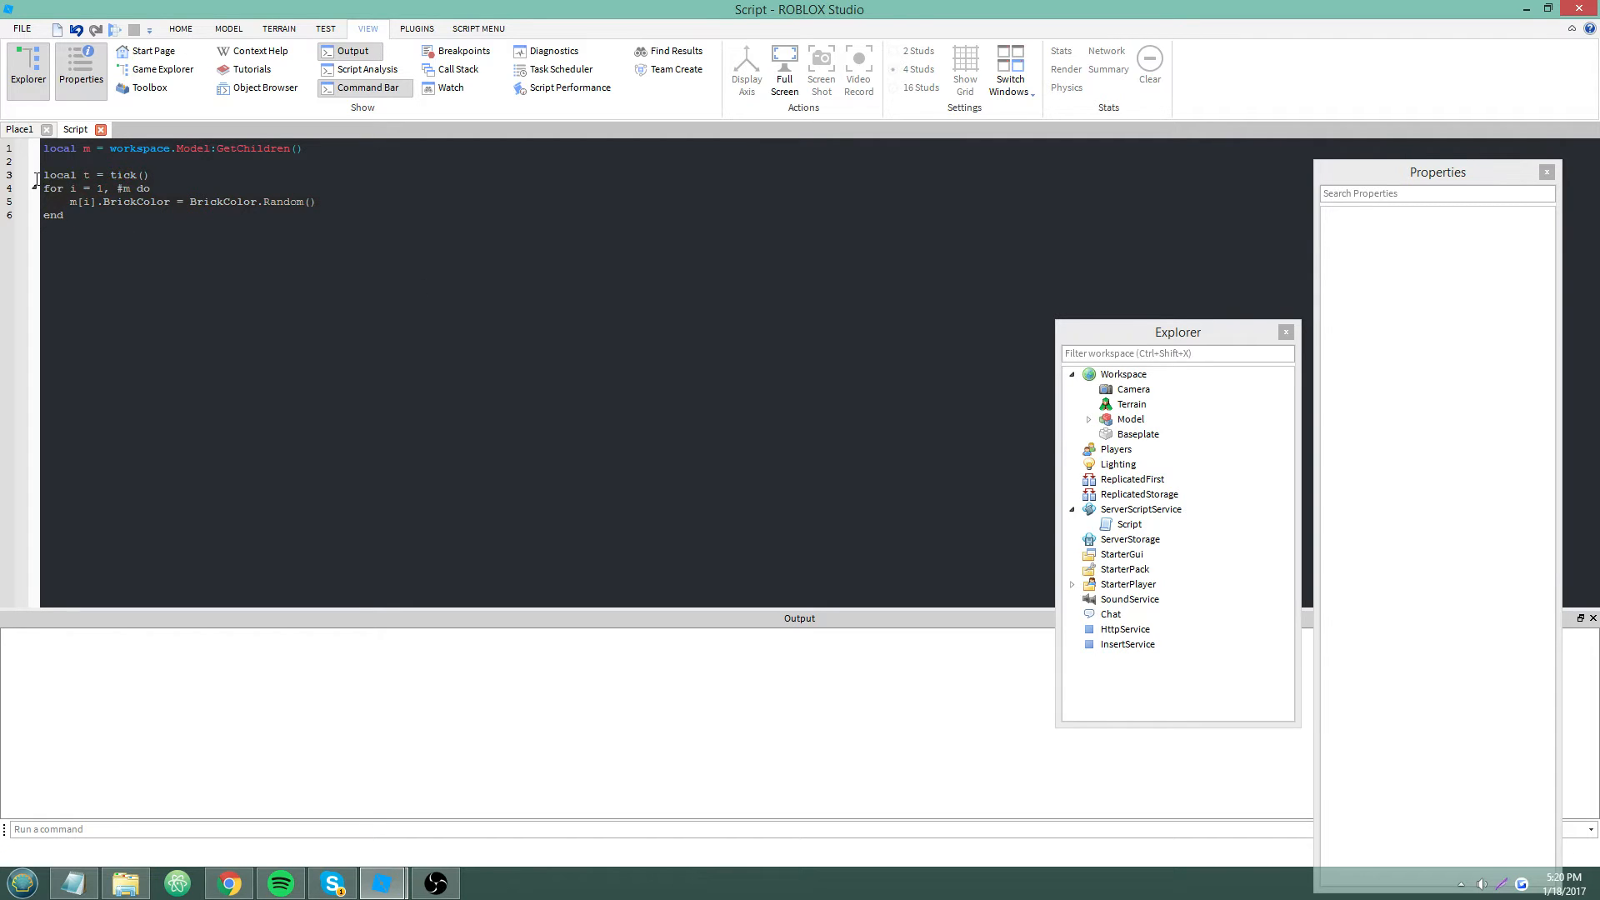
Run the recoloring code from the Place1 Command Bar and add print(tick() - t)
{"action": "left_click", "coordinate": [204, 829]}
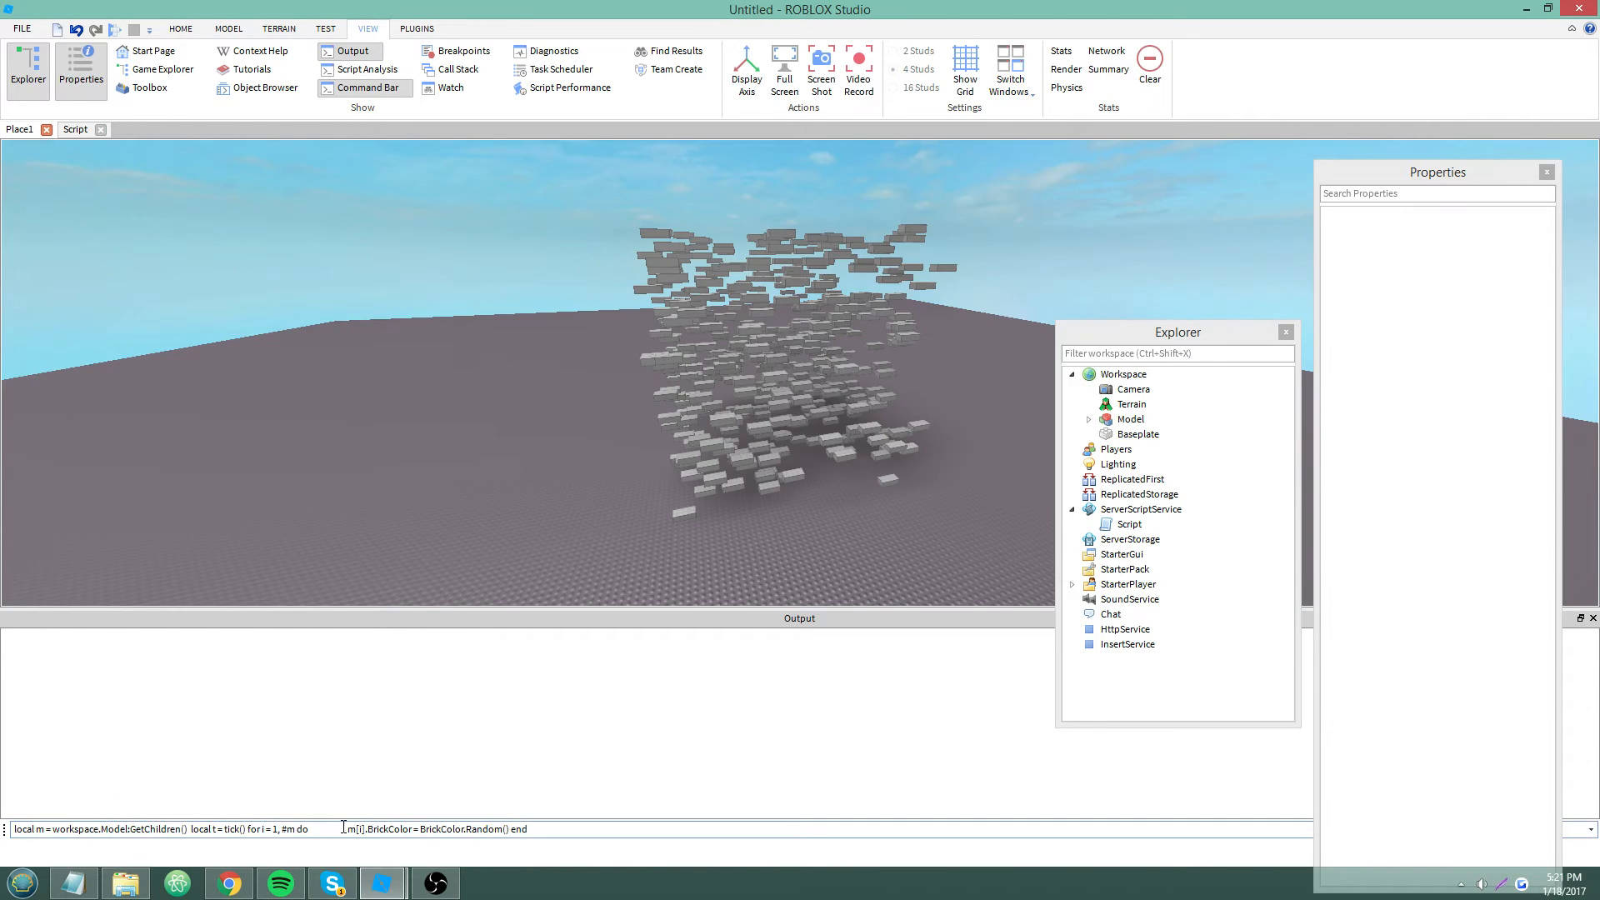
{"action": "key", "text": "Return"}
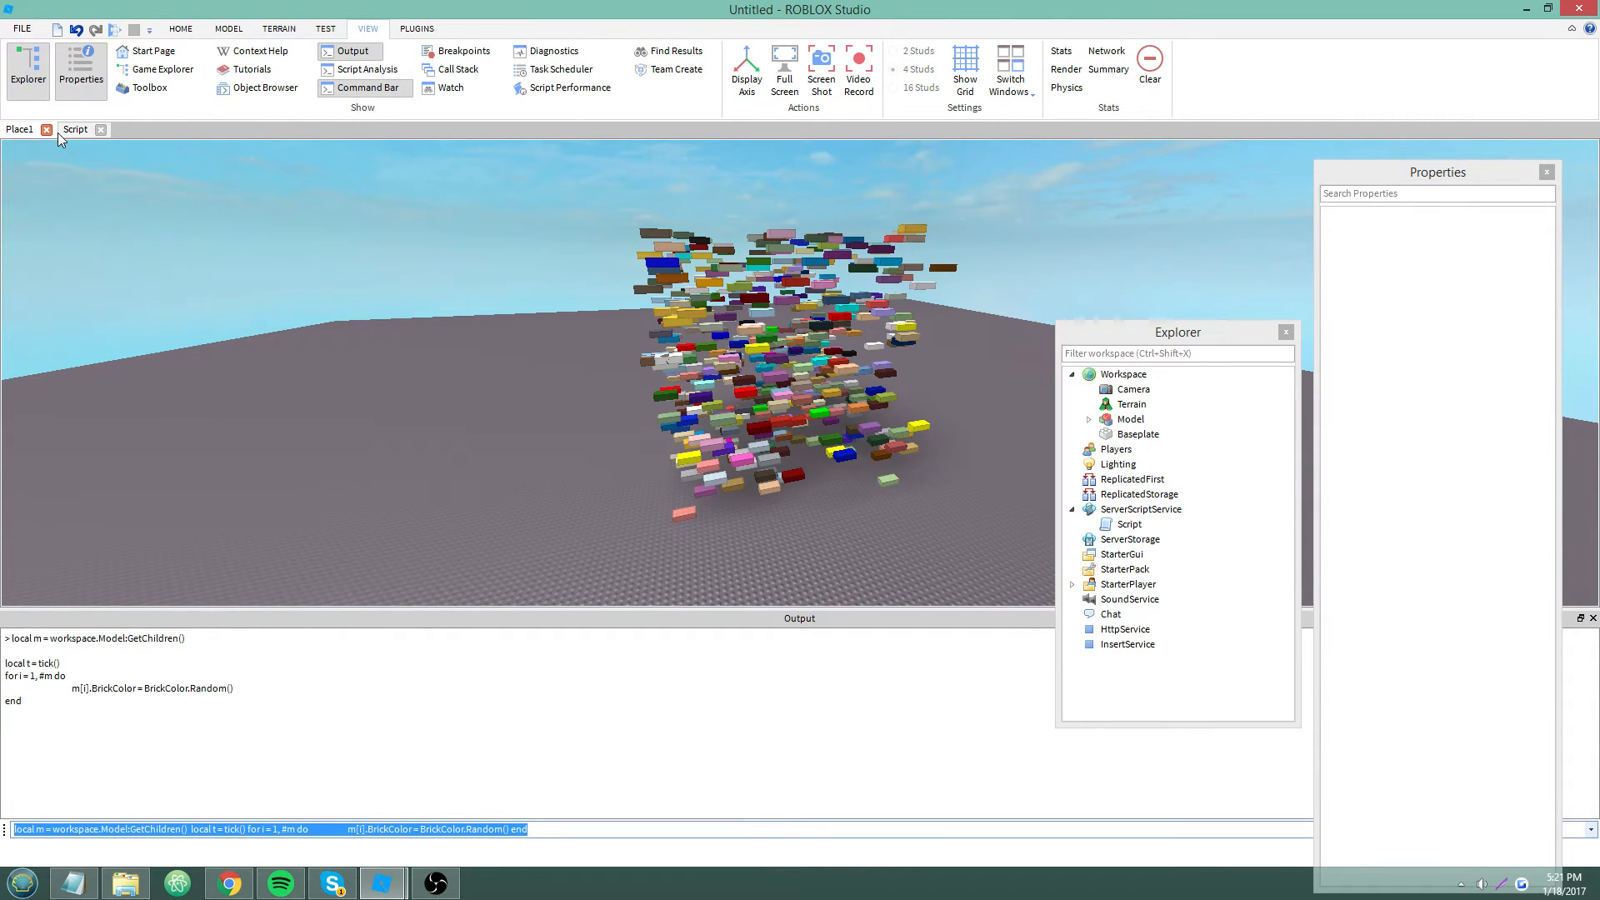
{"action": "left_click", "coordinate": [74, 130]}
{"action": "type", "text": " print(t - tick())"}
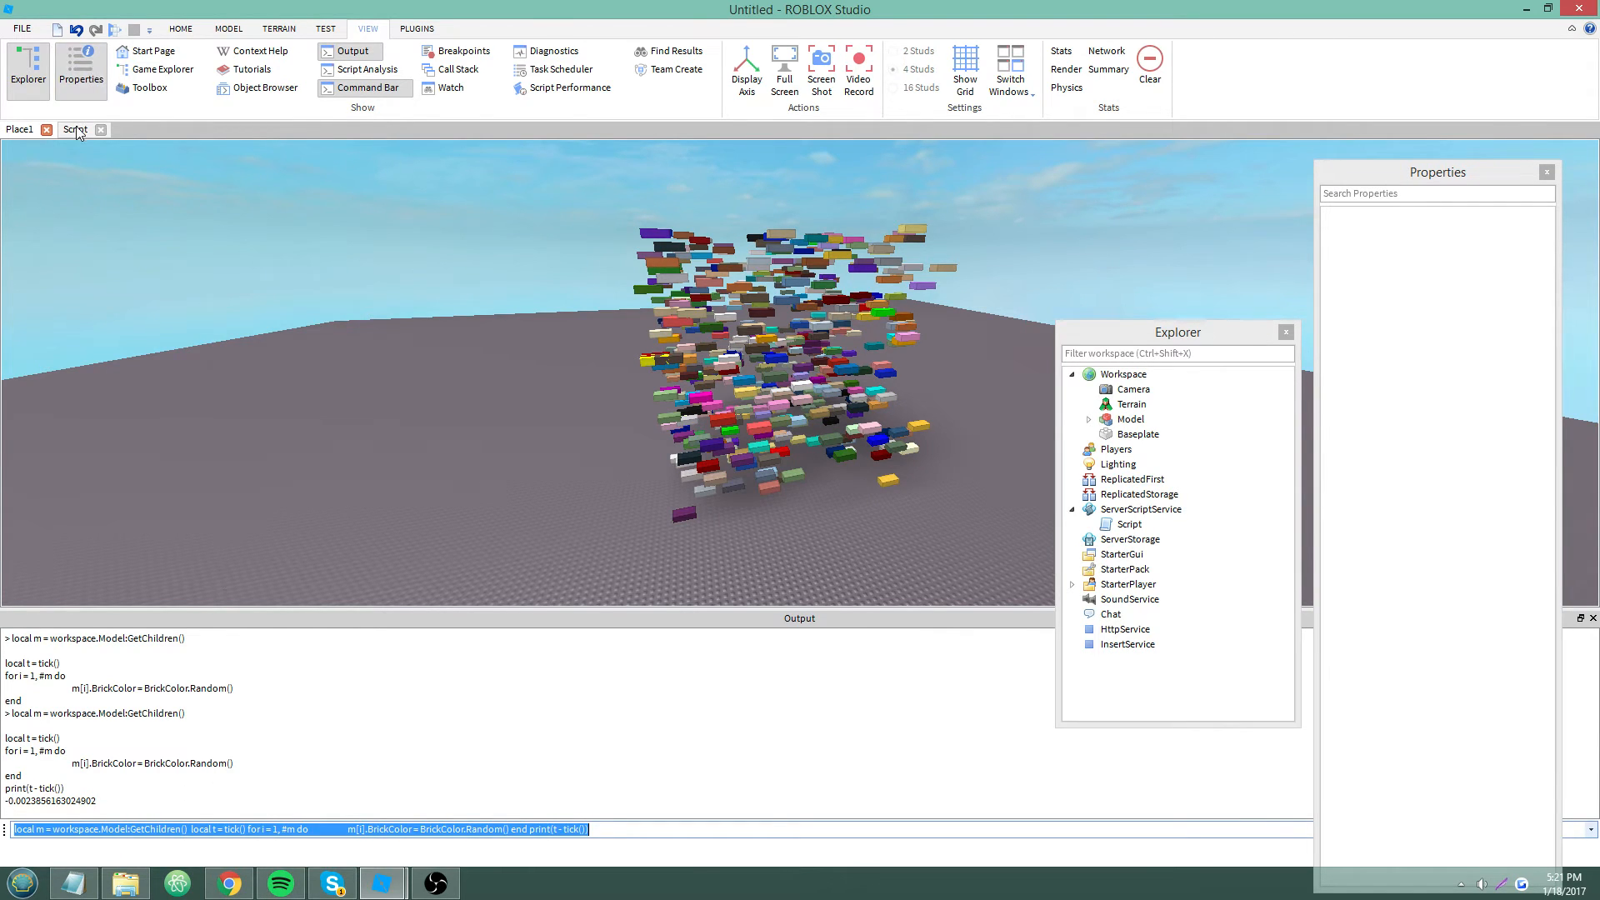
{"action": "left_click", "coordinate": [74, 129]}
{"action": "type", "text": " - t"}
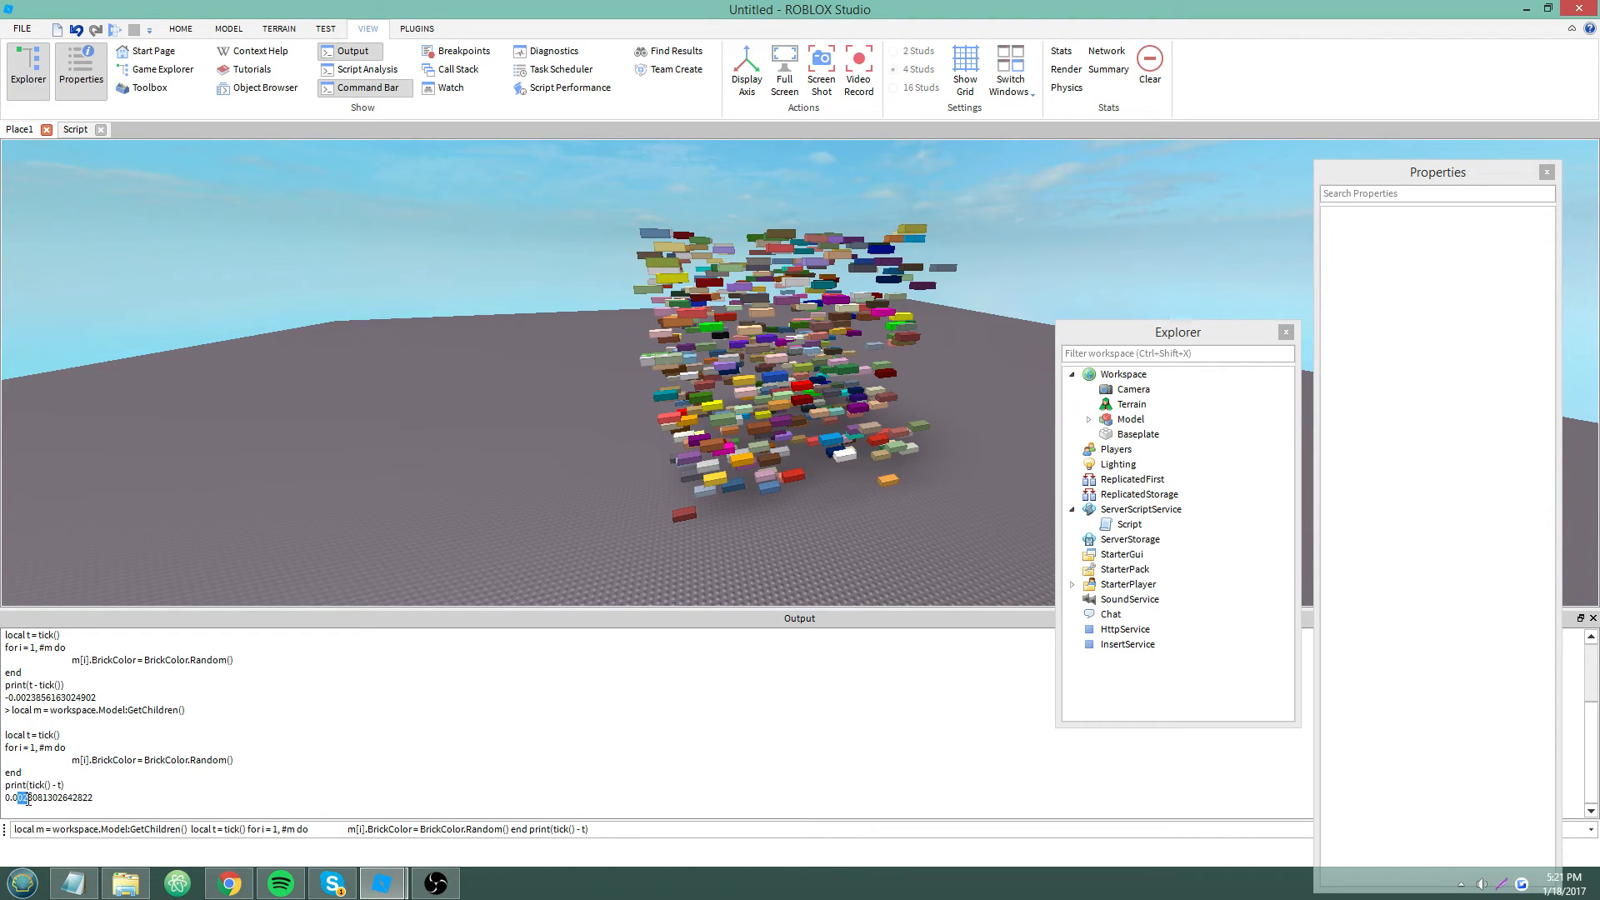
{"action": "left_click", "coordinate": [74, 130]}
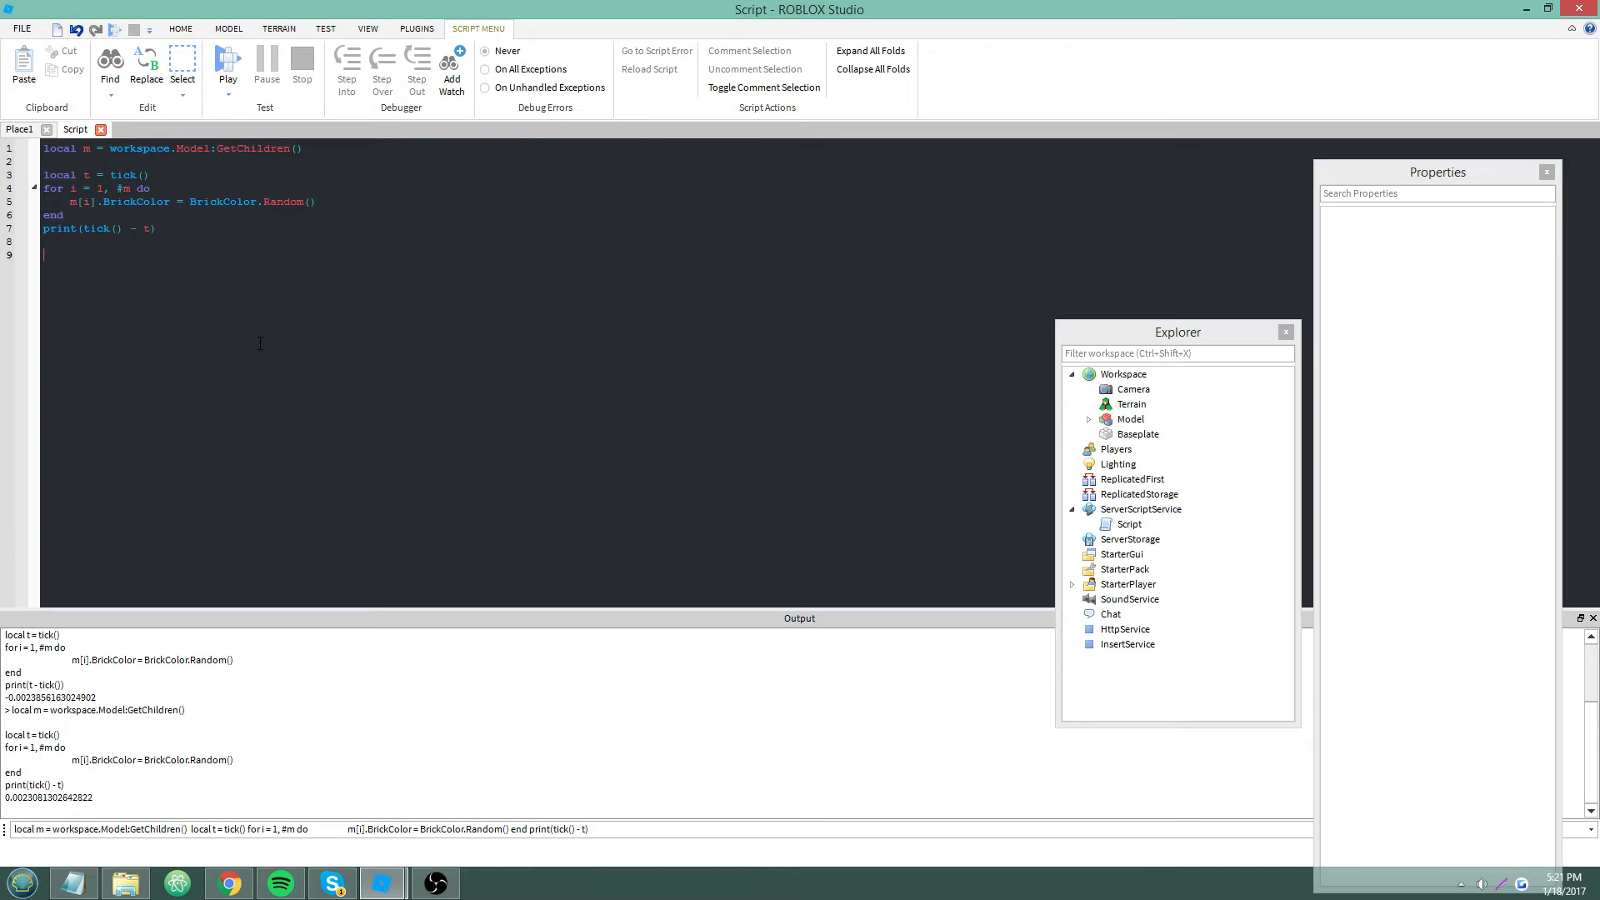
Add a second local t = tick() timer and a for i,v in pairs(m) loop
{"action": "type", "text": "local t ="}
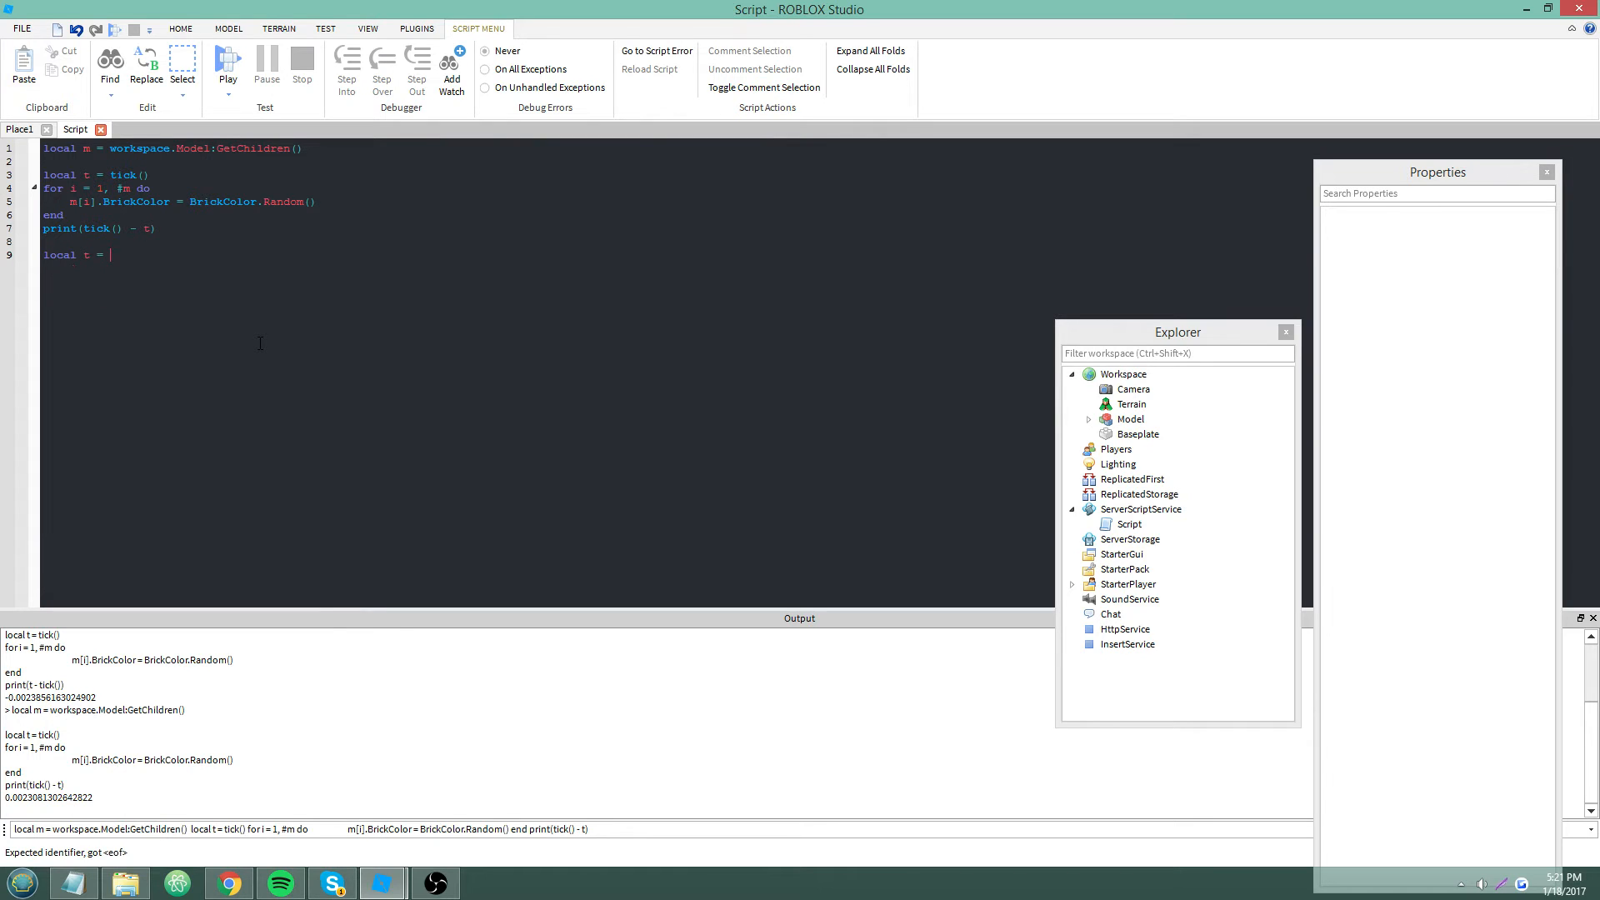
{"action": "type", "text": "tick()"}
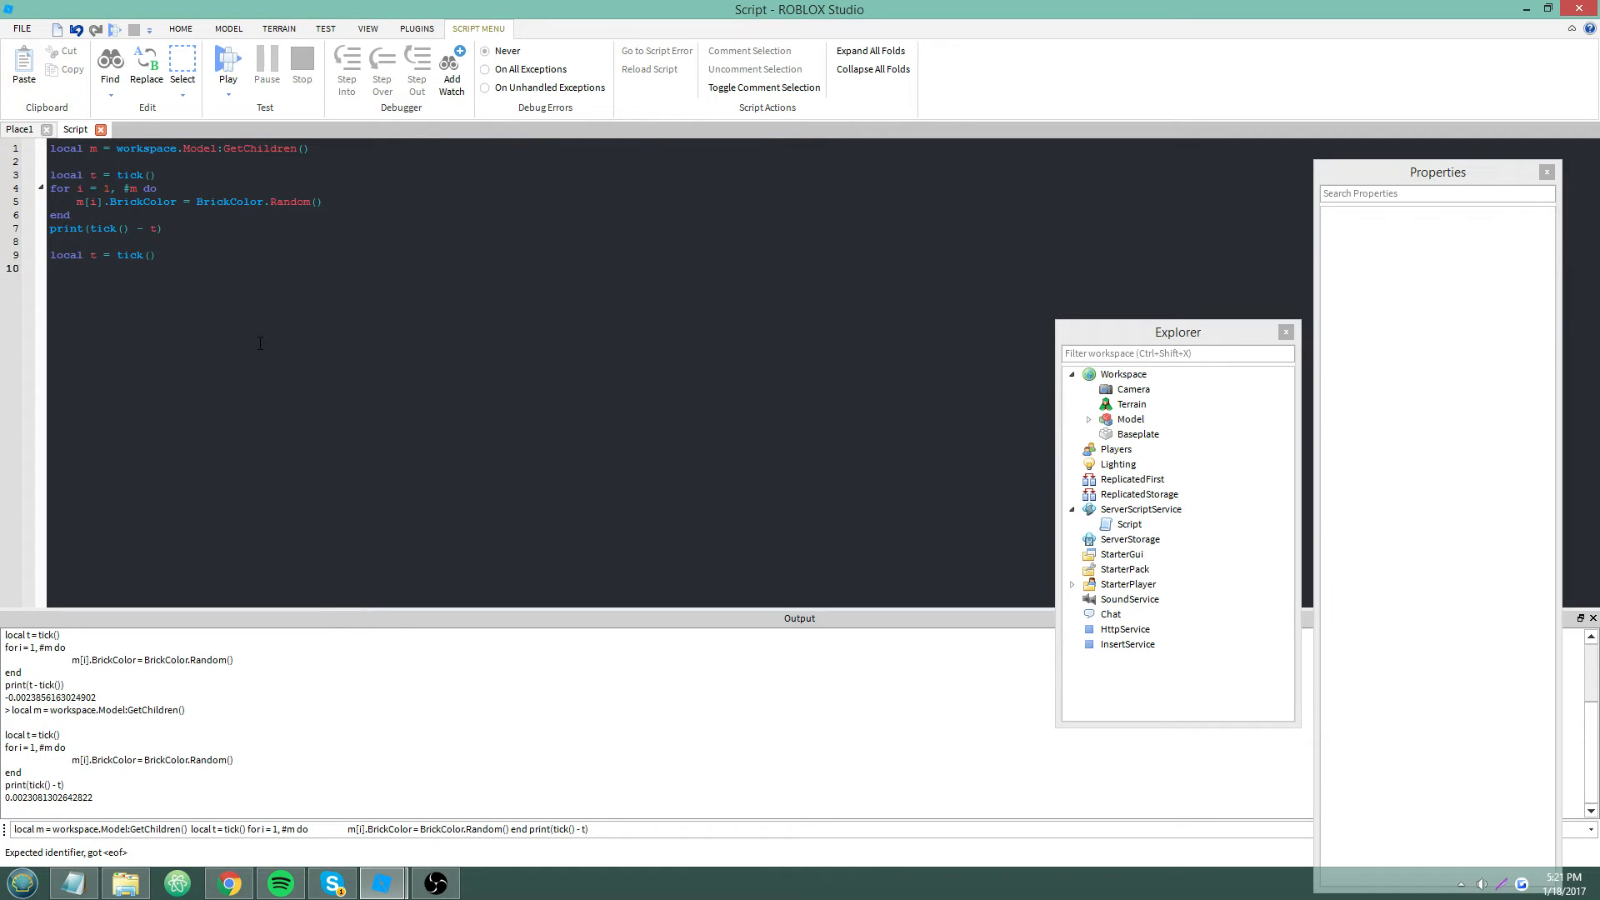
{"action": "type", "text": "for i,v in pairs("}
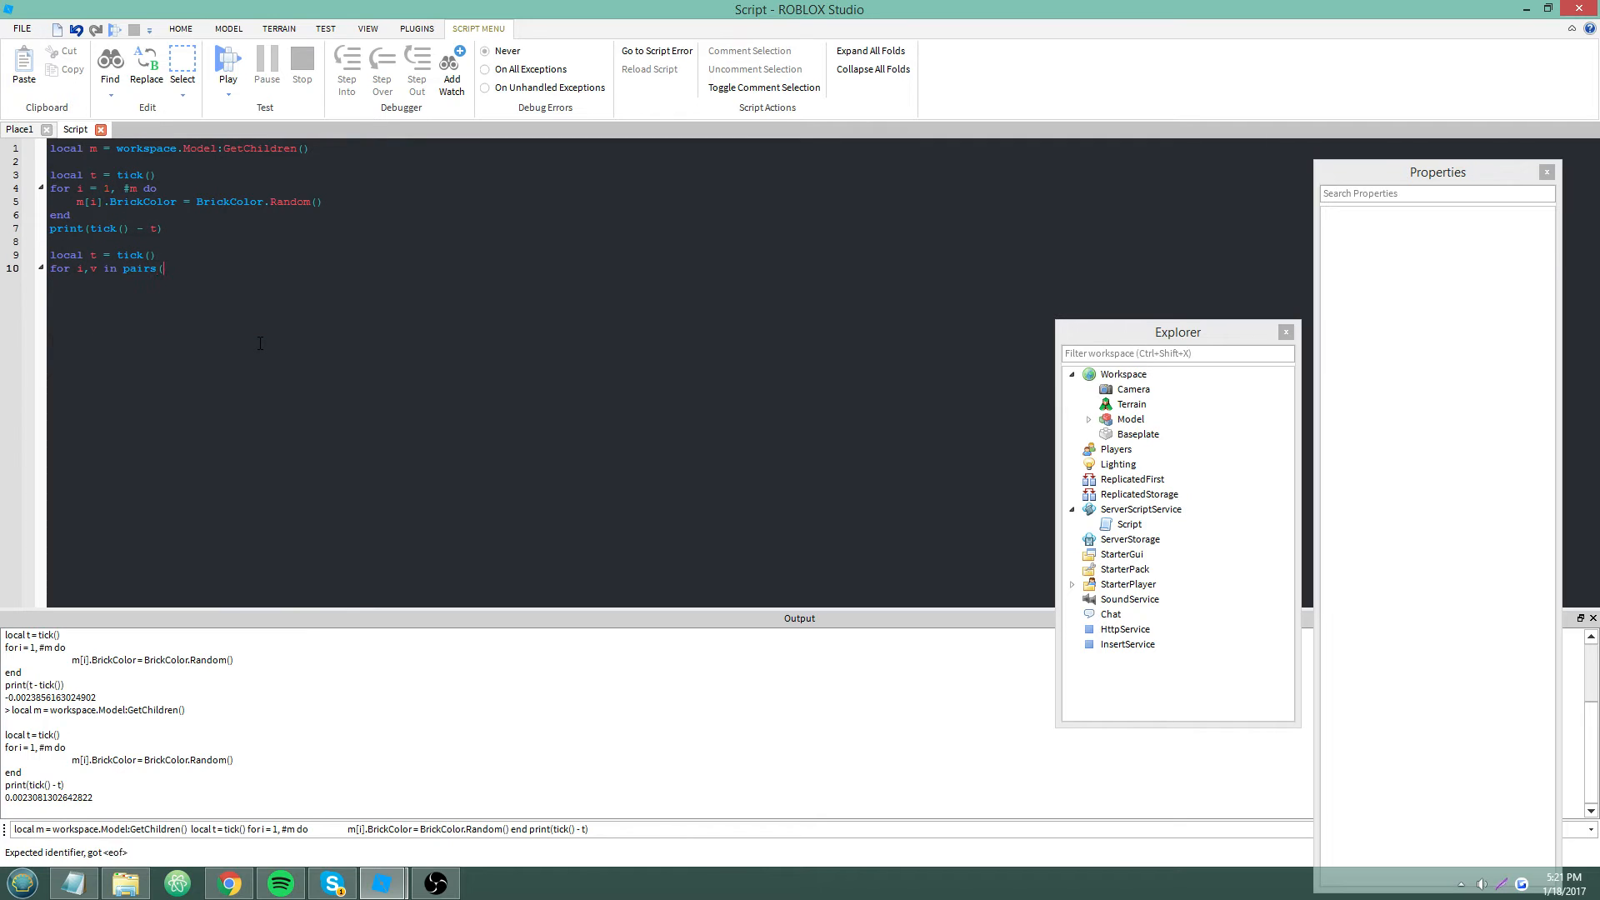
{"action": "type", "text": "m) do"}
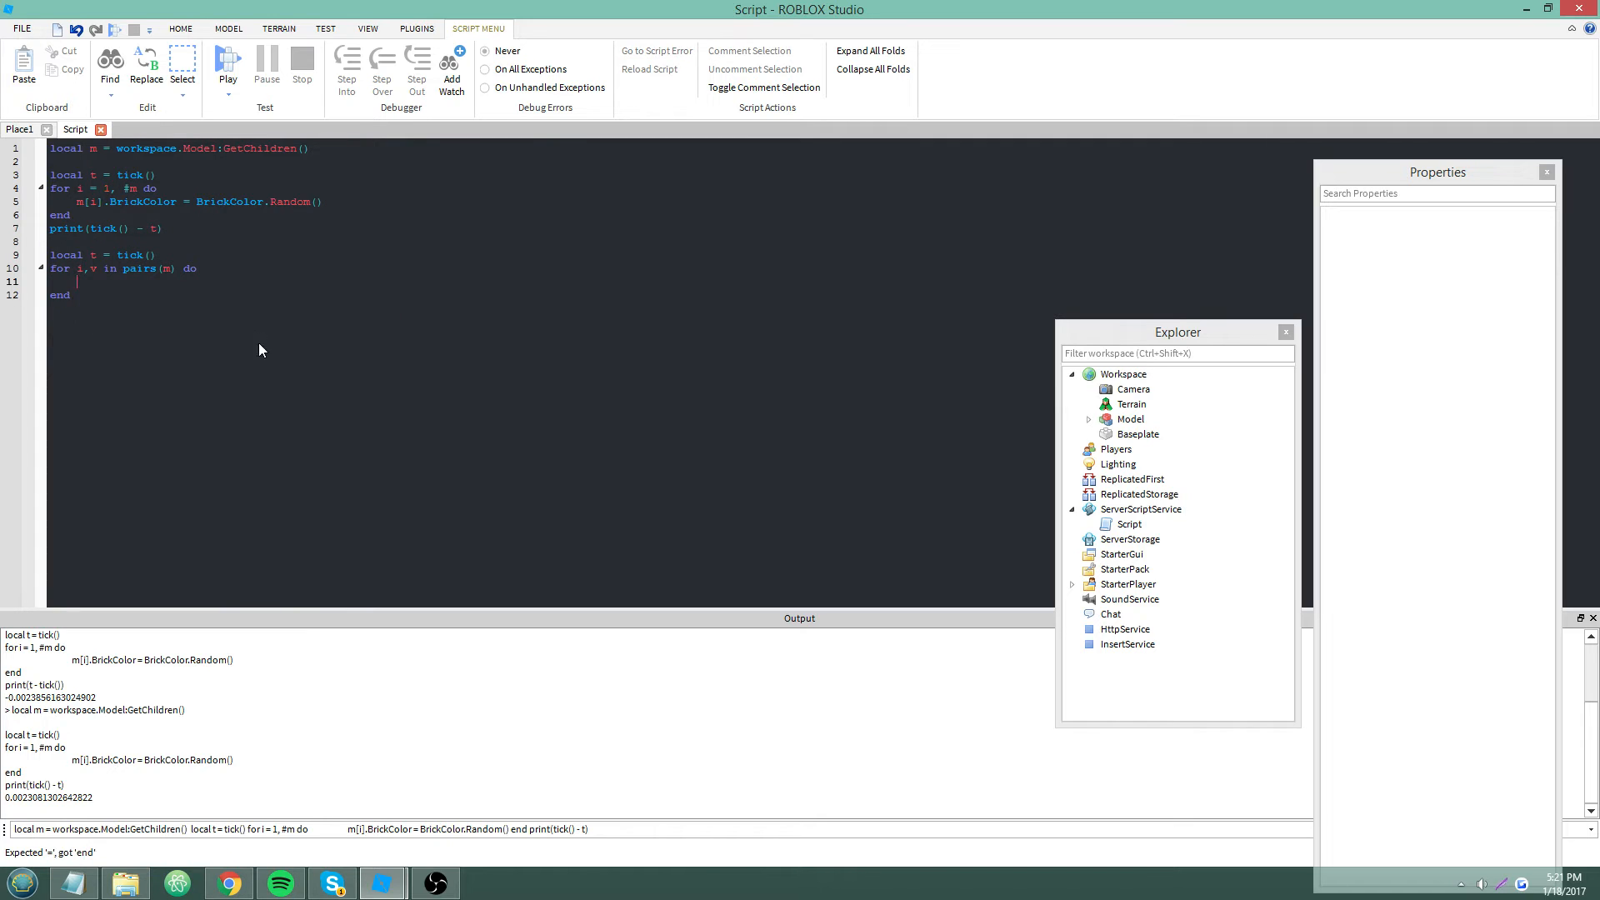
Set v.BrickColor = BrickColor.Random(), print tick() - t, and clear the Output
{"action": "type", "text": "v.BrickColor ="}
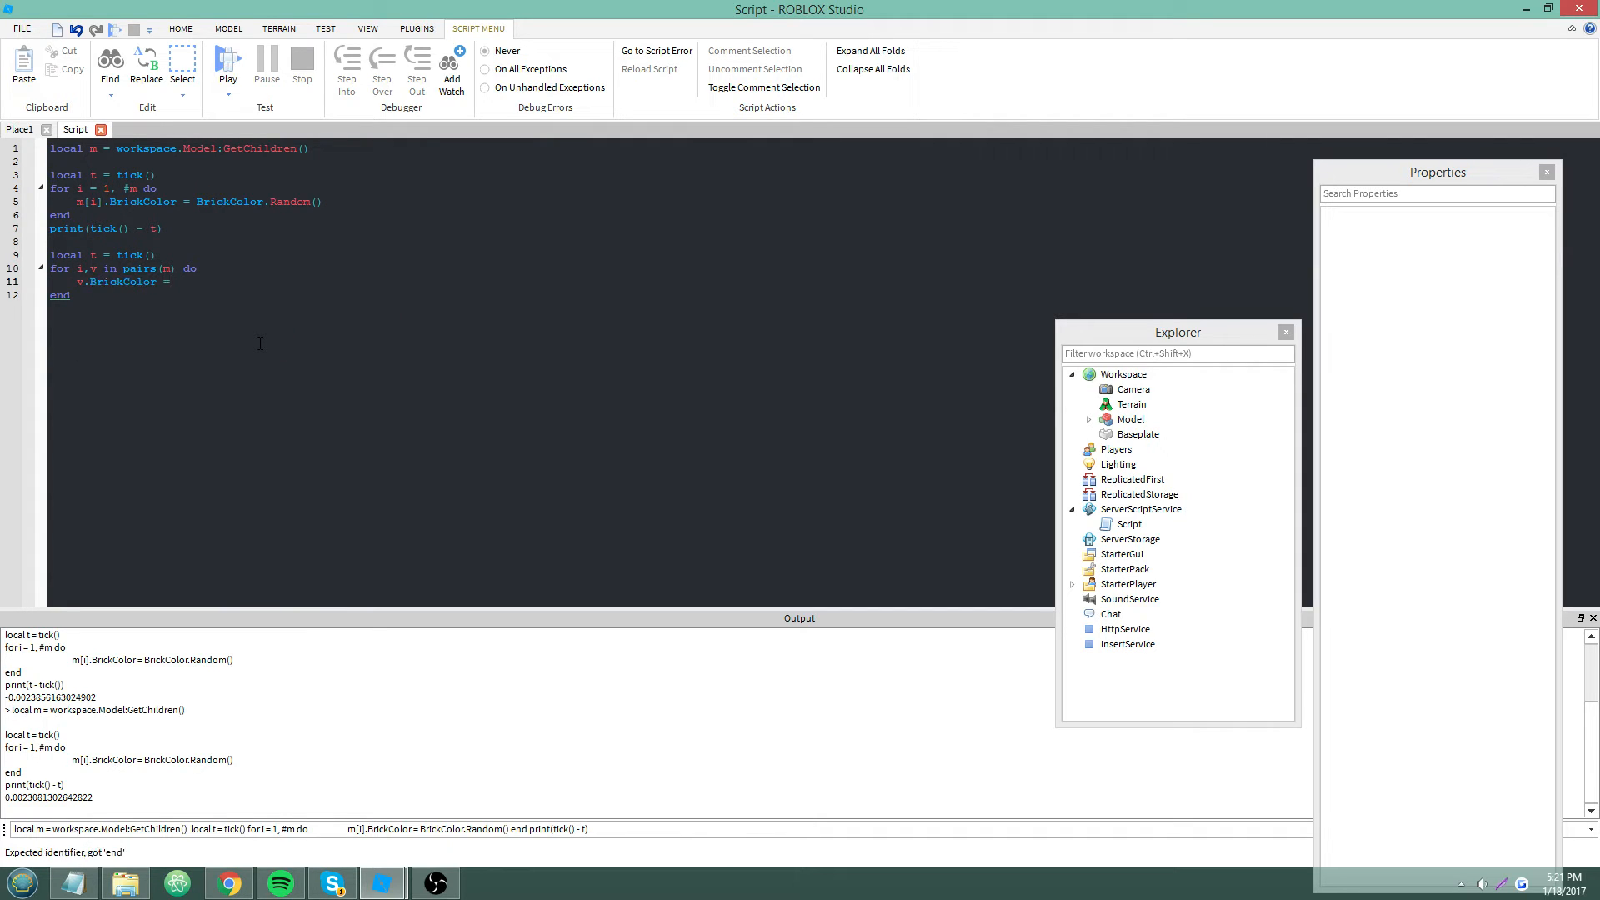
{"action": "type", "text": "BrickColor.Random()"}
{"action": "type", "text": "print(tick("}
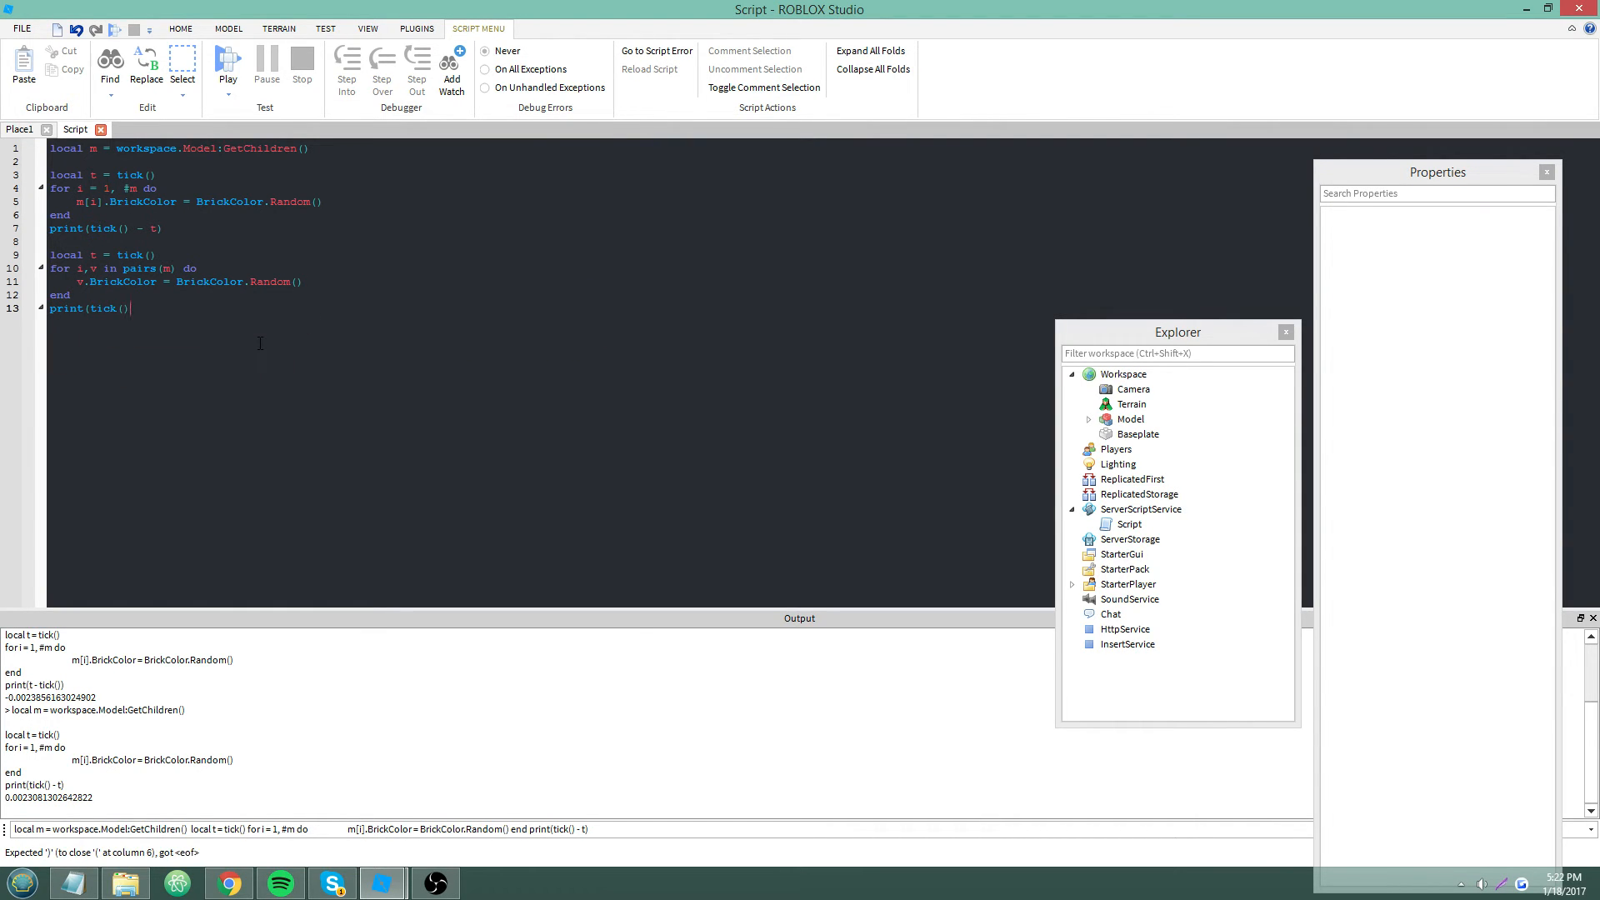
{"action": "type", "text": "- t)"}
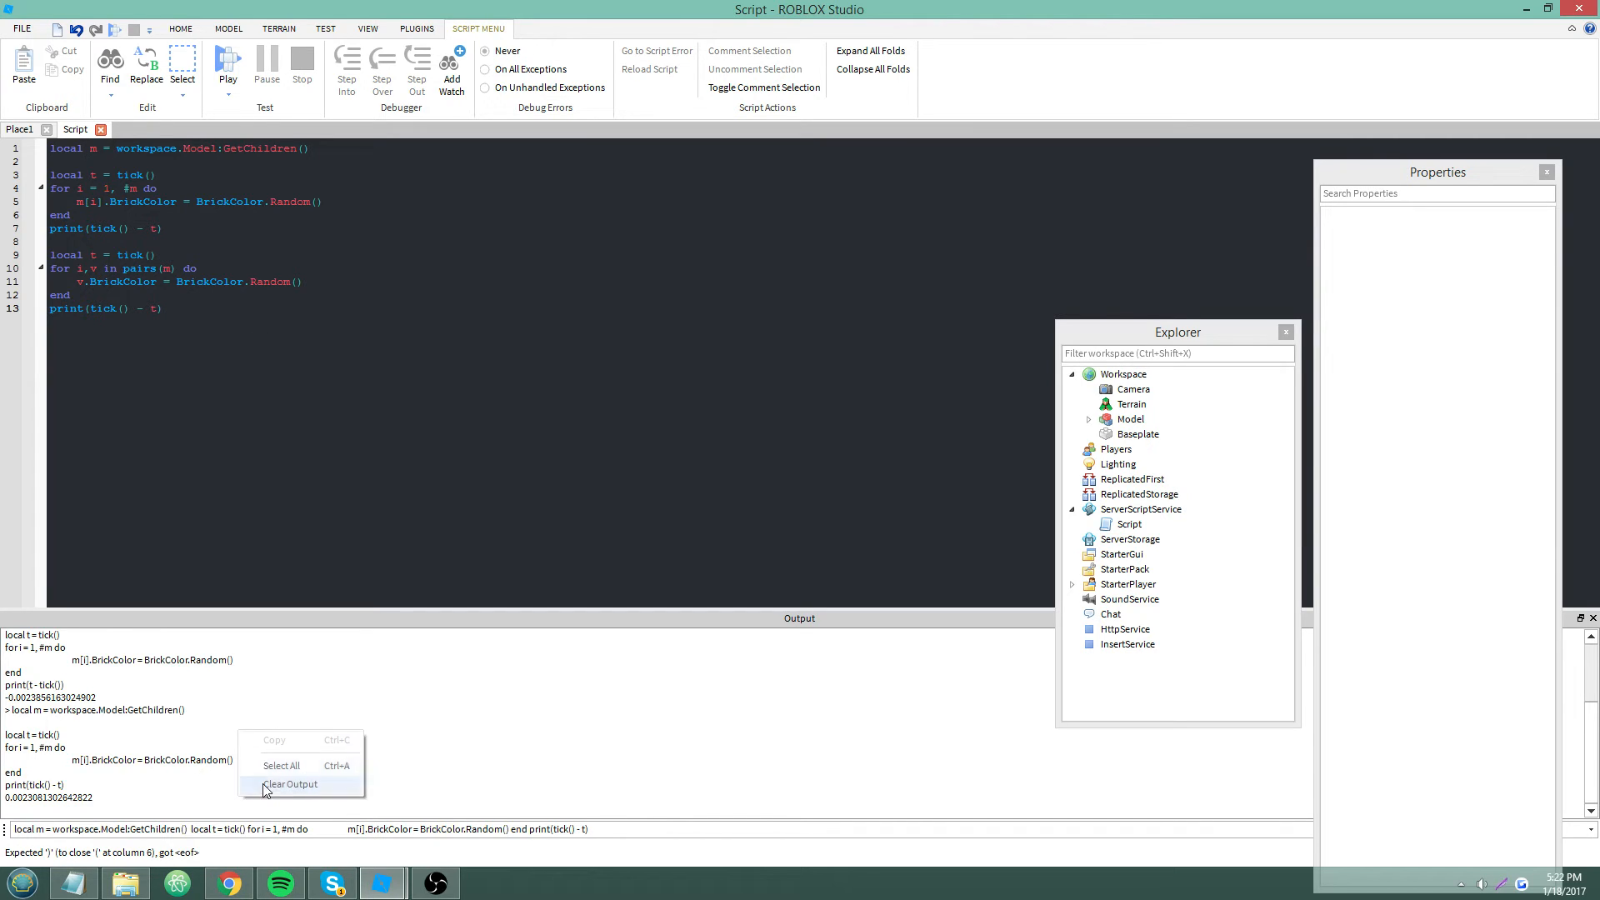
{"action": "left_click", "coordinate": [292, 783]}
{"action": "type", "text": "'elapsed time was "}
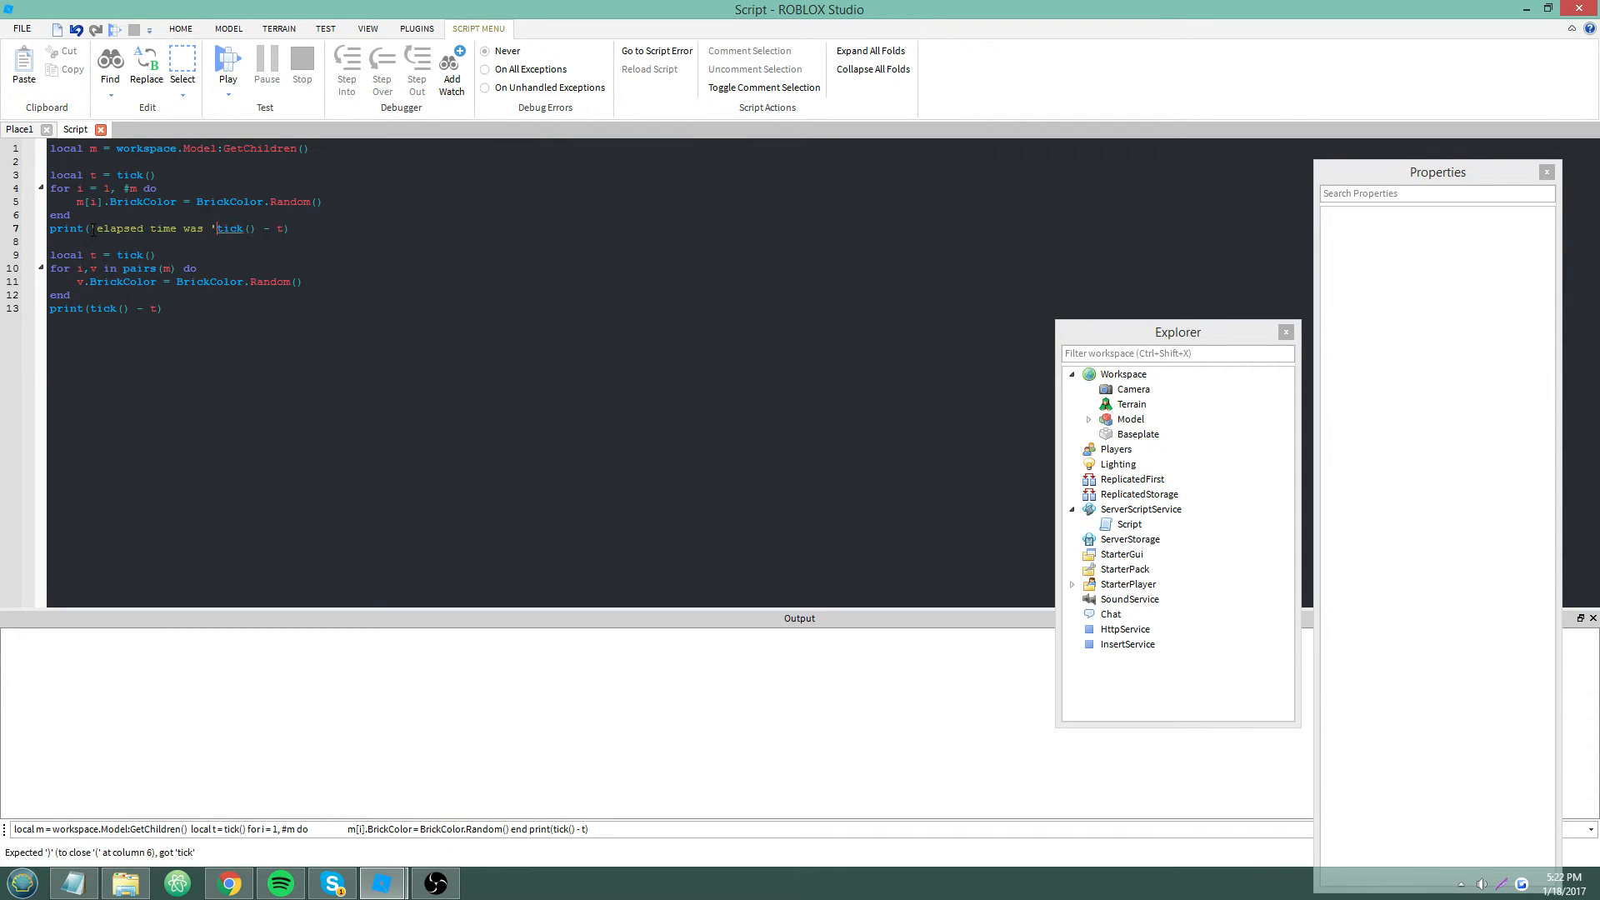
Prefix both prints with 'elapsed time was ', run the code, and expand then collapse Model
{"action": "type", "text": ".."}
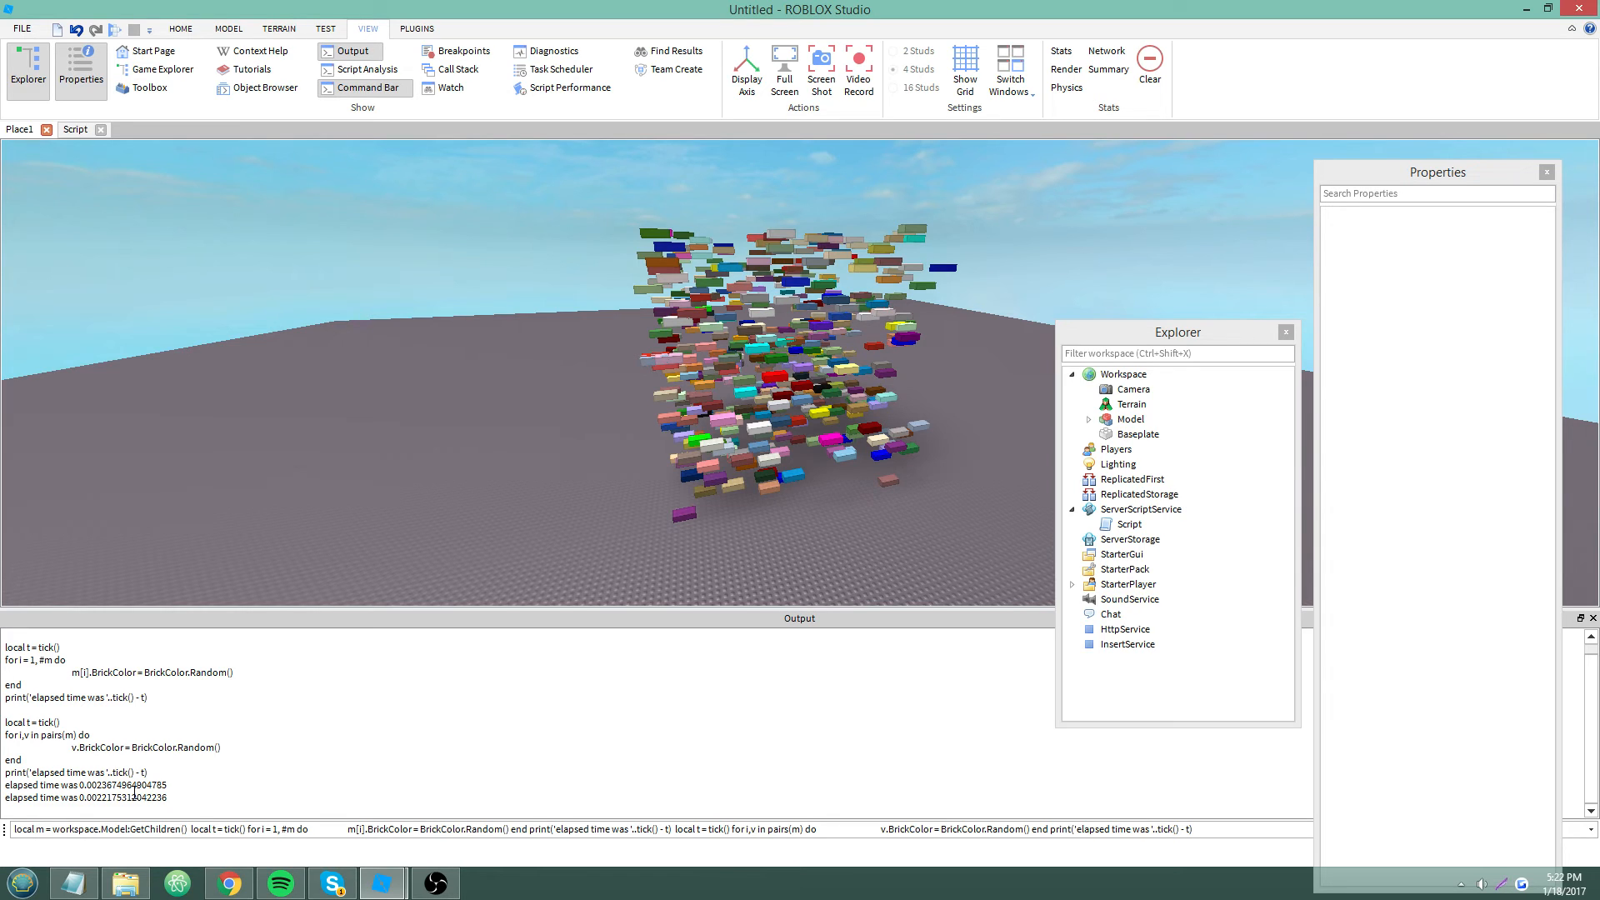
{"action": "left_click", "coordinate": [1089, 419]}
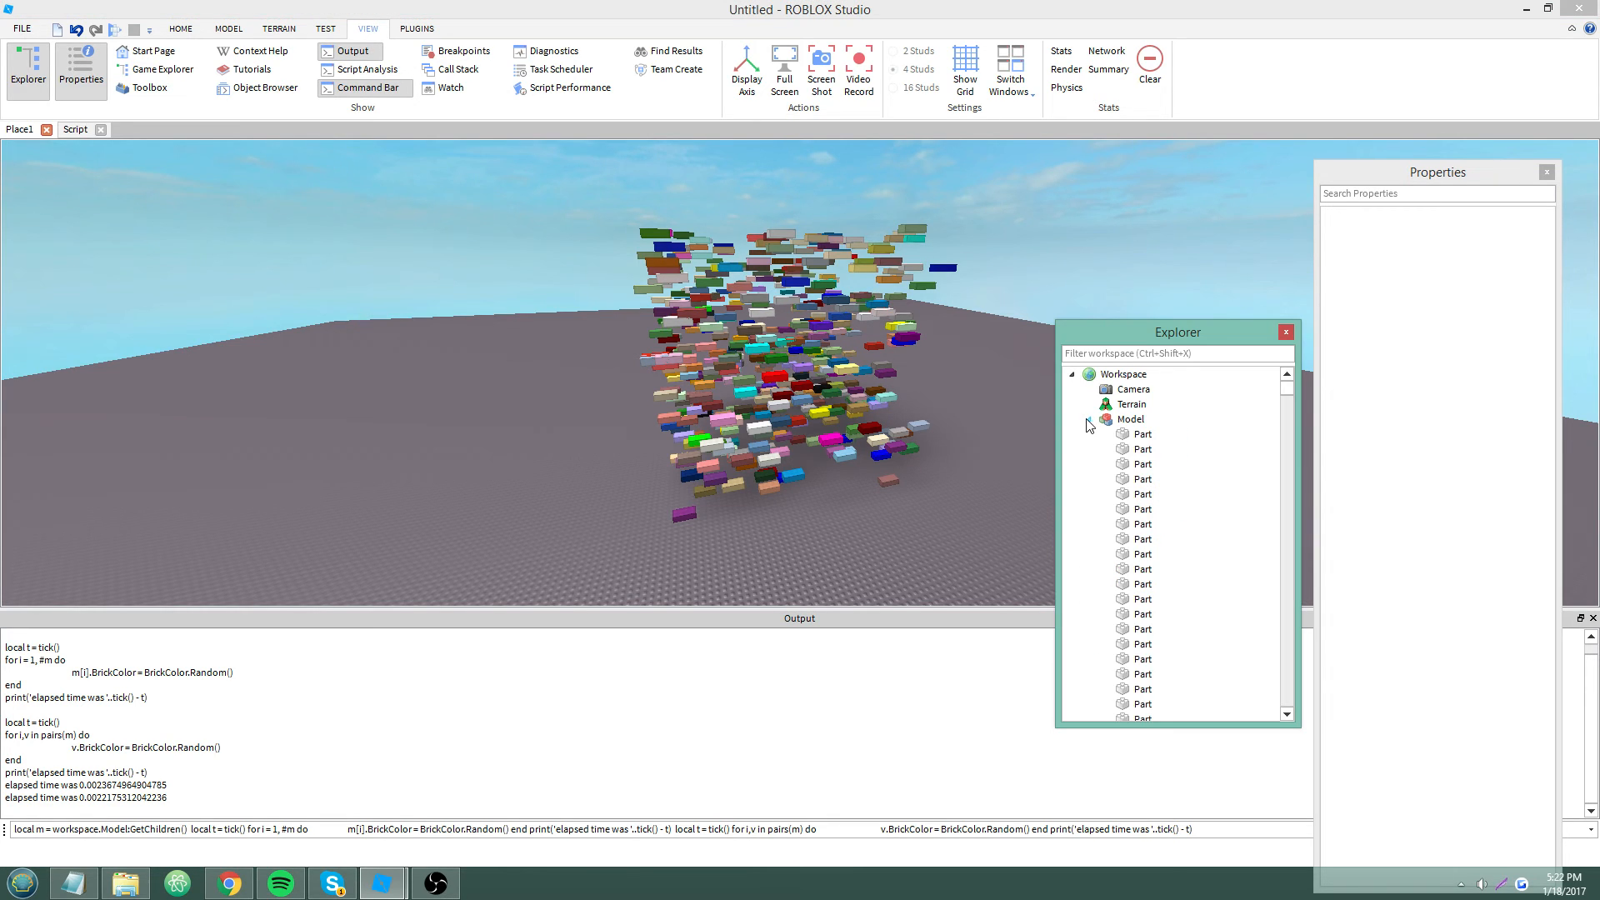
{"action": "left_click", "coordinate": [74, 130]}
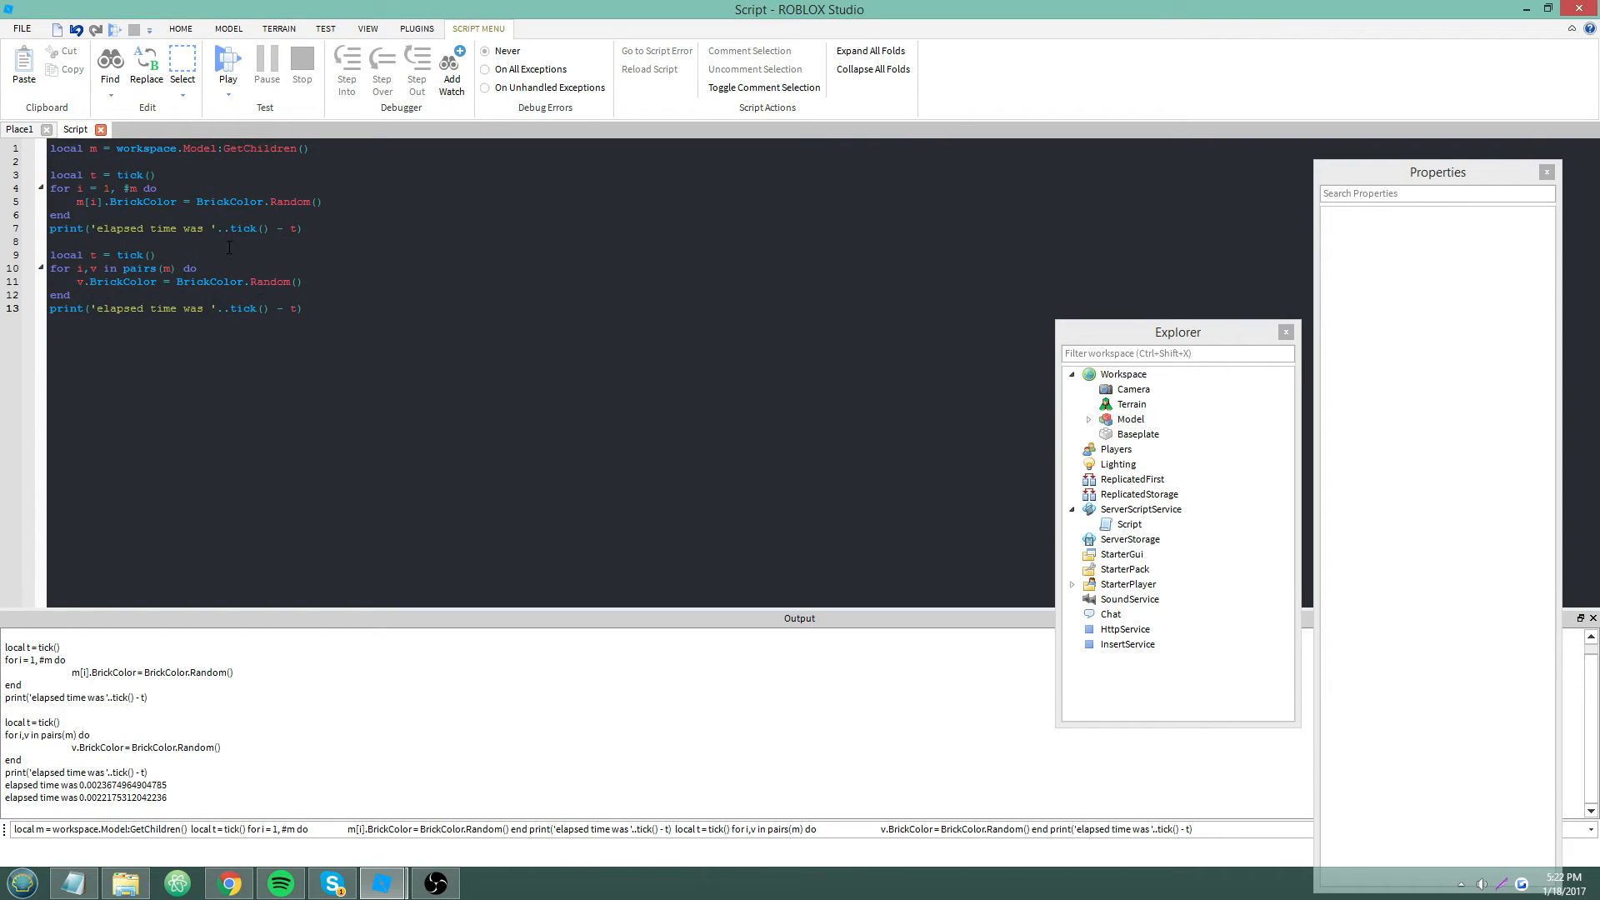
Rename the second timer to local j, print tick() - j, and rerun with Play
{"action": "left_click", "coordinate": [302, 308]}
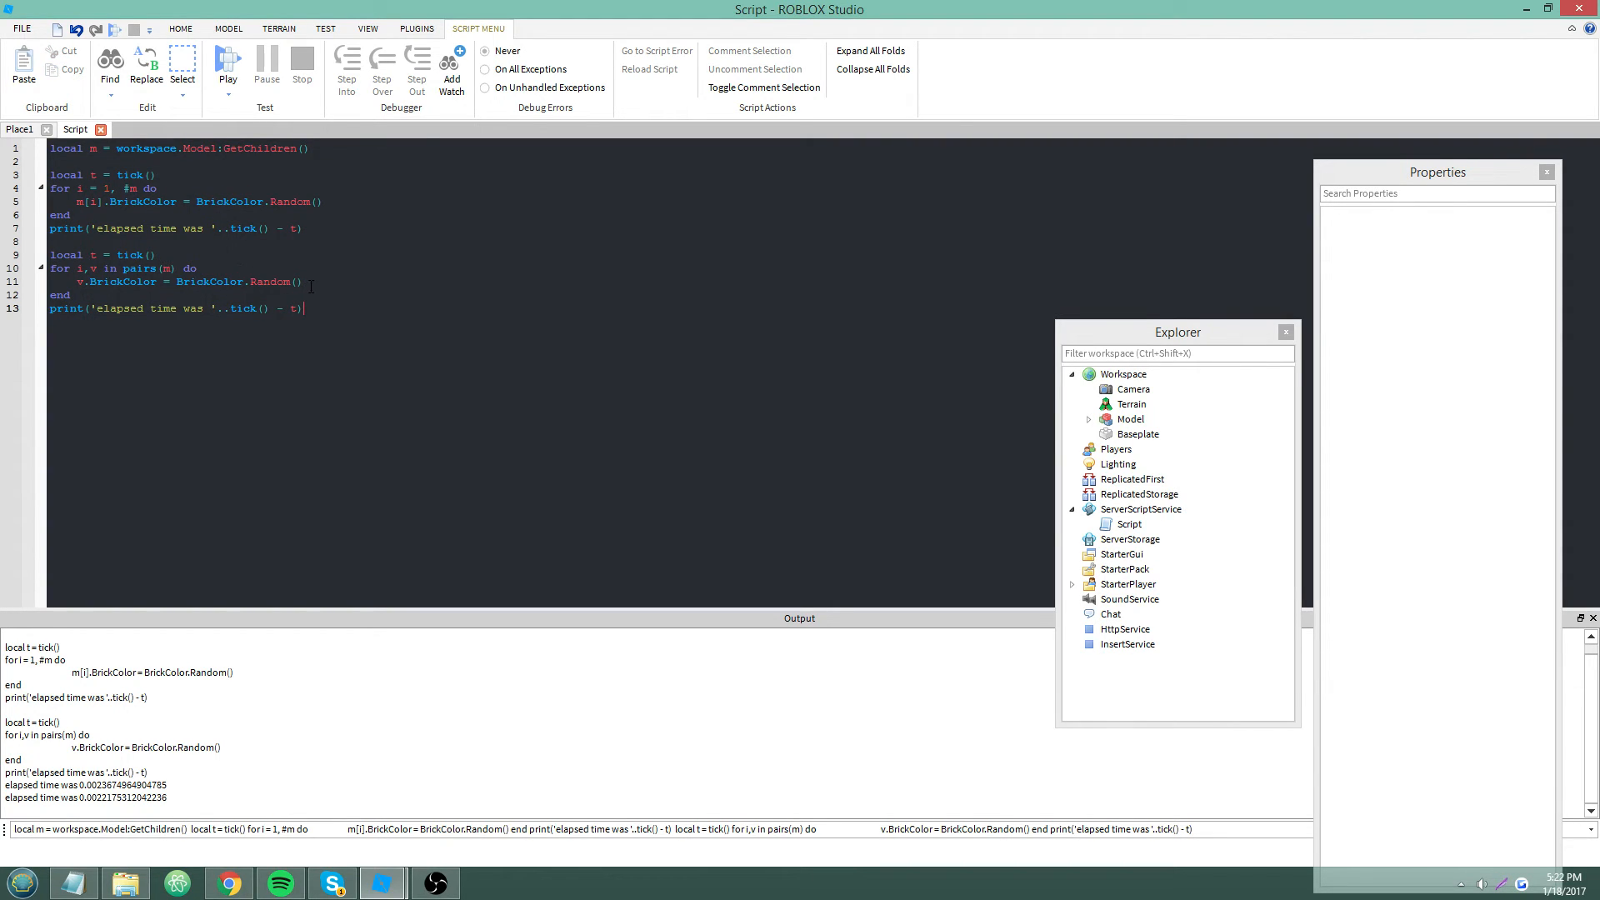
{"action": "type", "text": "for i"}
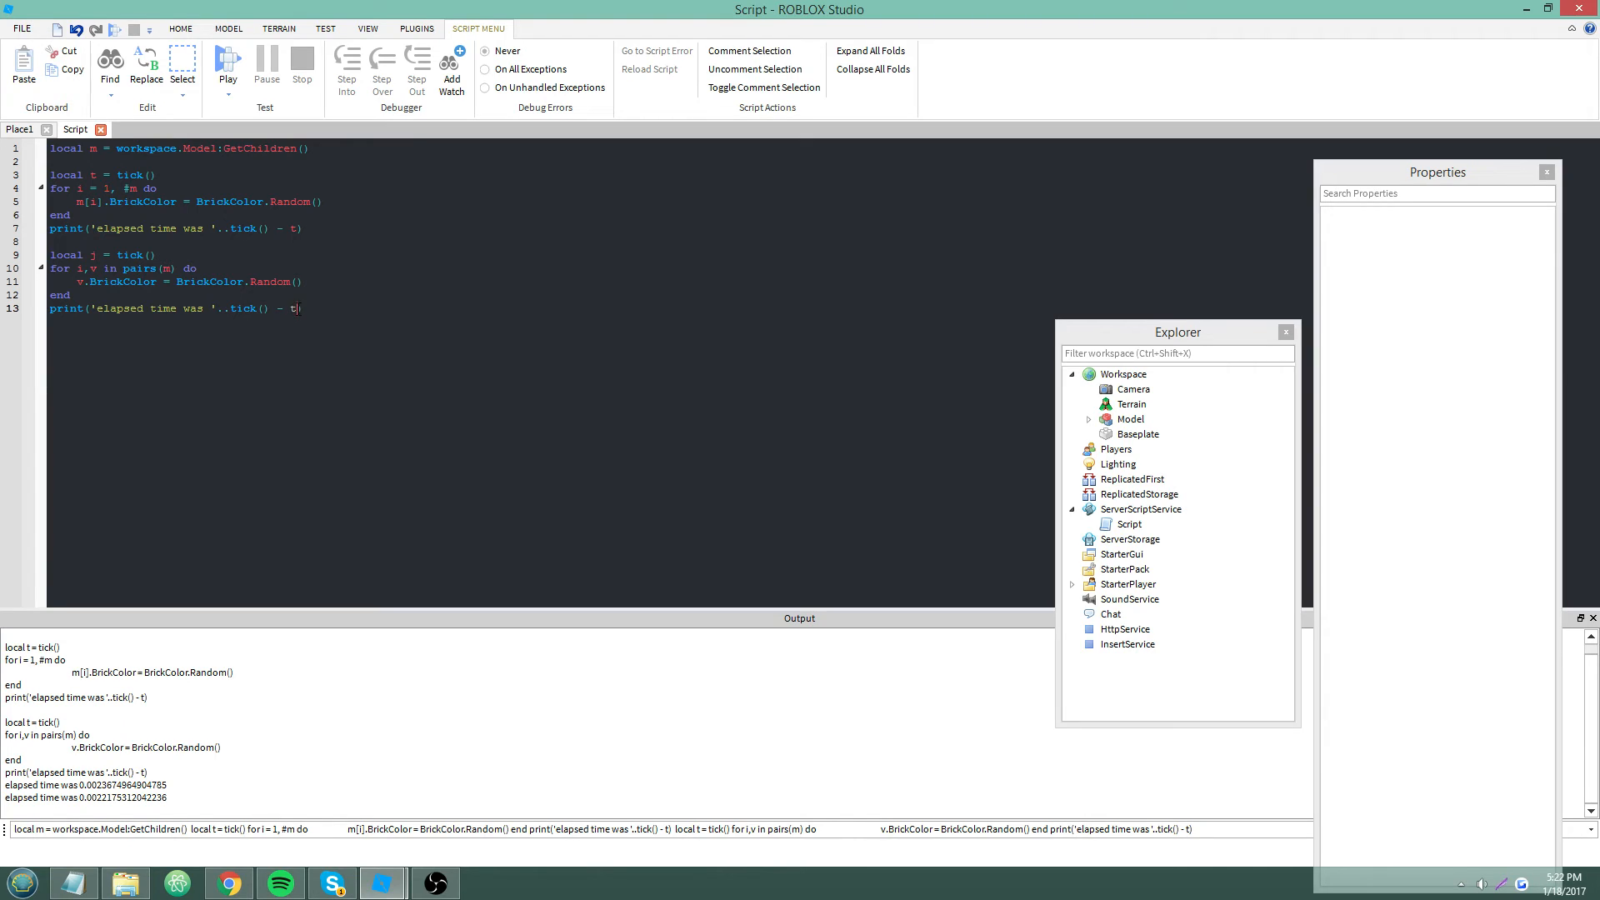
{"action": "type", "text": "j)"}
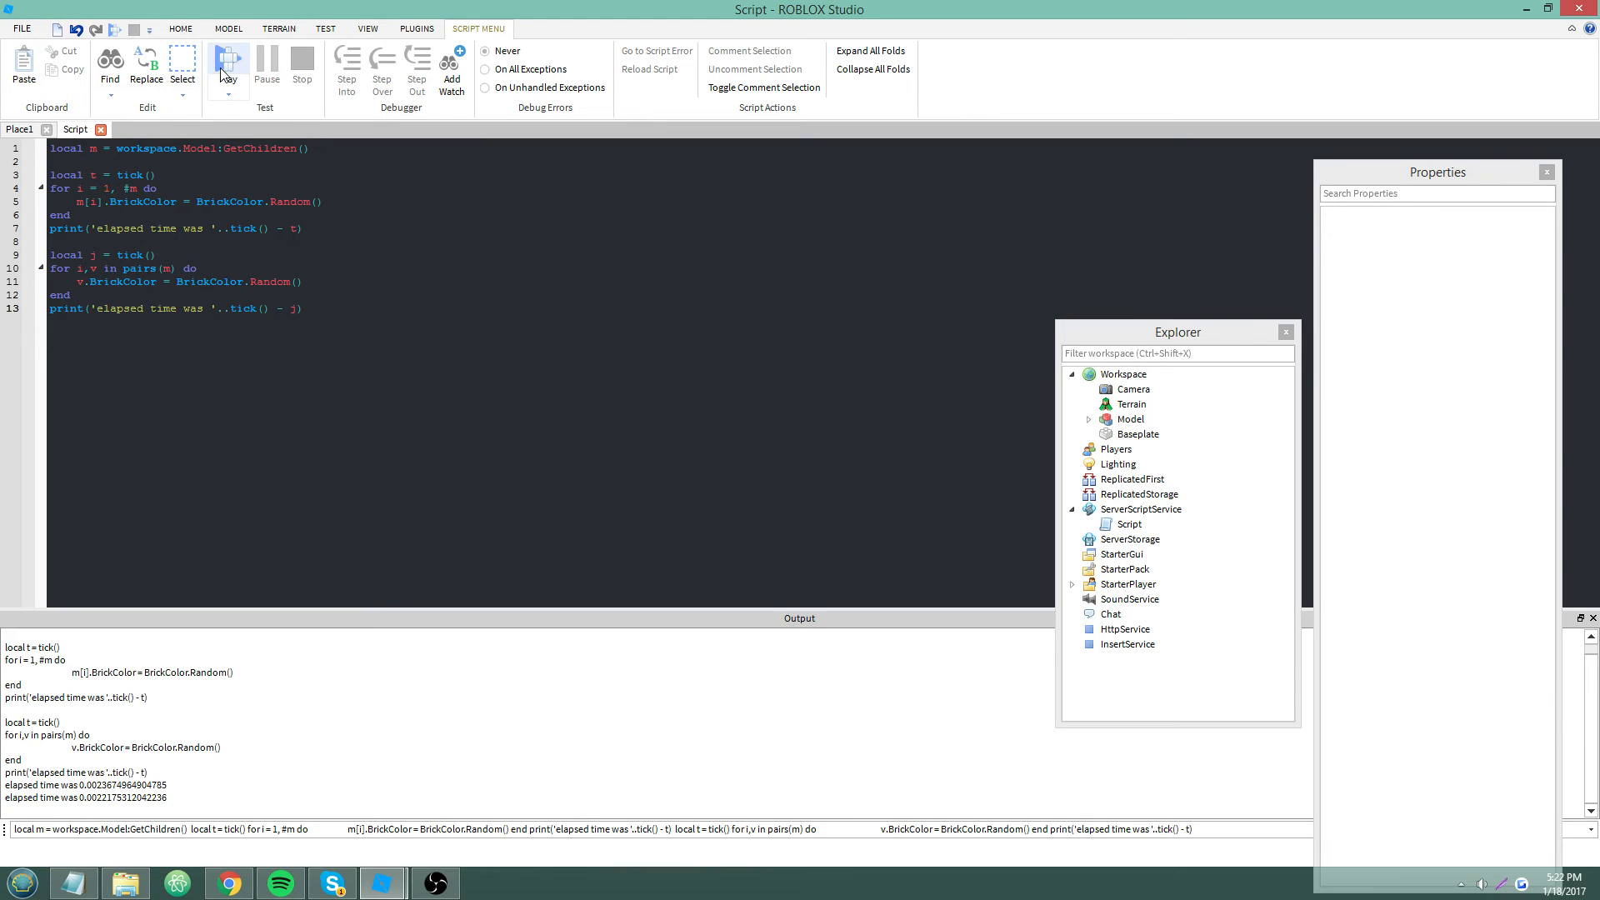
{"action": "left_click", "coordinate": [228, 61]}
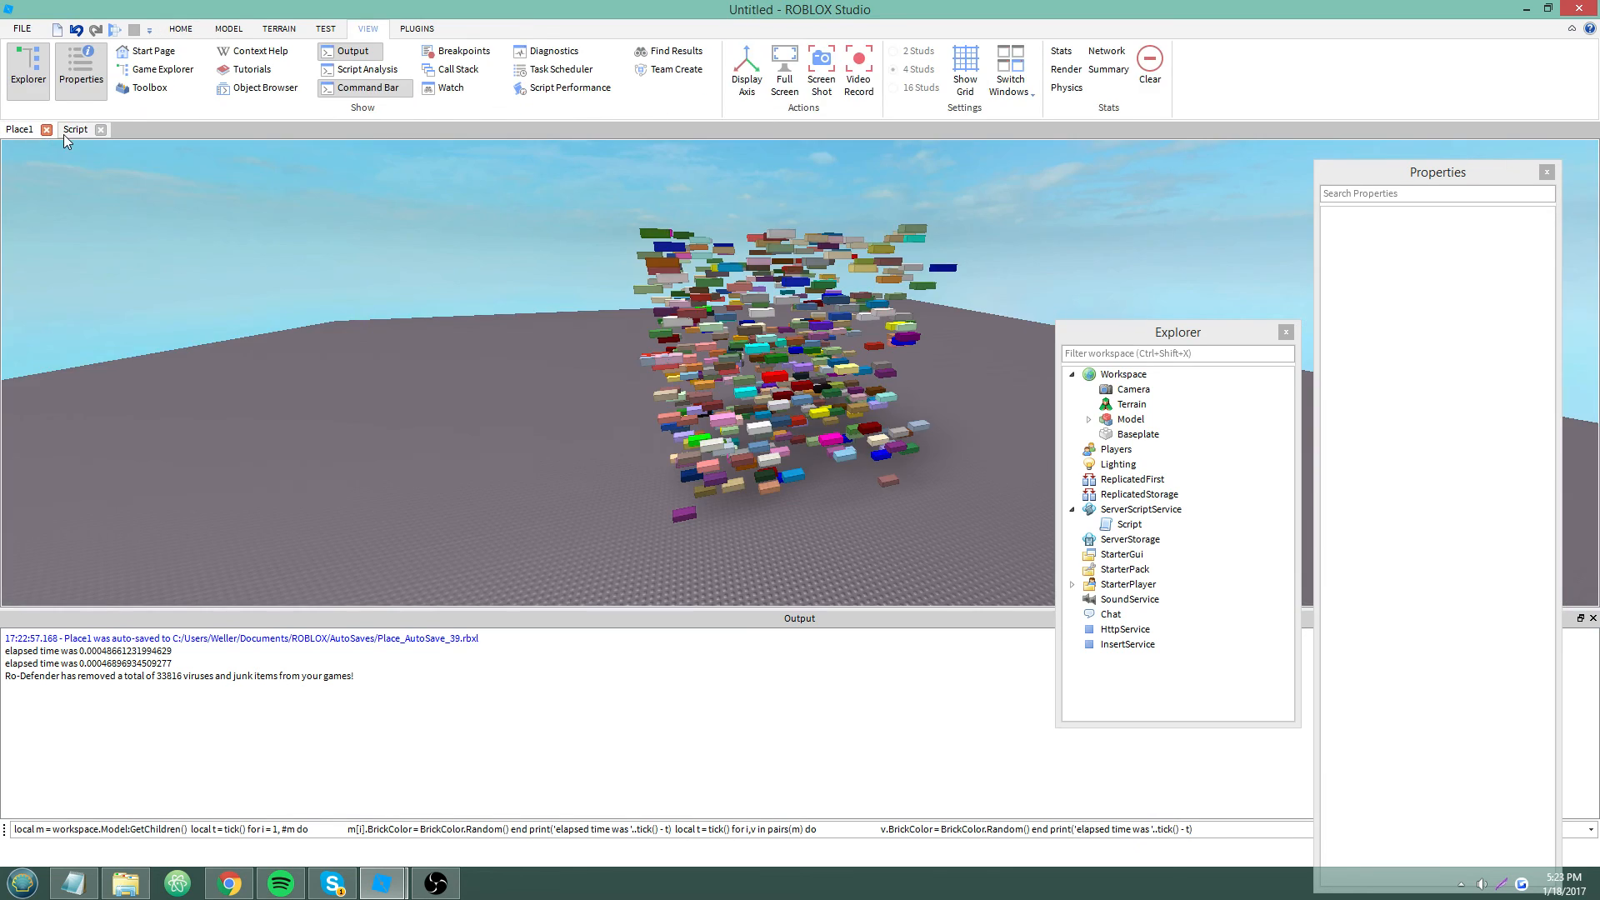
{"action": "left_click", "coordinate": [74, 130]}
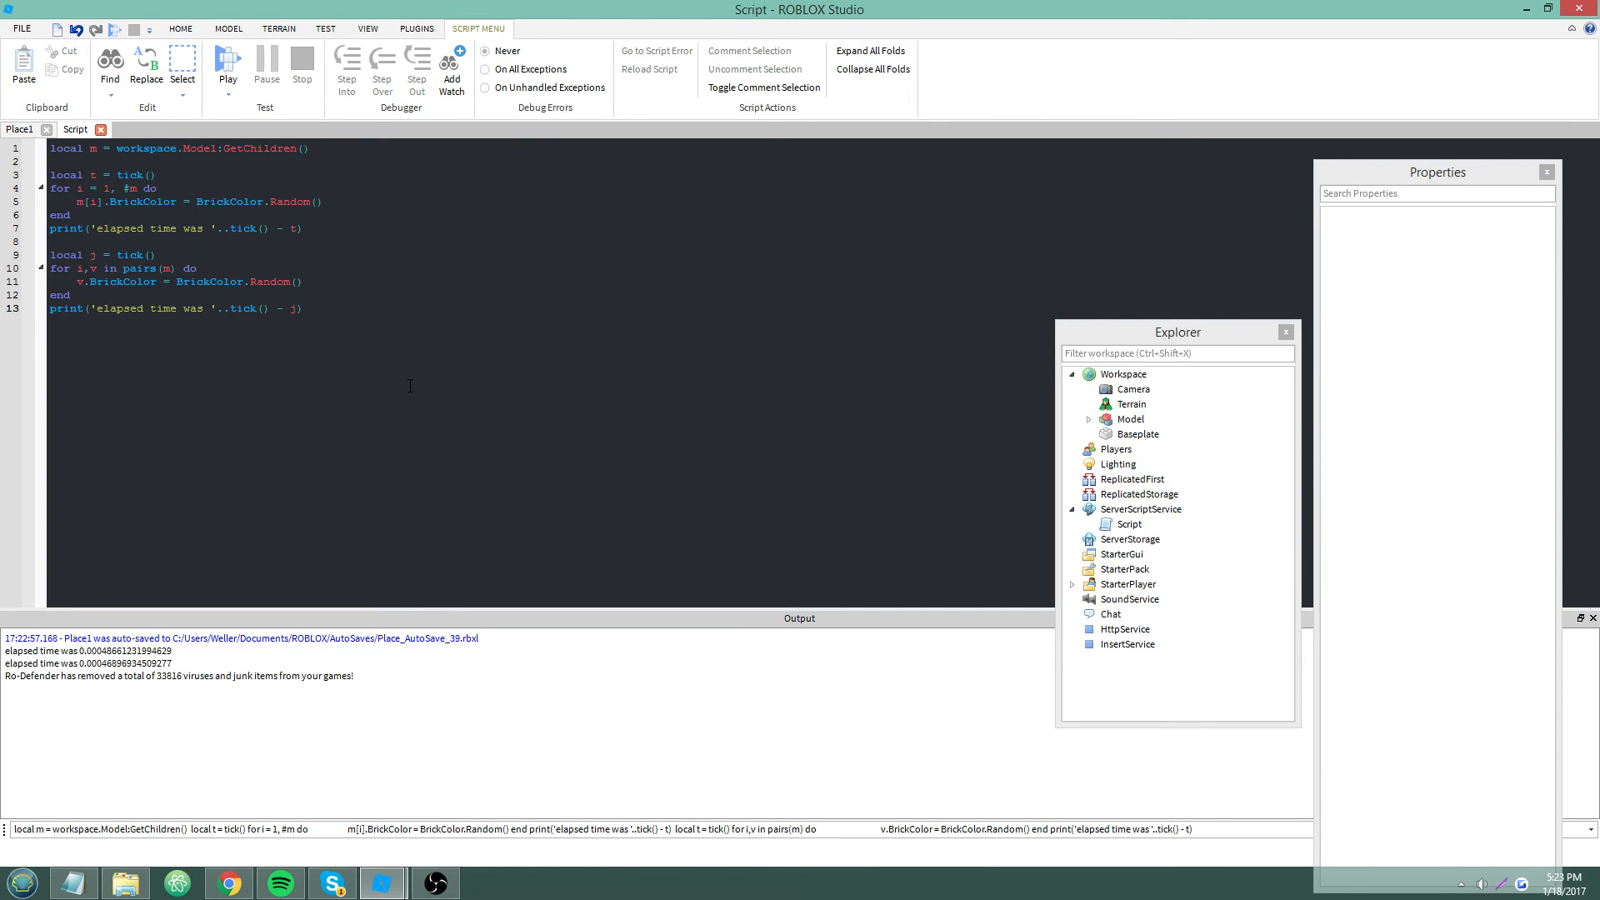